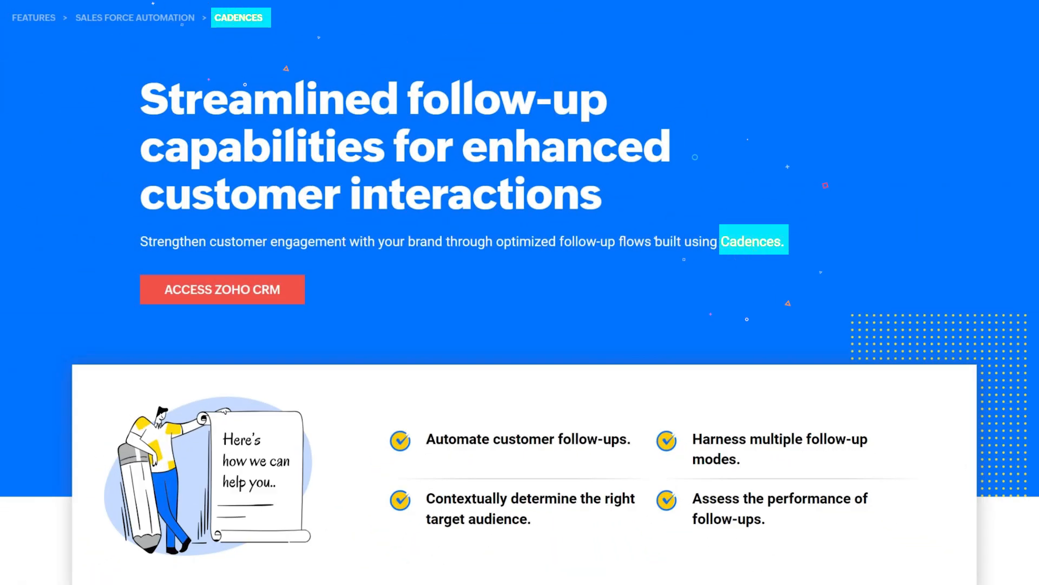
Scroll down the Cadences feature page before switching to the CRM home tab
scroll(down, 3)
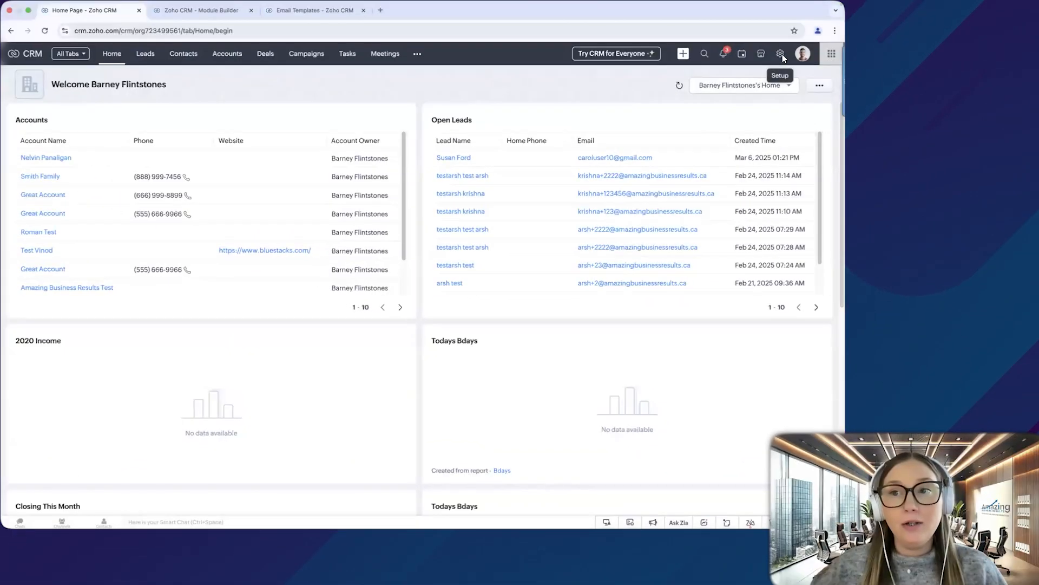
Reach Setup > Automation > Cadences, where no cadences exist yet
click(780, 55)
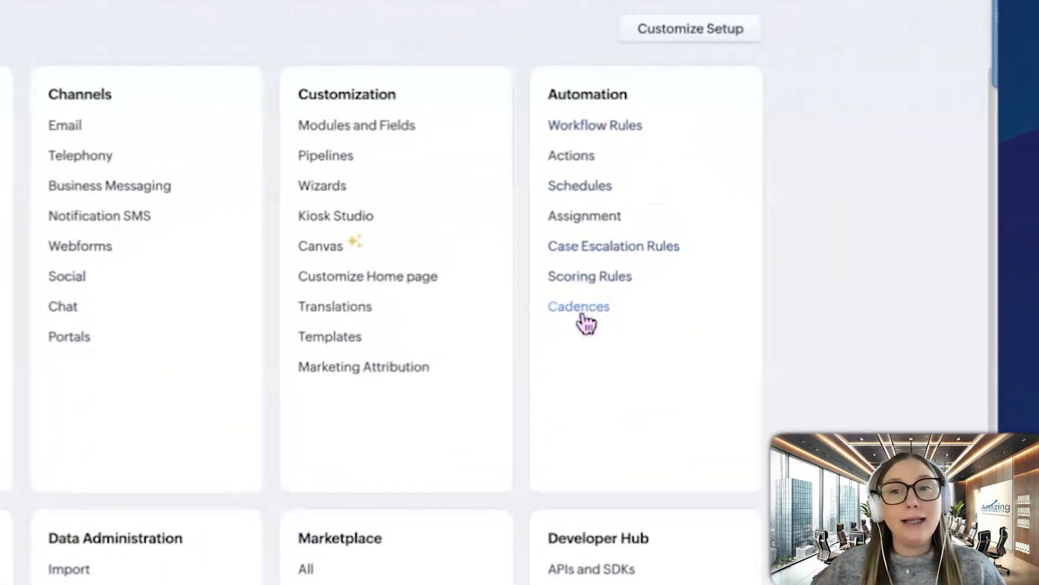
click(578, 305)
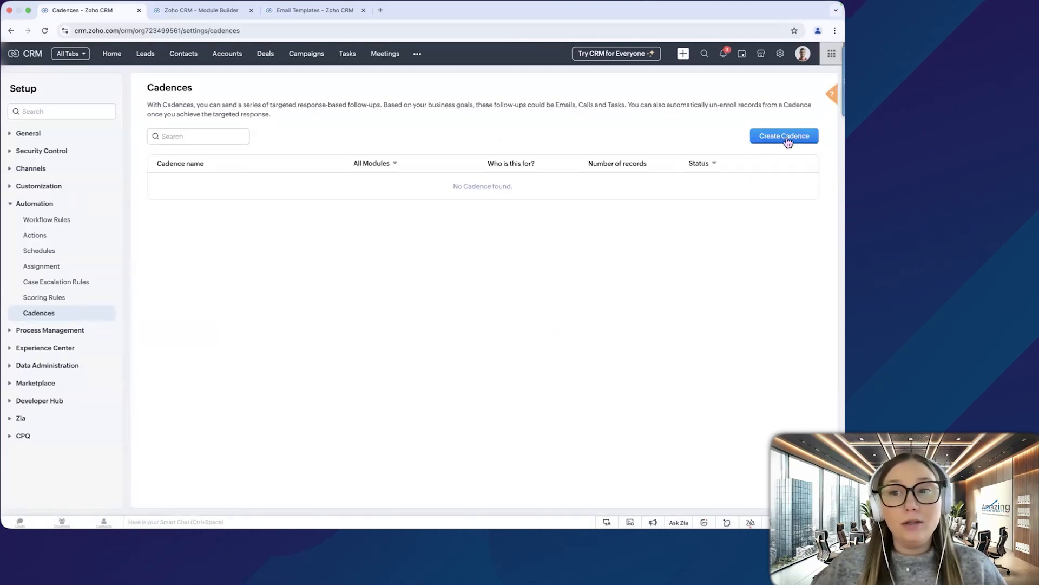
Create a cadence named 'New Lead' on the Leads module and review the audience choices
click(784, 135)
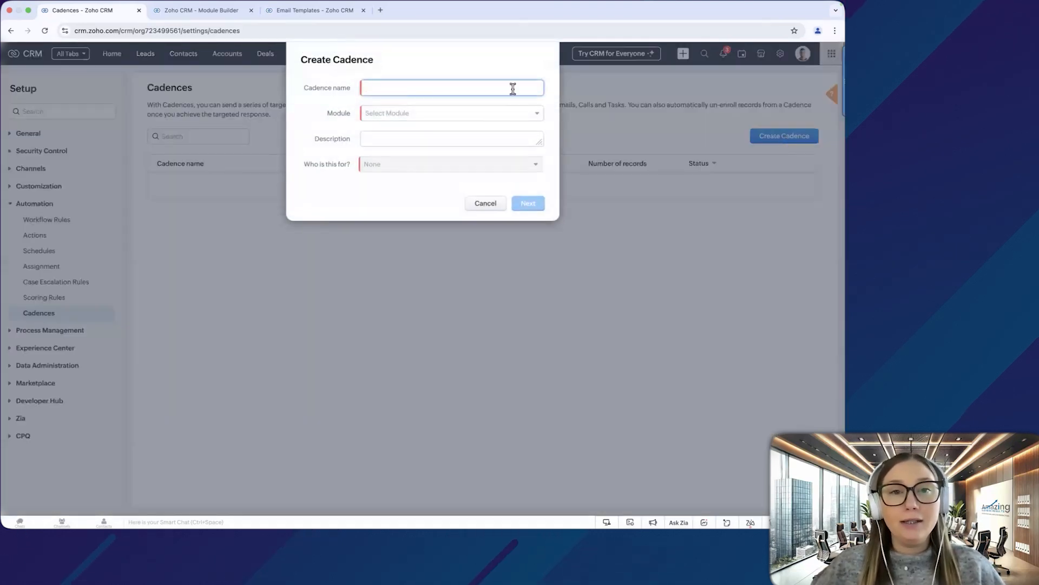
text(New Lead)
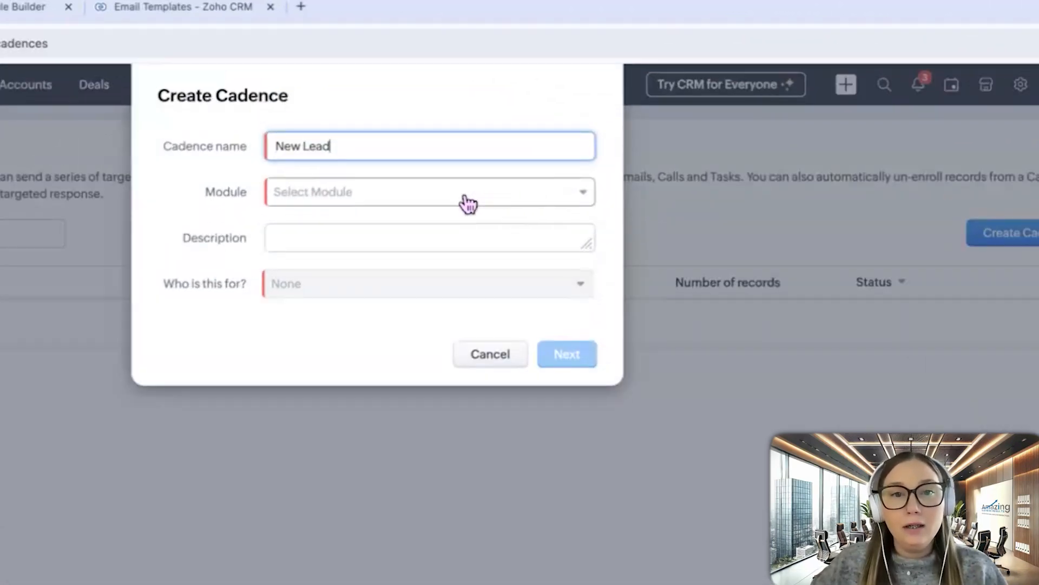
click(429, 192)
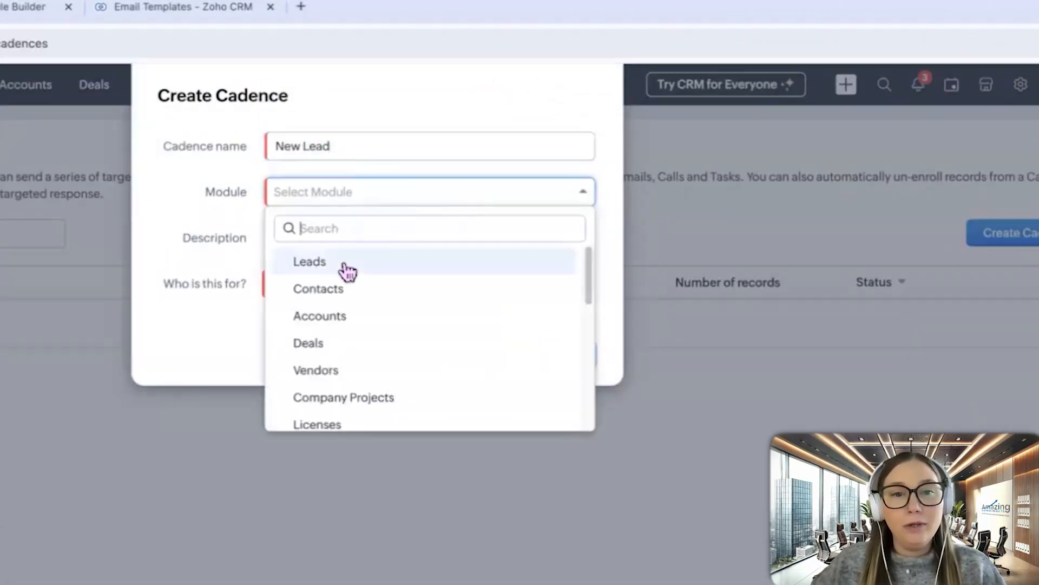
click(308, 261)
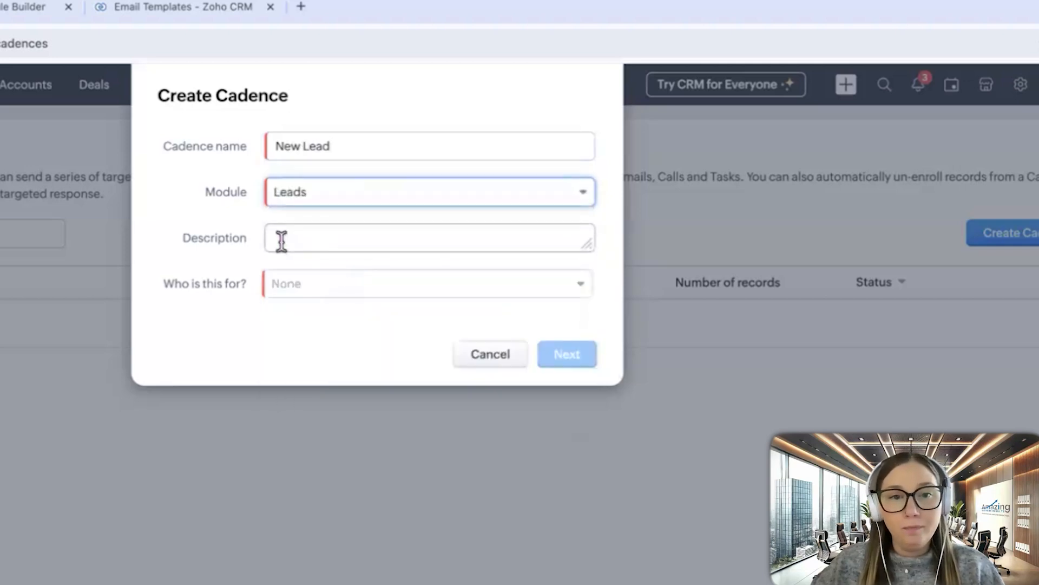
click(428, 282)
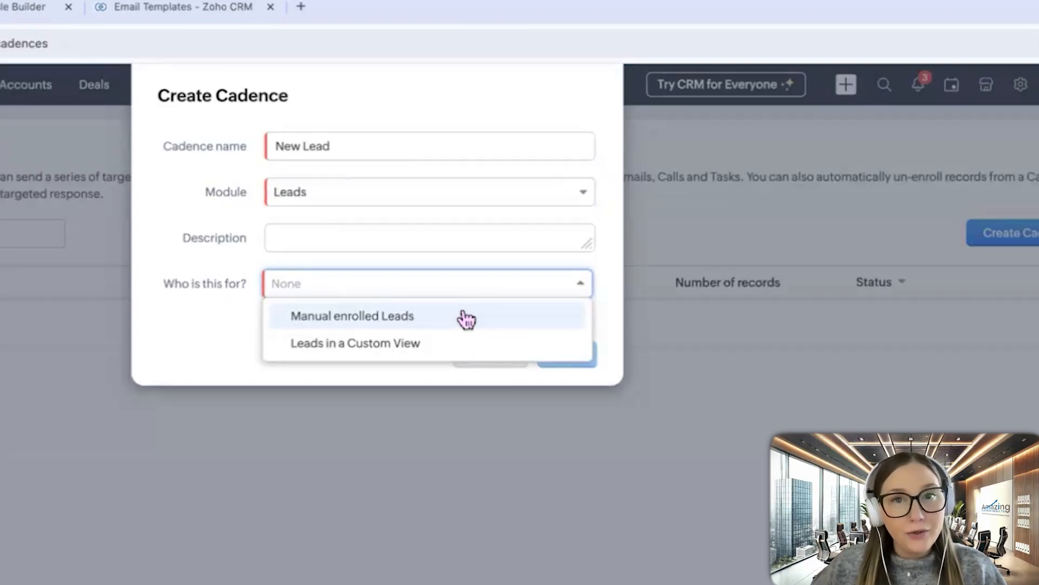
mouse_move(473, 350)
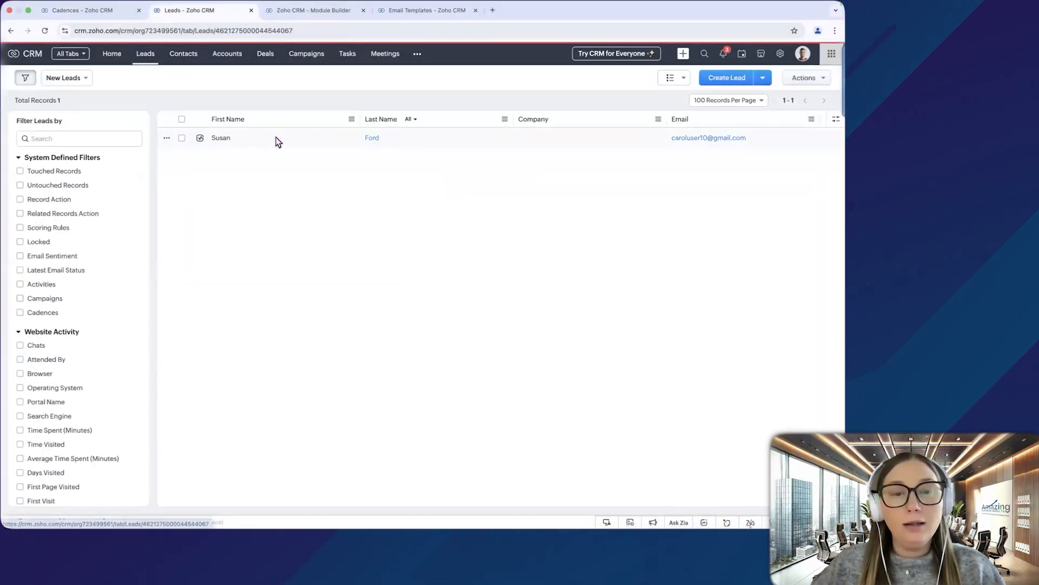
From the lead's record try Add to Cadence, find 'No Cadence found', and dismiss it
click(221, 138)
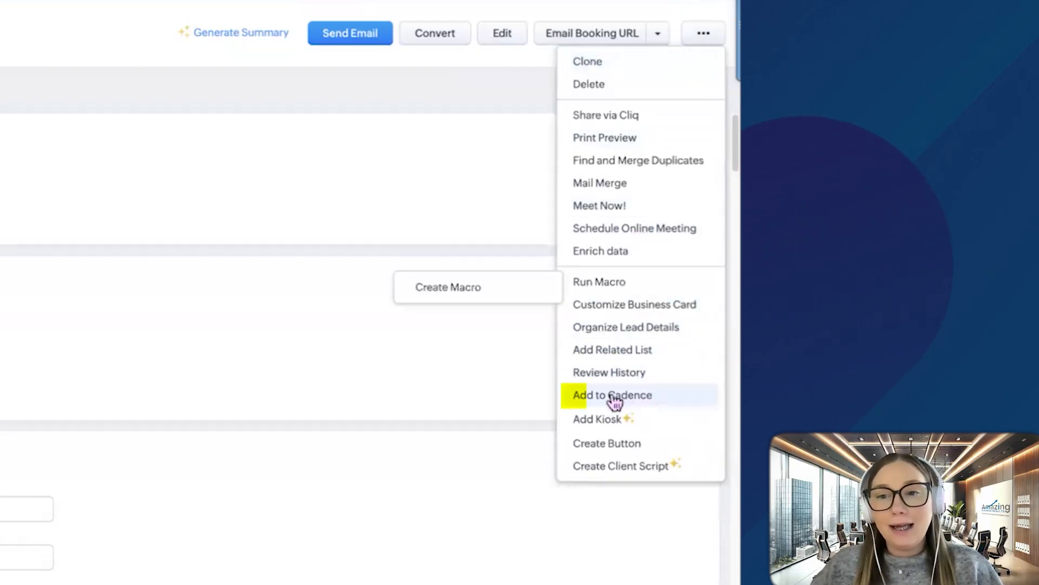
click(611, 394)
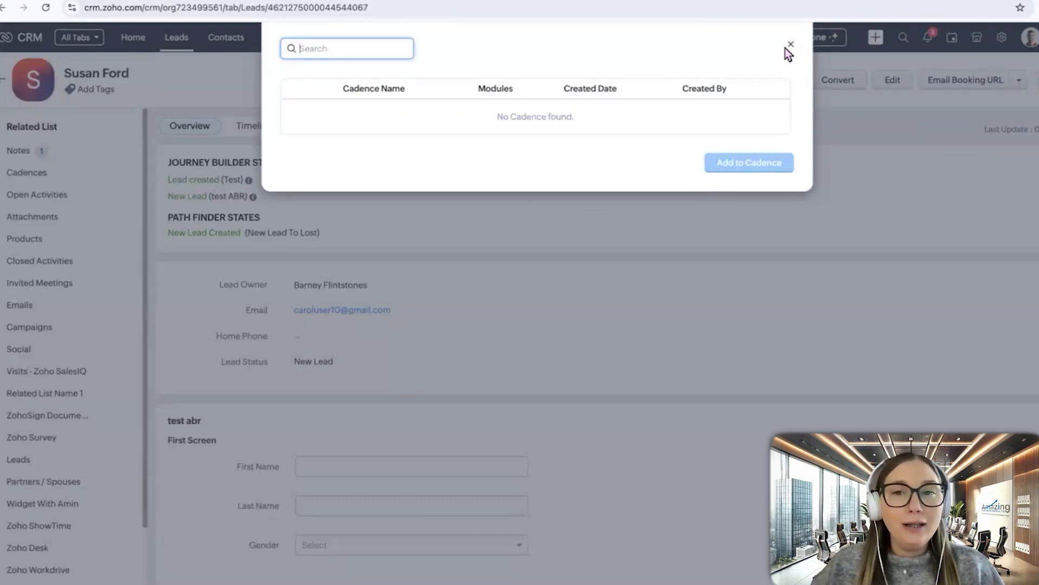
mouse_move(792, 52)
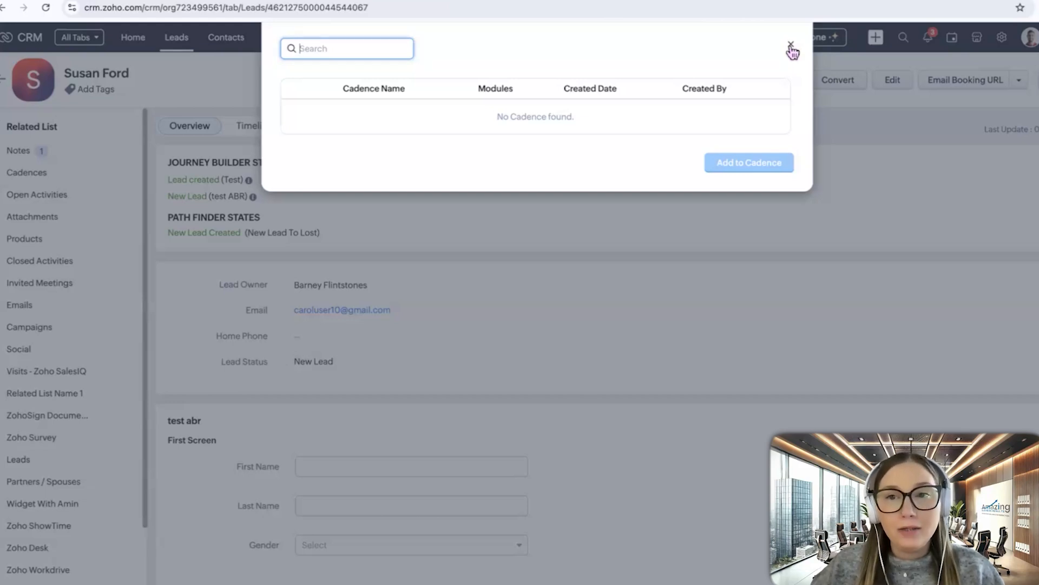
click(790, 51)
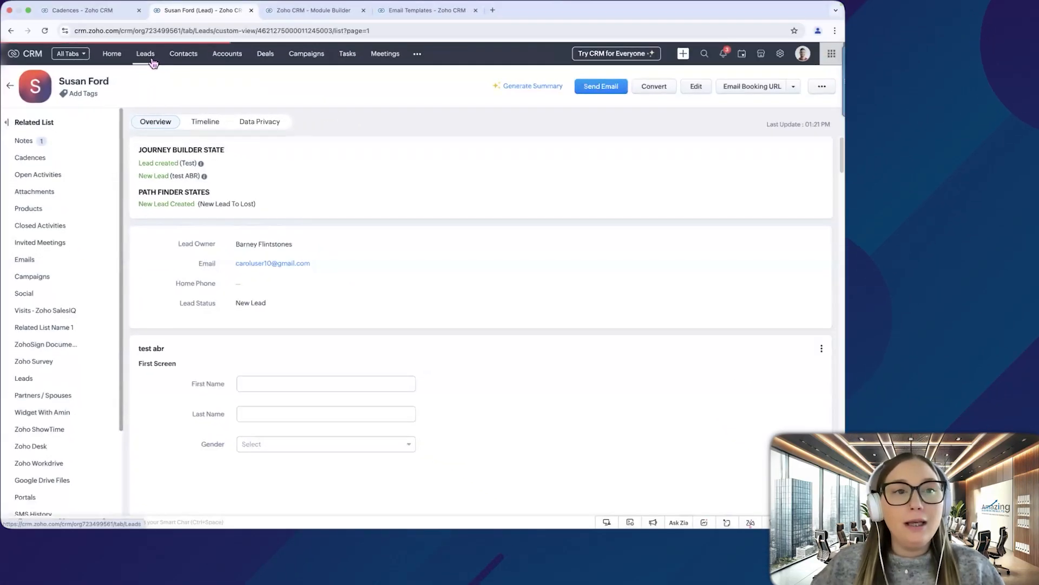
Inspect the New Leads view criteria (Lead Status is New Lead) and cancel without changes
click(144, 54)
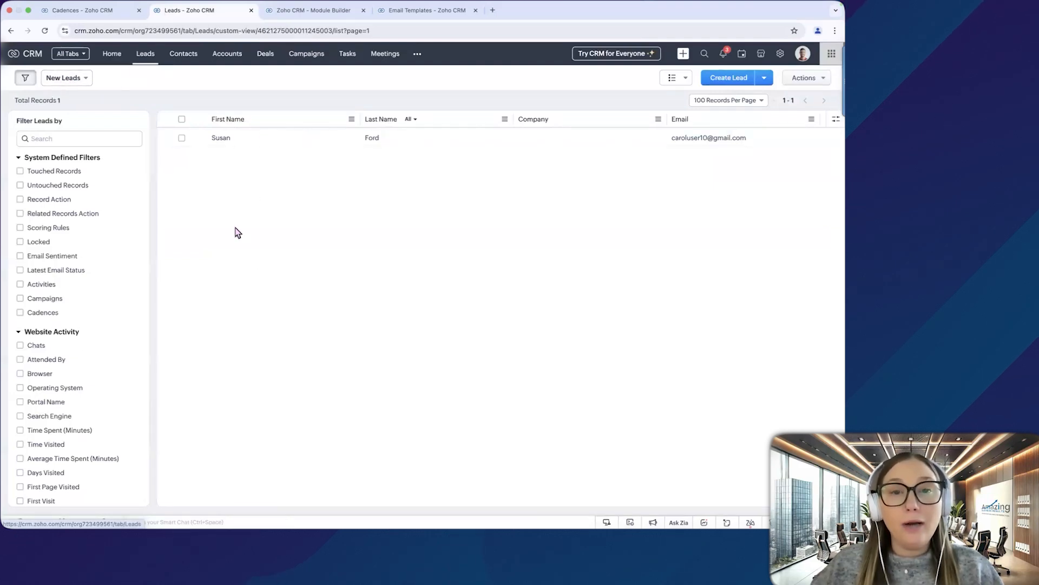
click(64, 77)
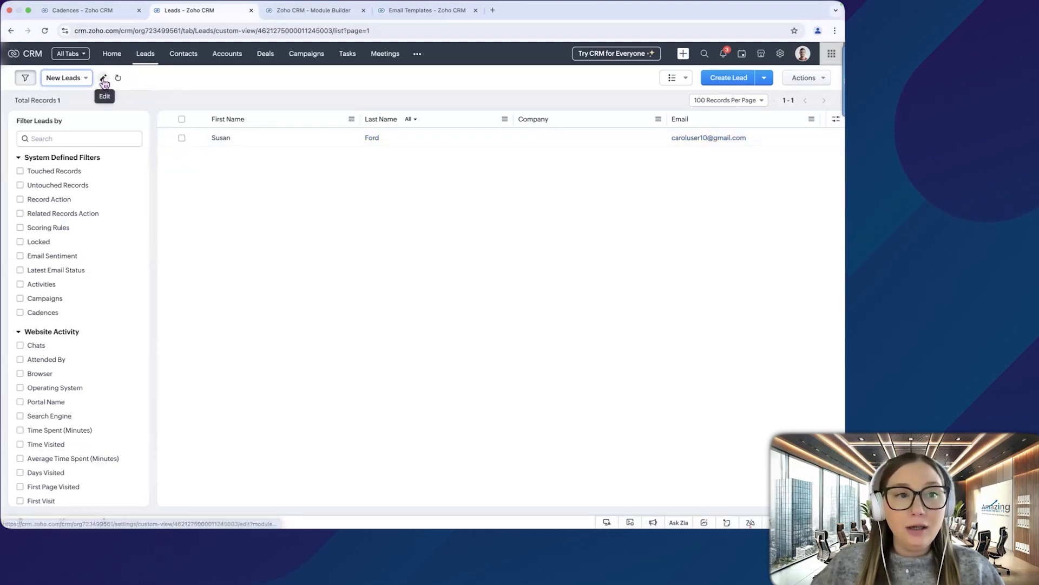
click(104, 78)
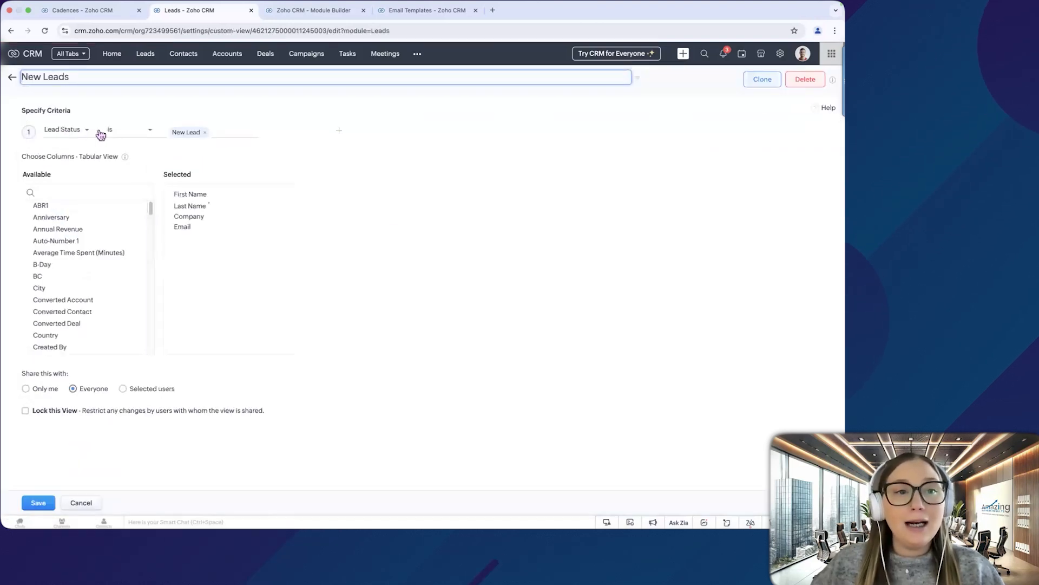
mouse_move(178, 141)
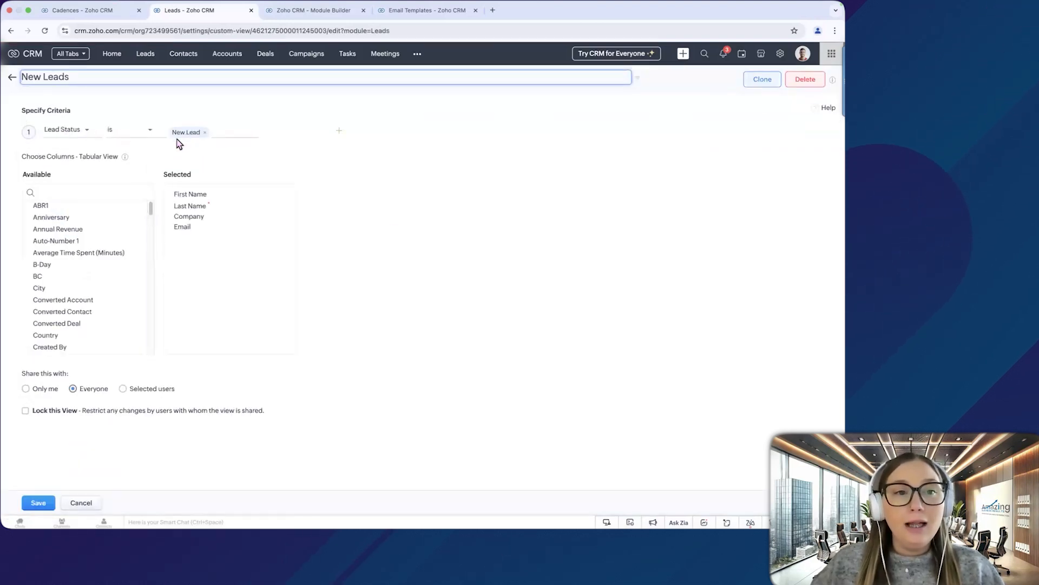
click(38, 503)
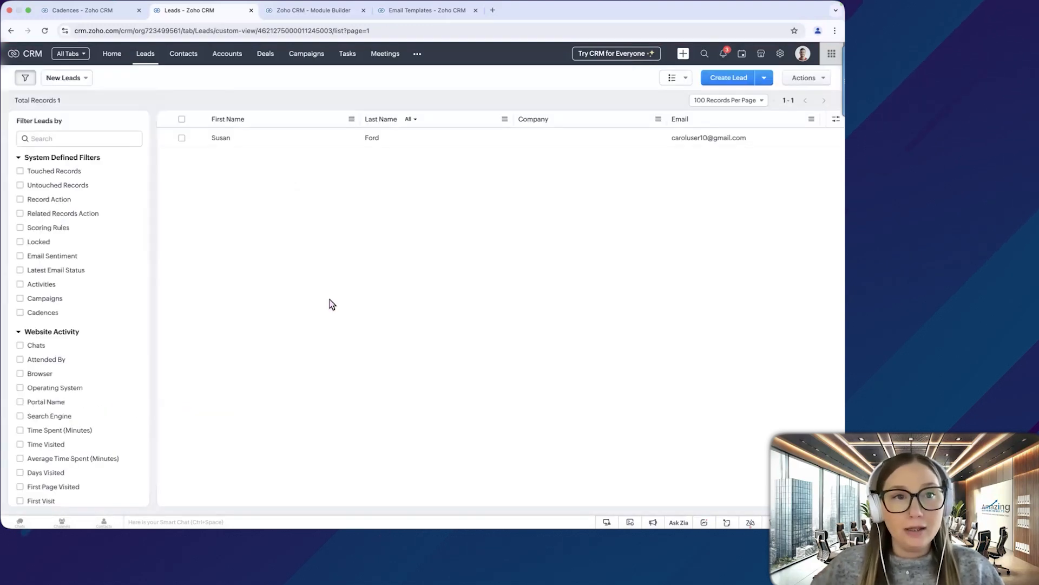
click(313, 9)
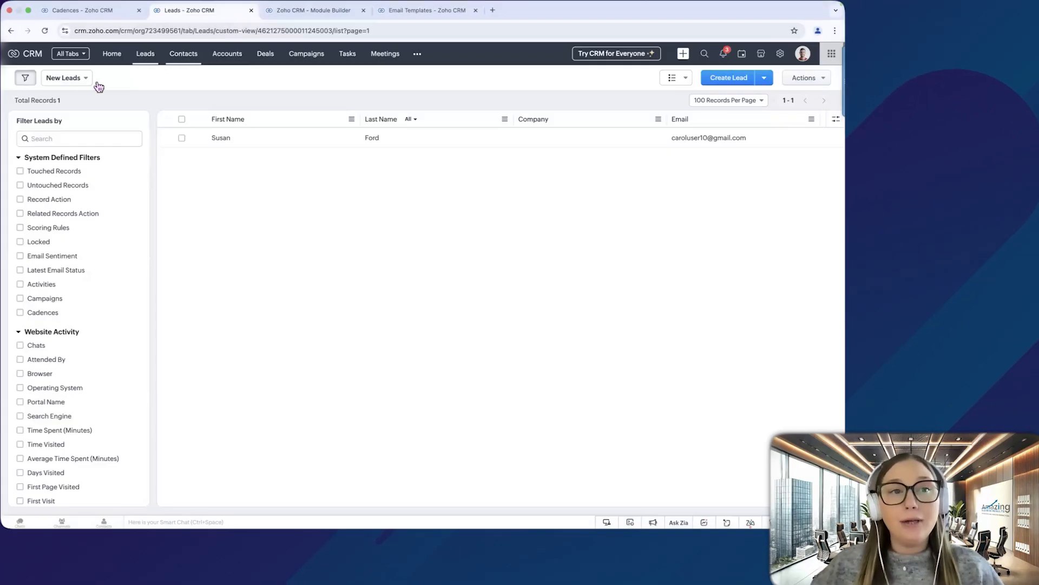
mouse_move(418, 66)
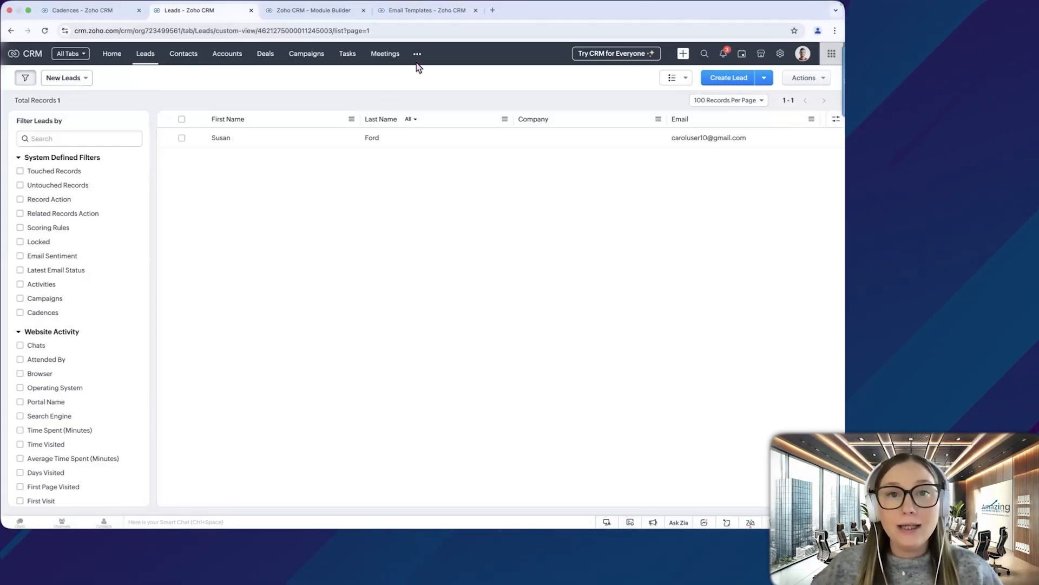
click(428, 10)
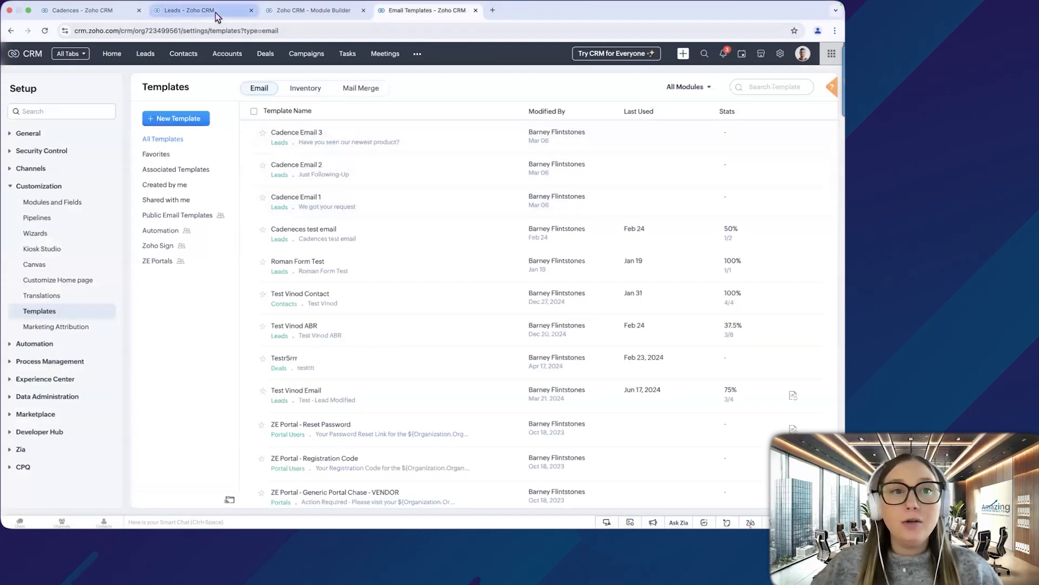
click(199, 10)
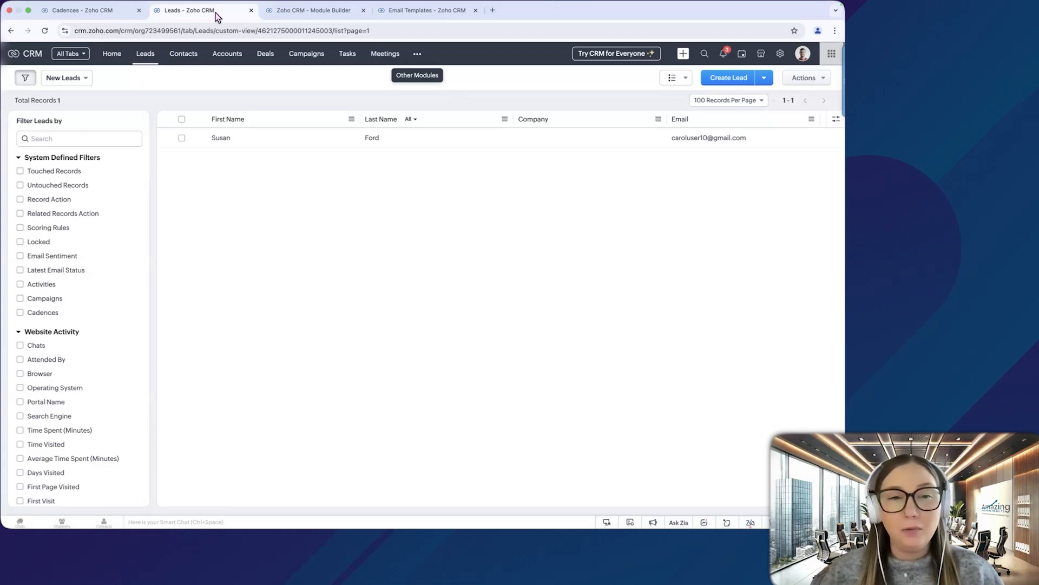
Target the cadence at leads in the custom view 'New Leads'
click(79, 10)
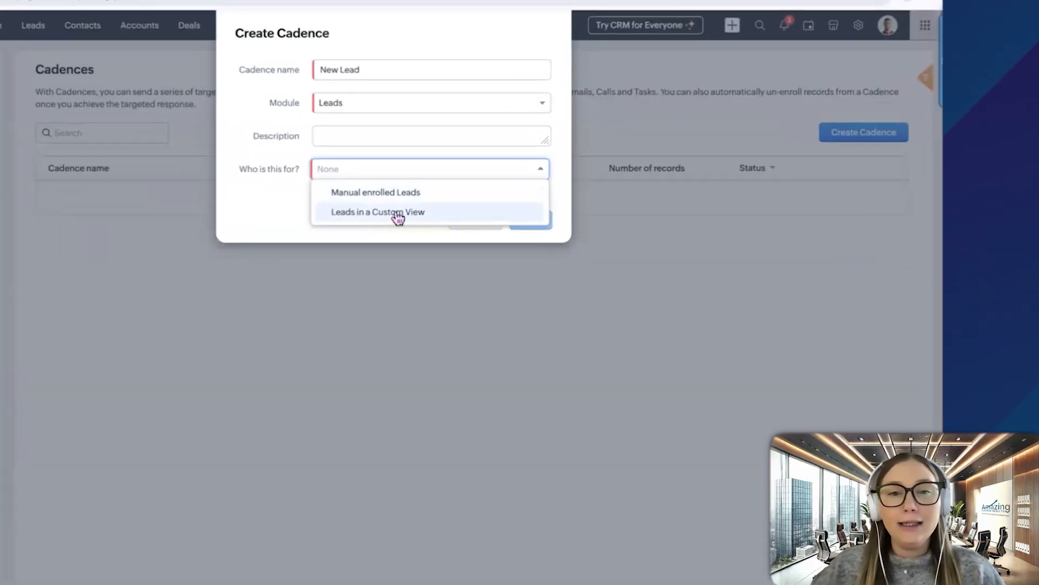
click(378, 211)
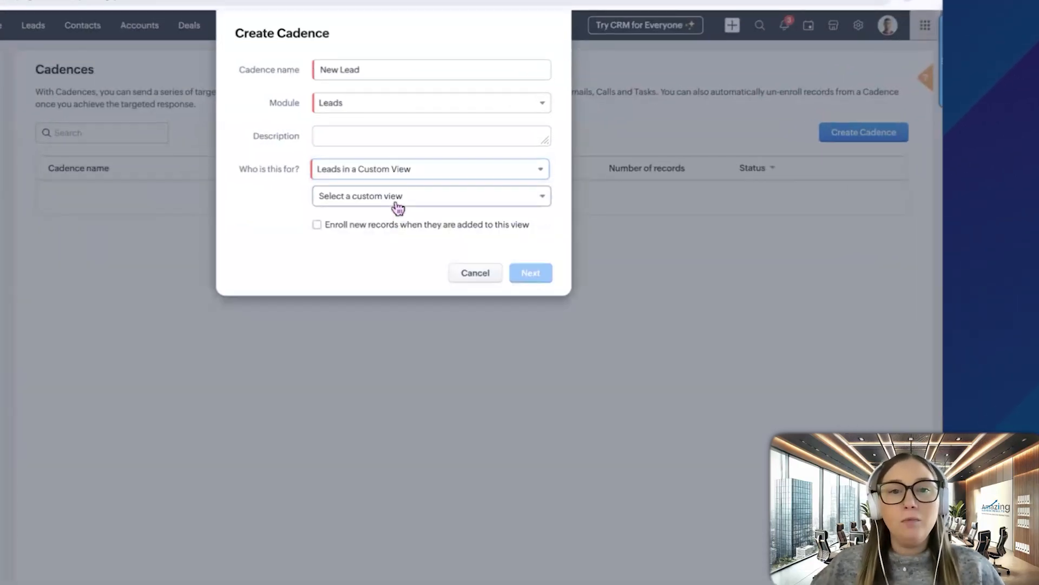
click(430, 196)
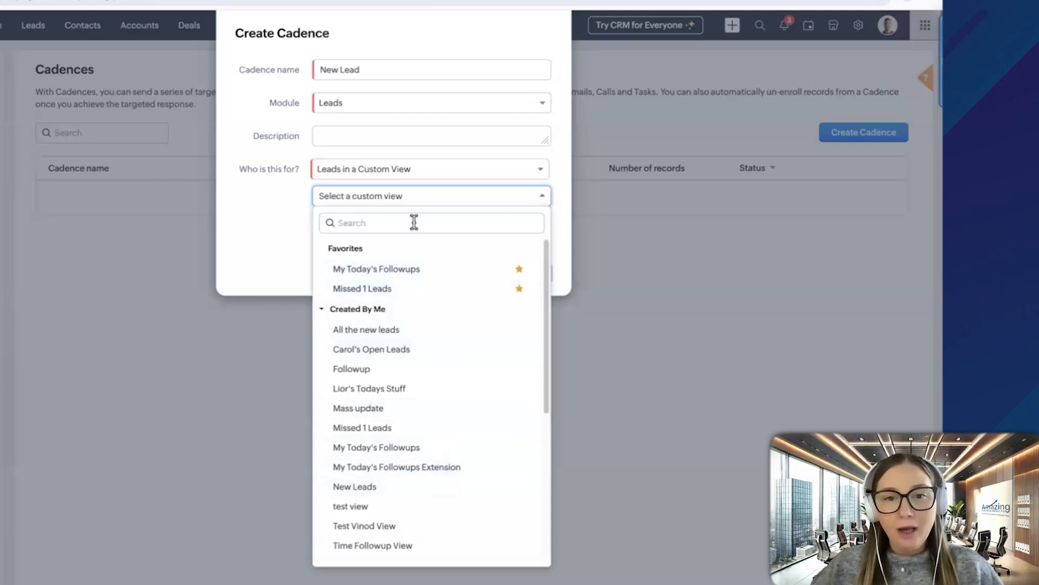
text(new)
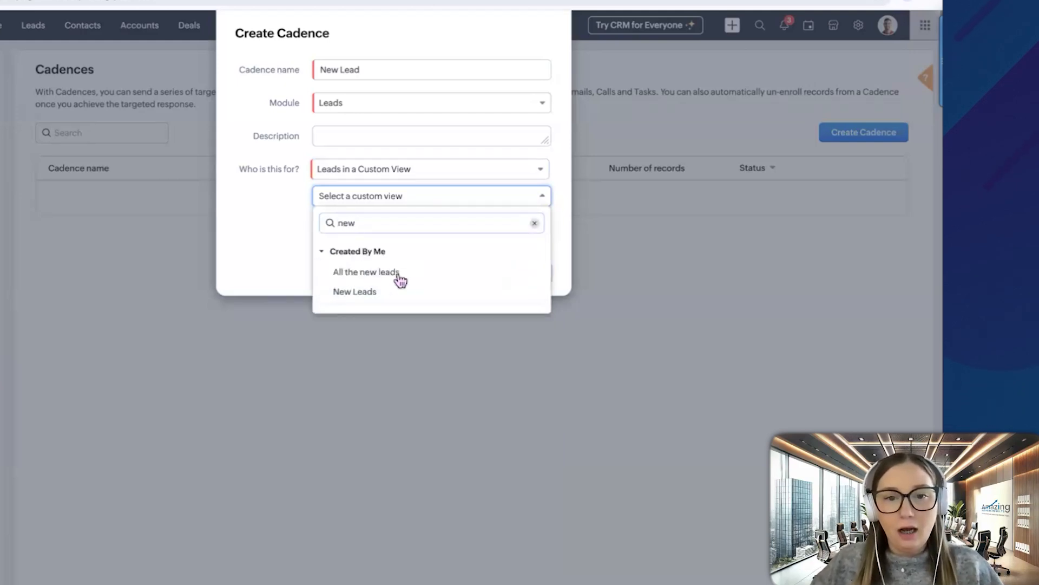
click(354, 292)
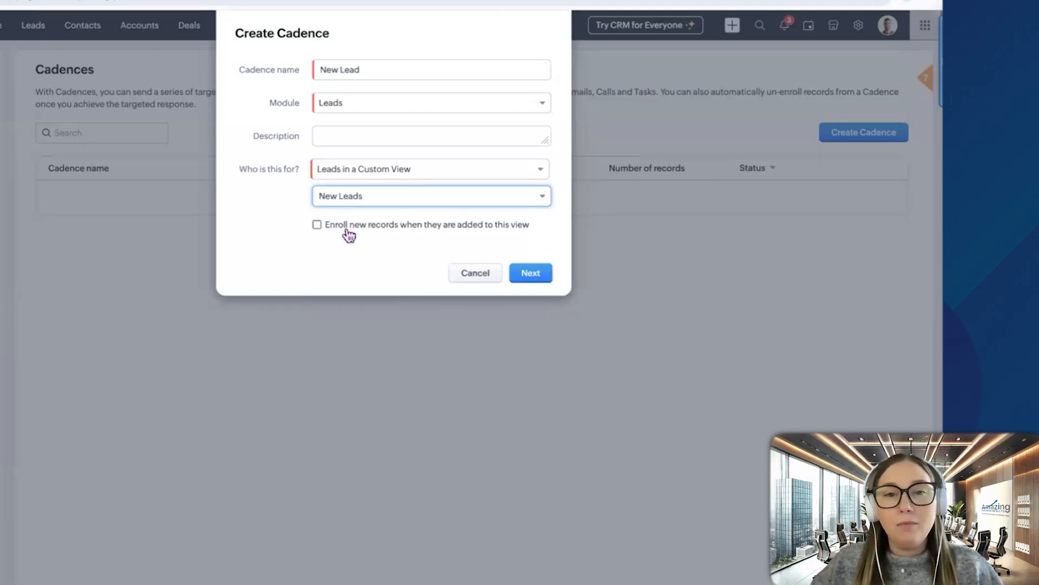
mouse_move(512, 234)
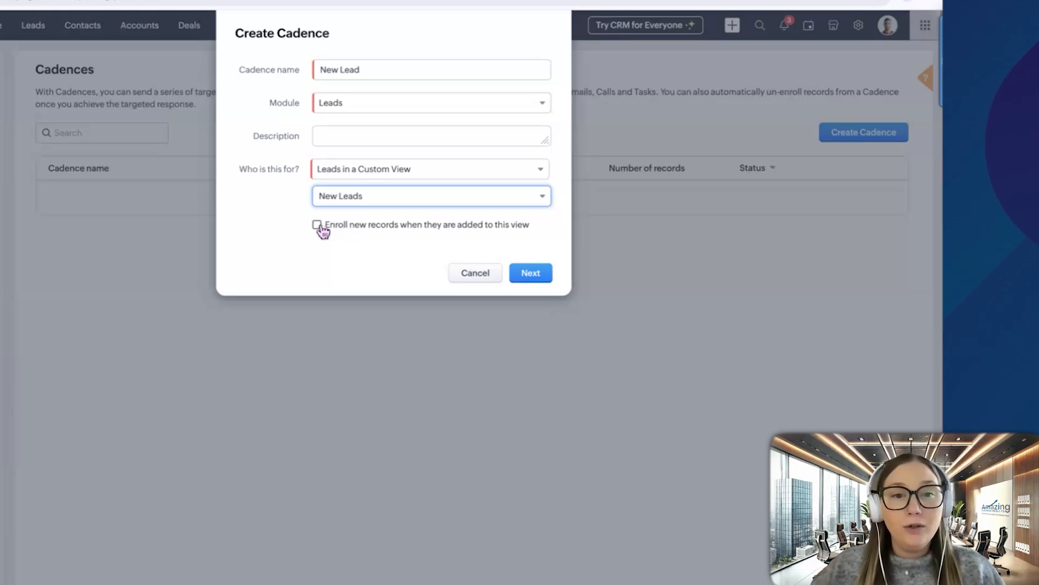
Enable auto-enrollment of newly added records and review when they get enrolled
click(317, 224)
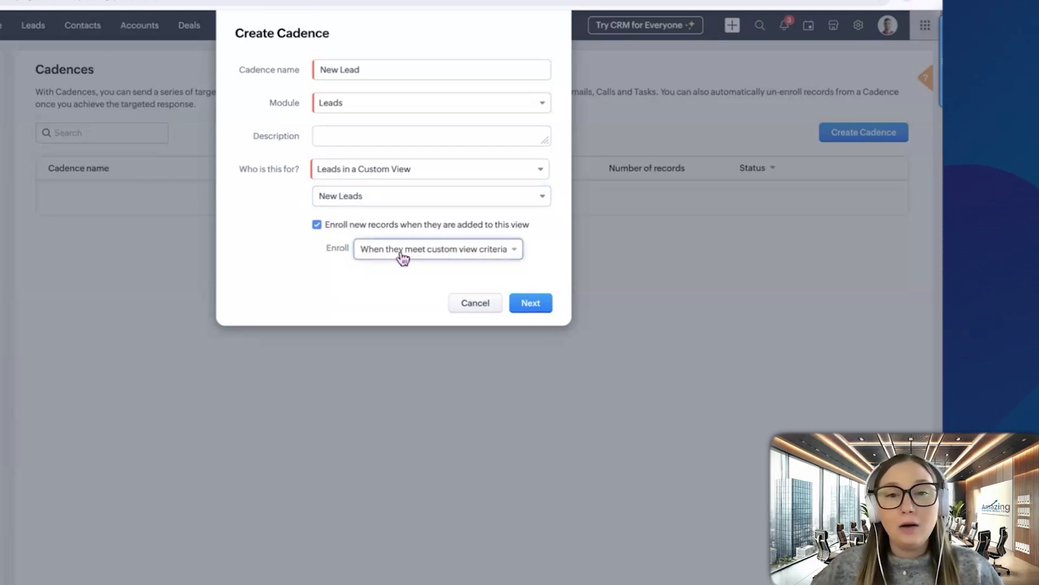
click(436, 249)
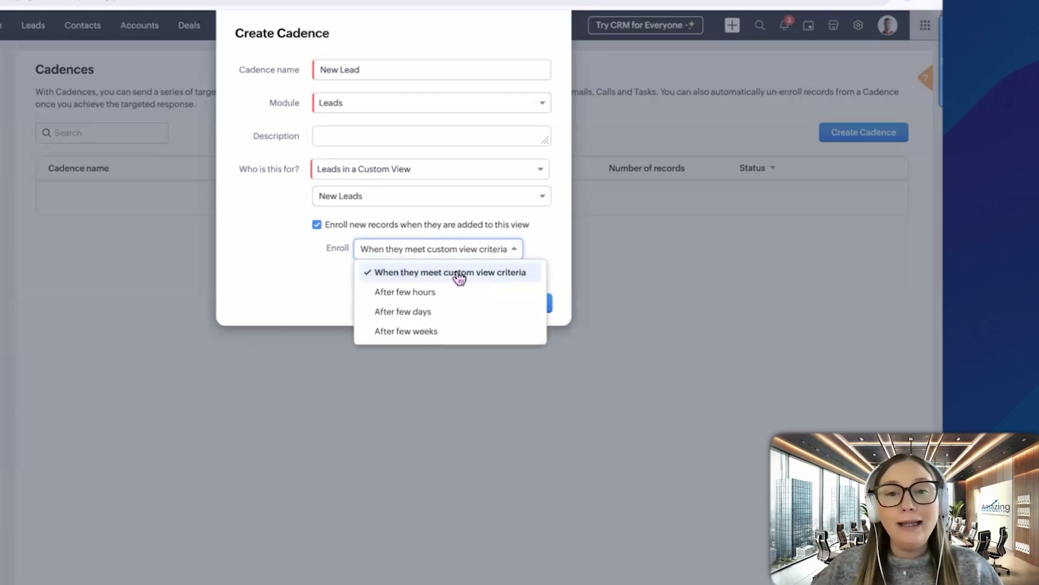
mouse_move(500, 277)
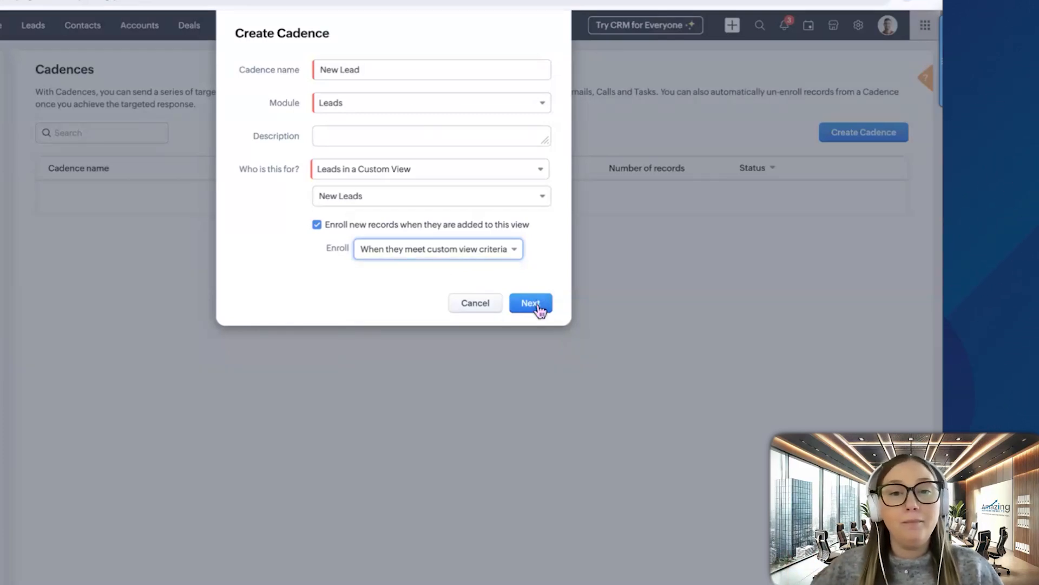
Create the cadence draft and bring up its un-enroll properties
click(529, 303)
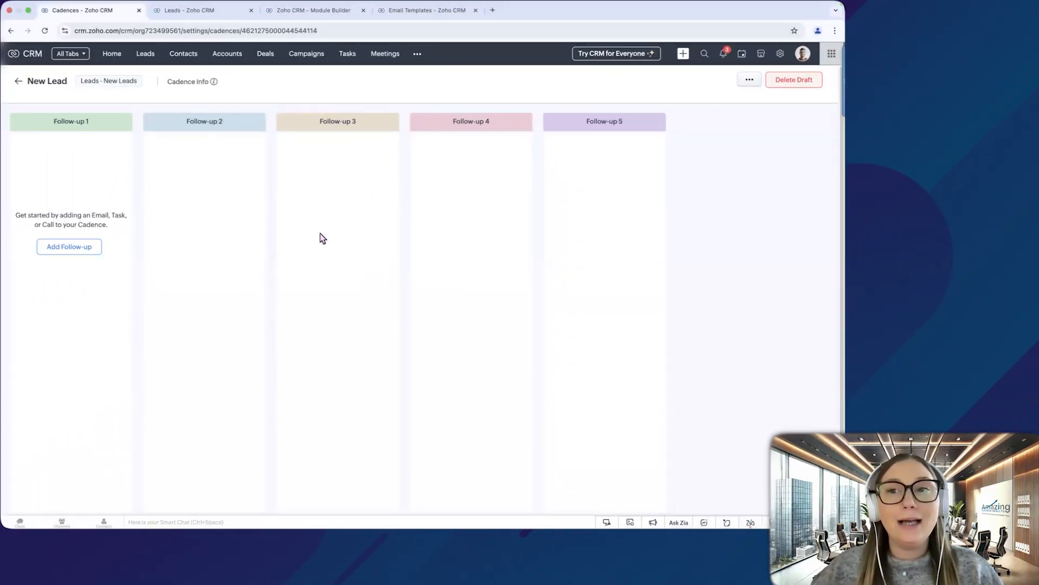
mouse_move(658, 187)
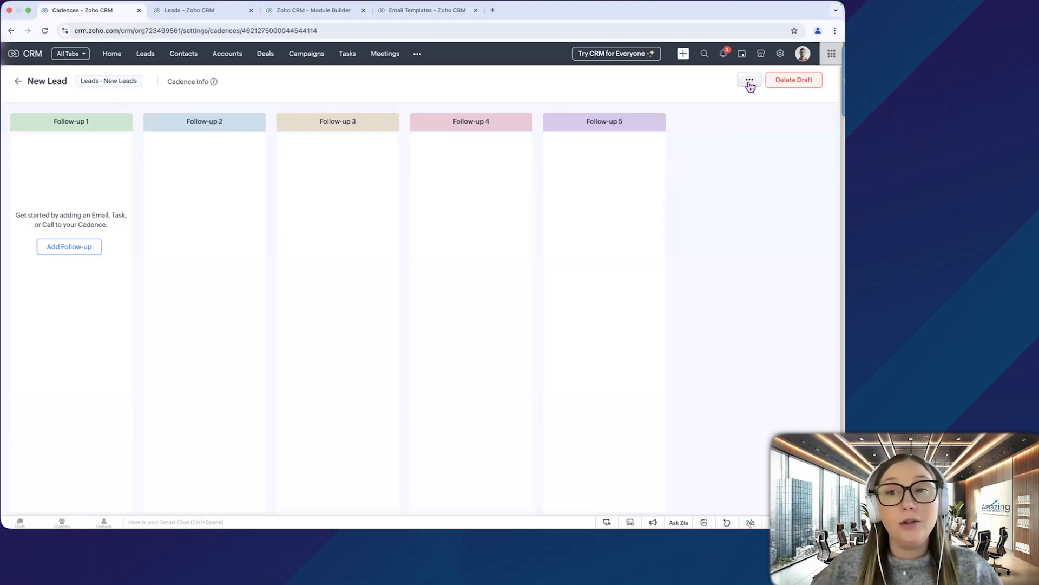
click(749, 79)
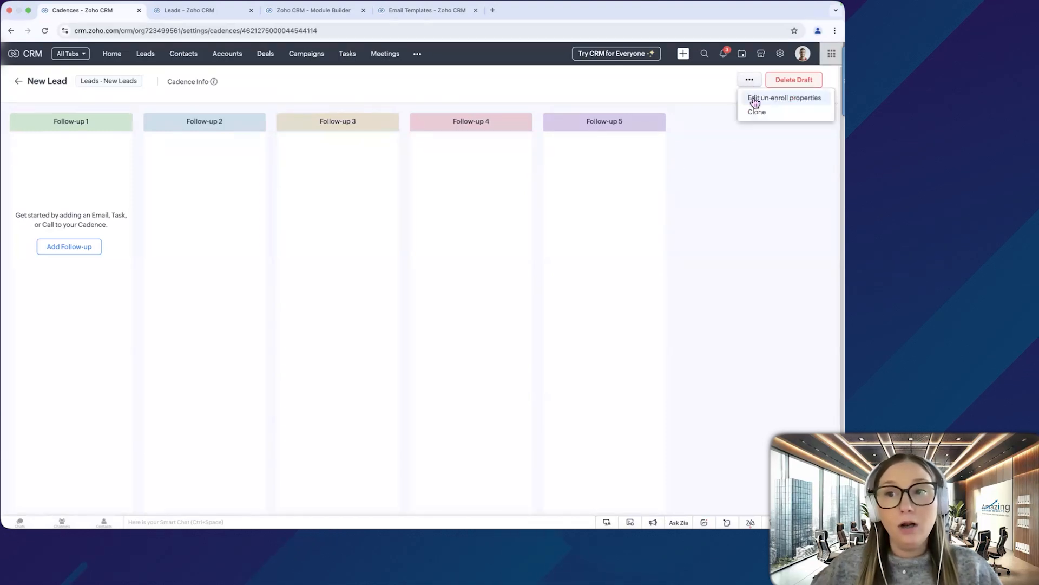
mouse_move(786, 103)
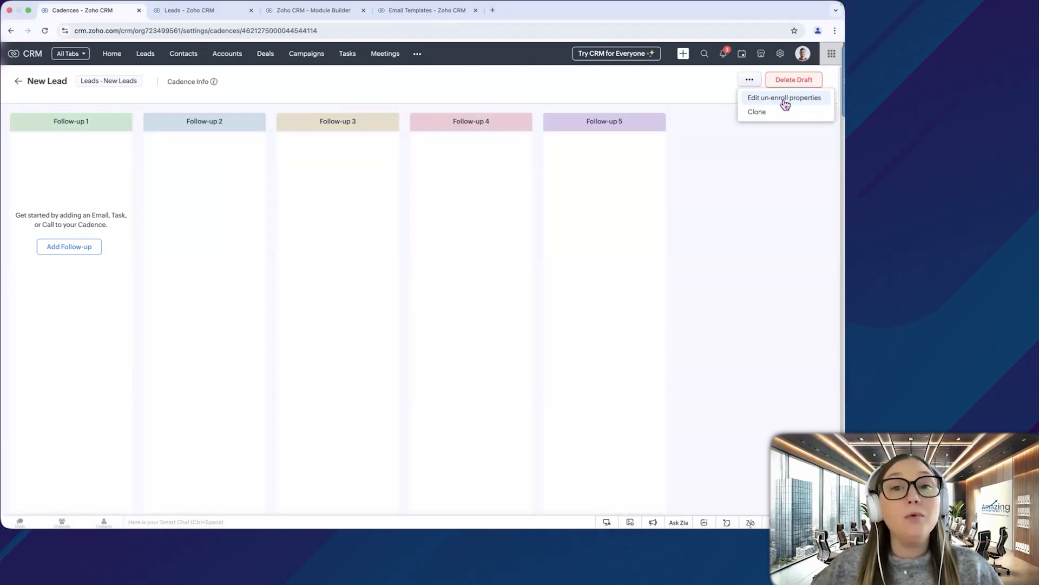
click(783, 98)
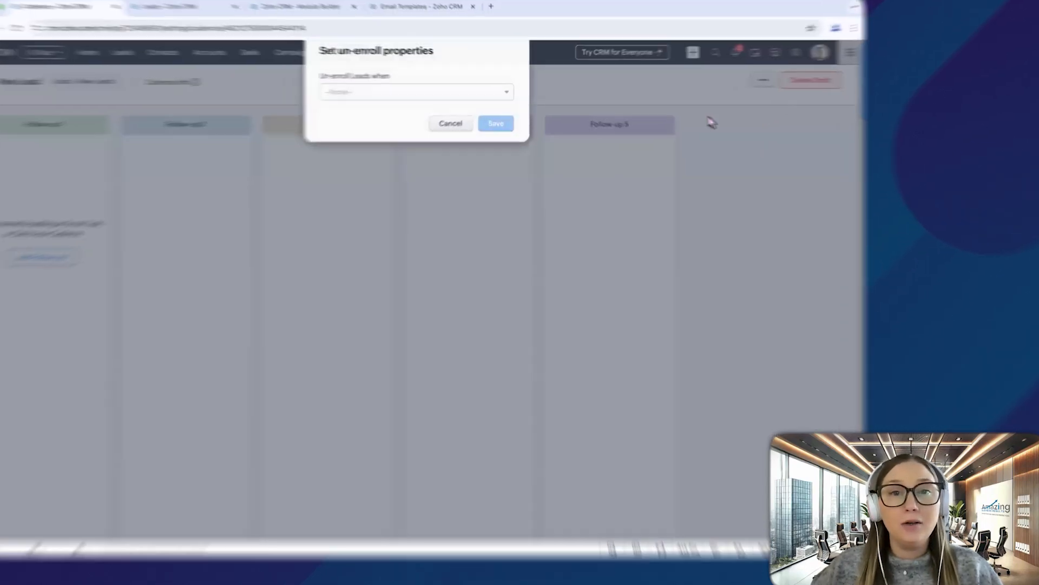
click(374, 111)
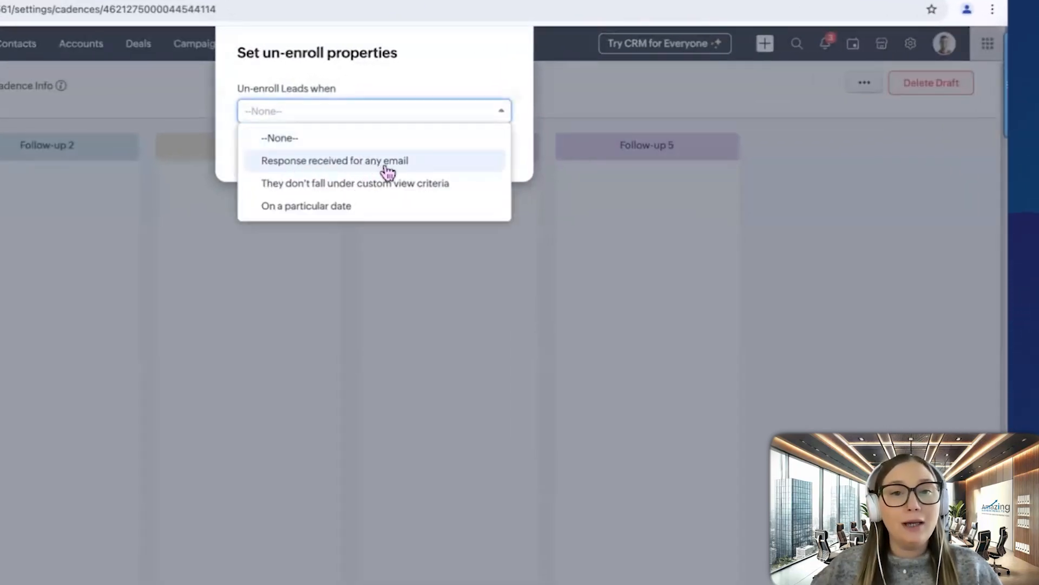
mouse_move(333, 183)
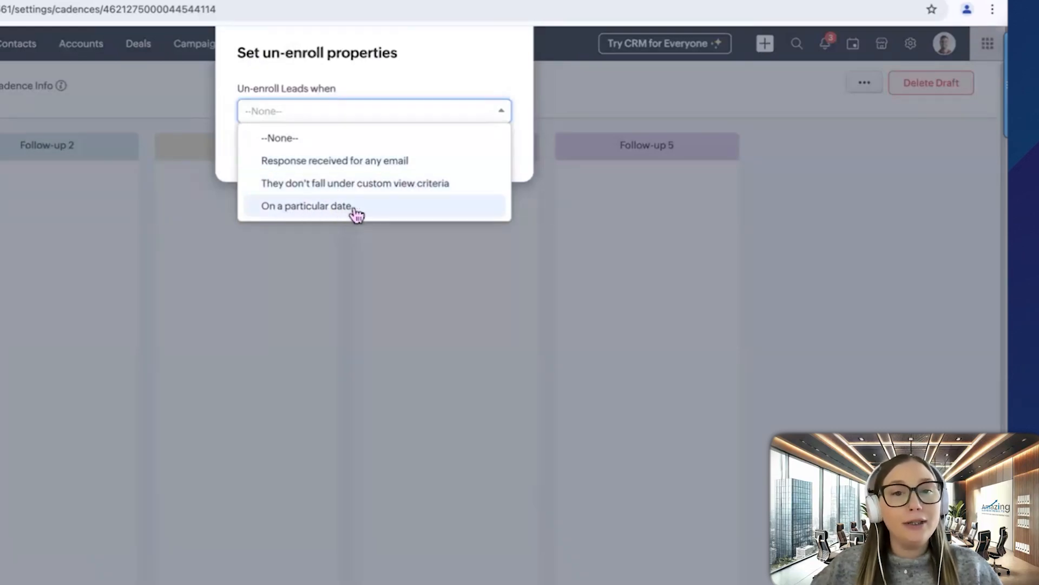
Try un-enroll conditions: a particular date (April 2025) and any email getting a response
click(306, 206)
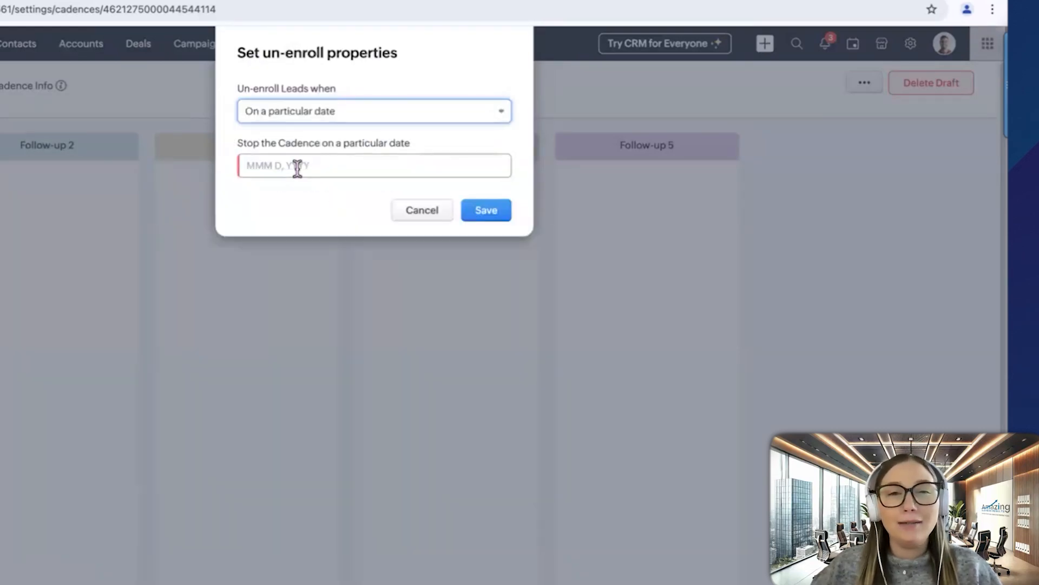
click(373, 165)
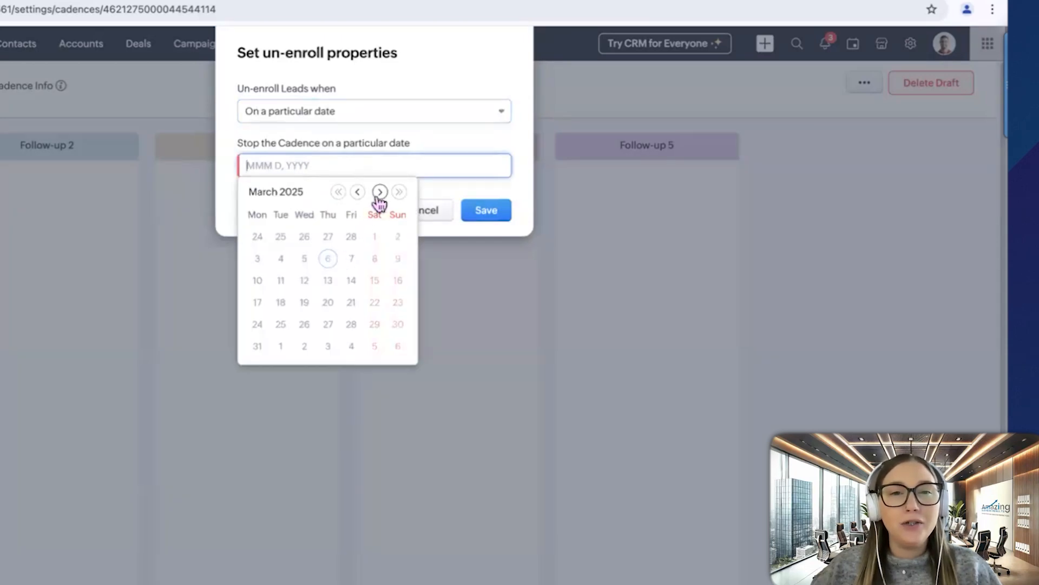
click(379, 192)
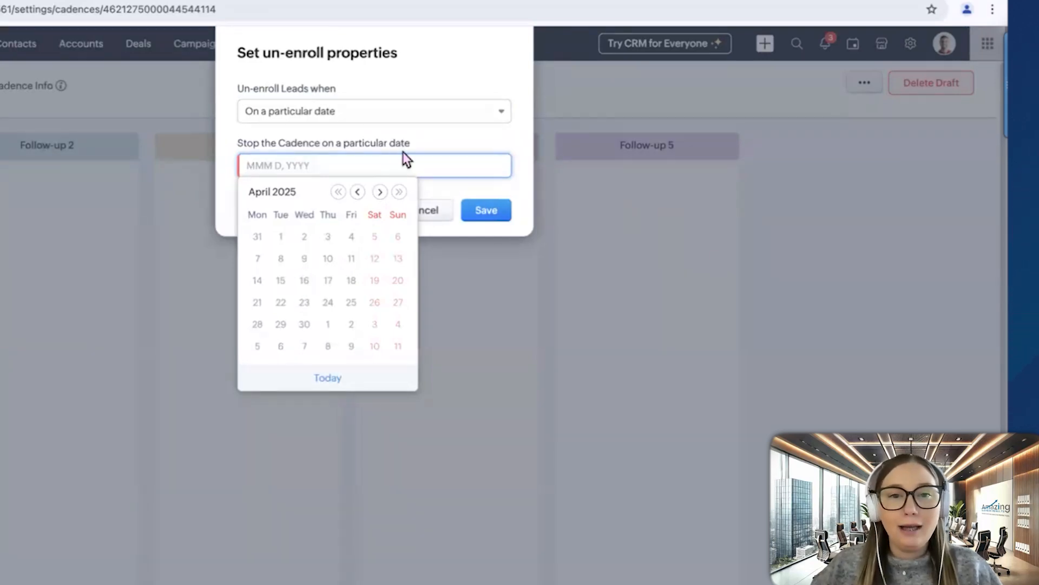
click(374, 111)
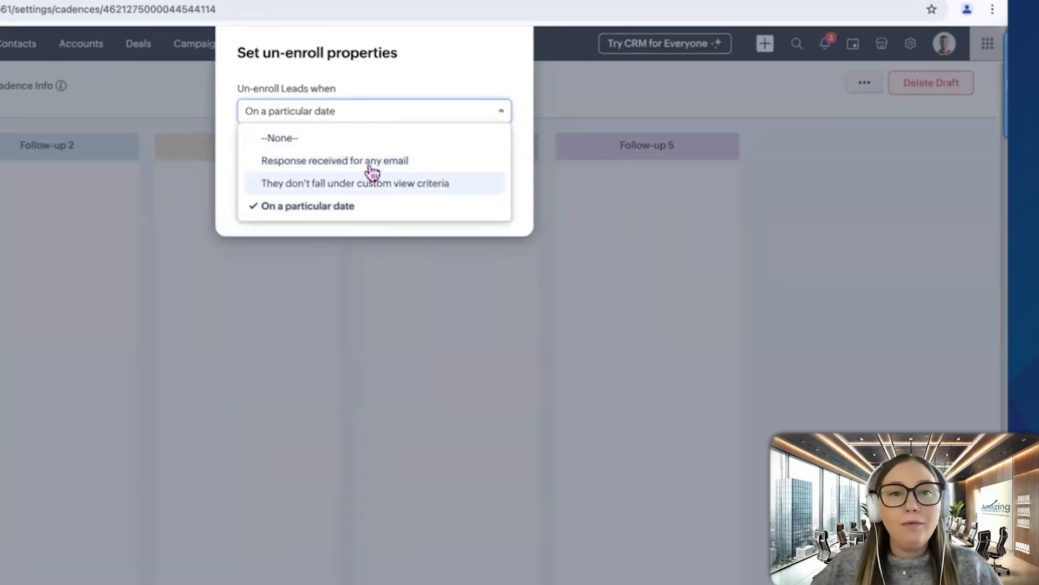
click(334, 160)
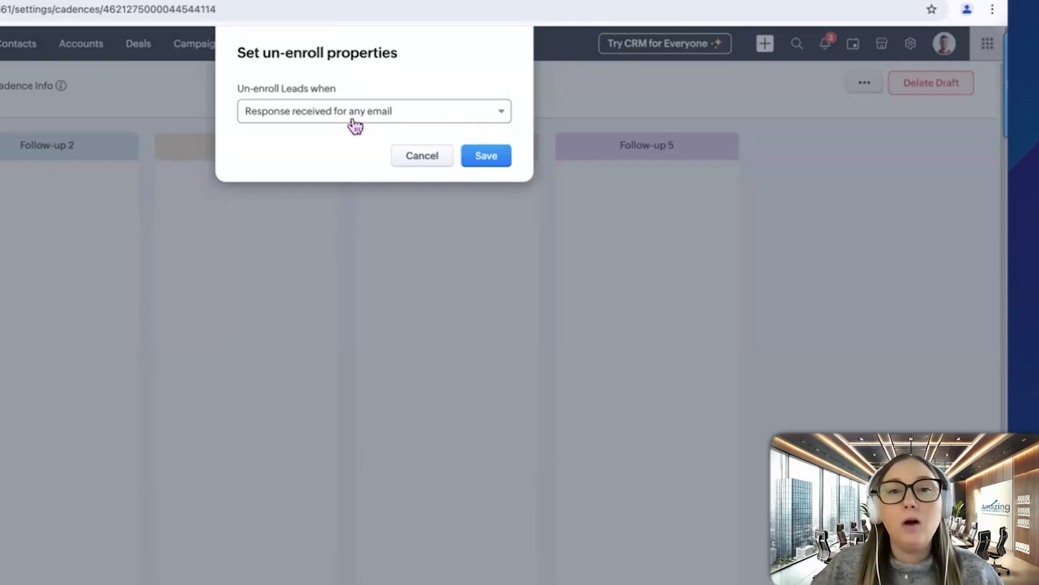
Settle on un-enrolling leads that leave the custom view criteria and save
click(373, 110)
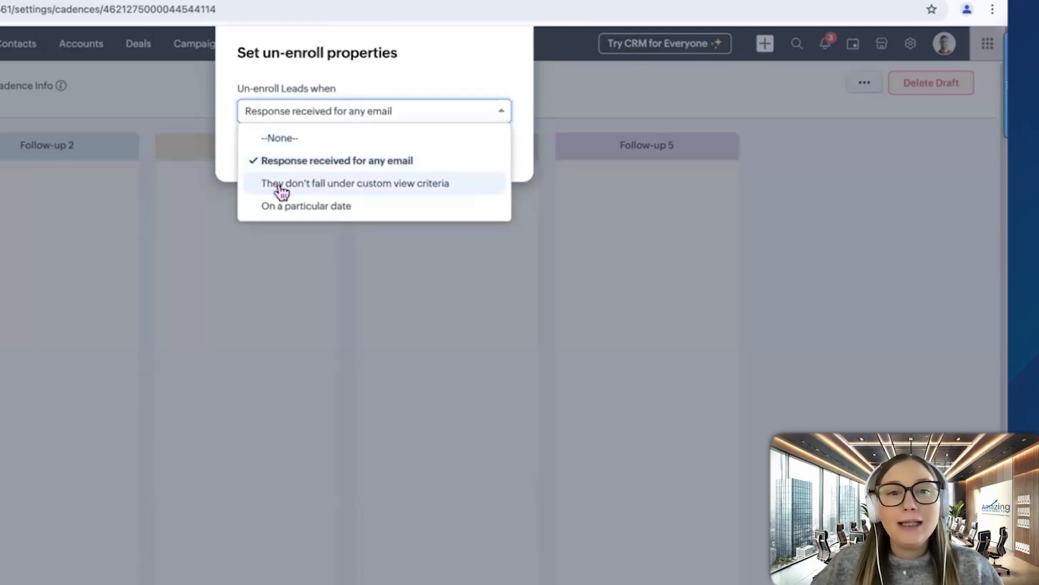
click(355, 183)
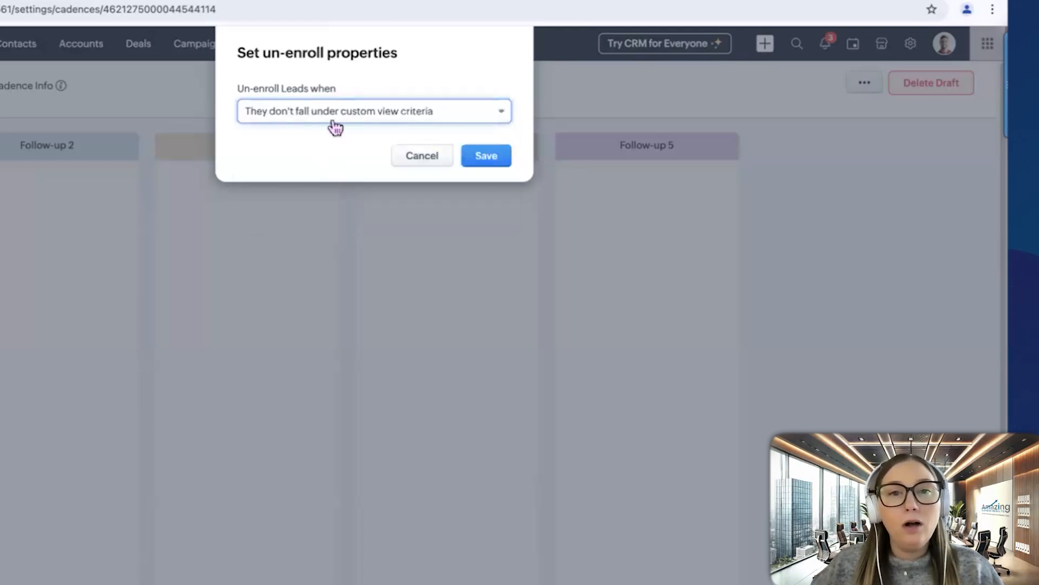
mouse_move(446, 129)
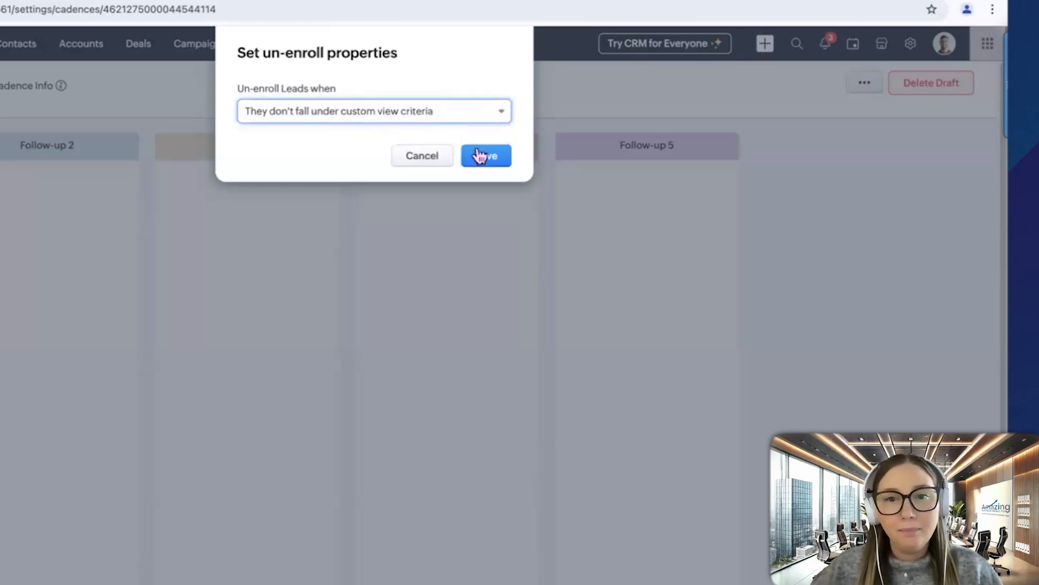
click(486, 155)
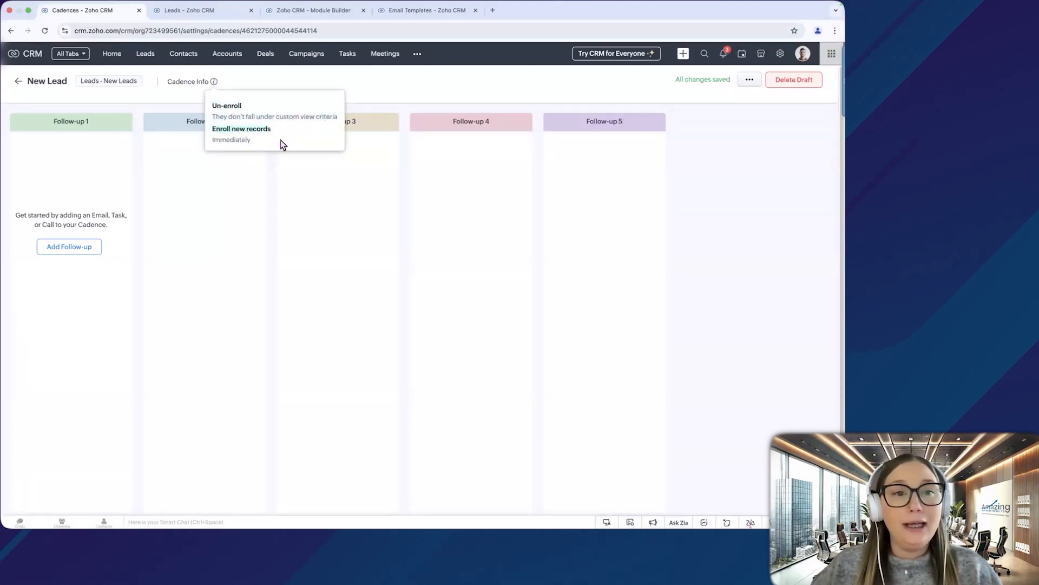
mouse_move(258, 85)
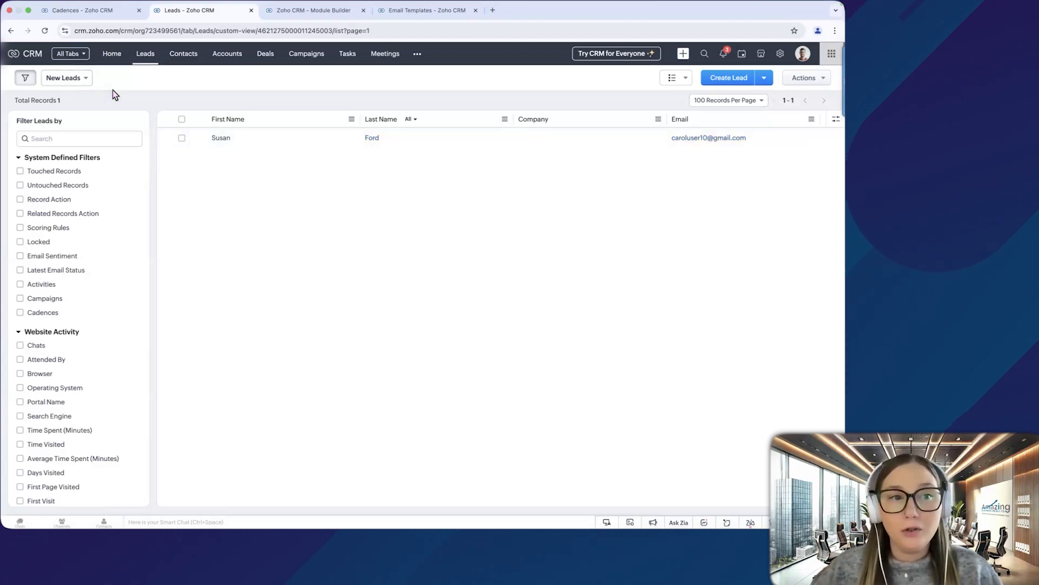
mouse_move(259, 144)
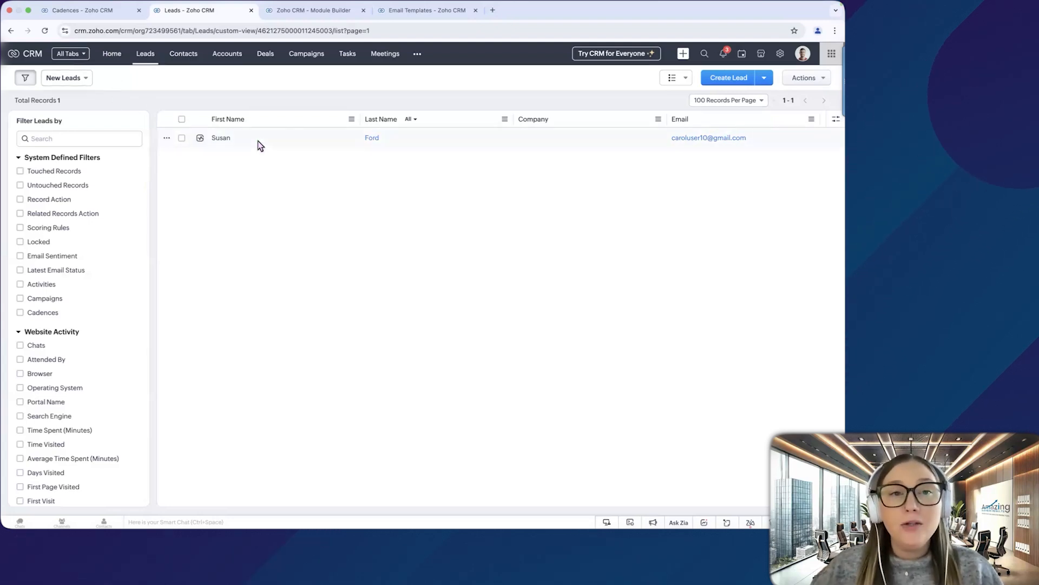
mouse_move(312, 10)
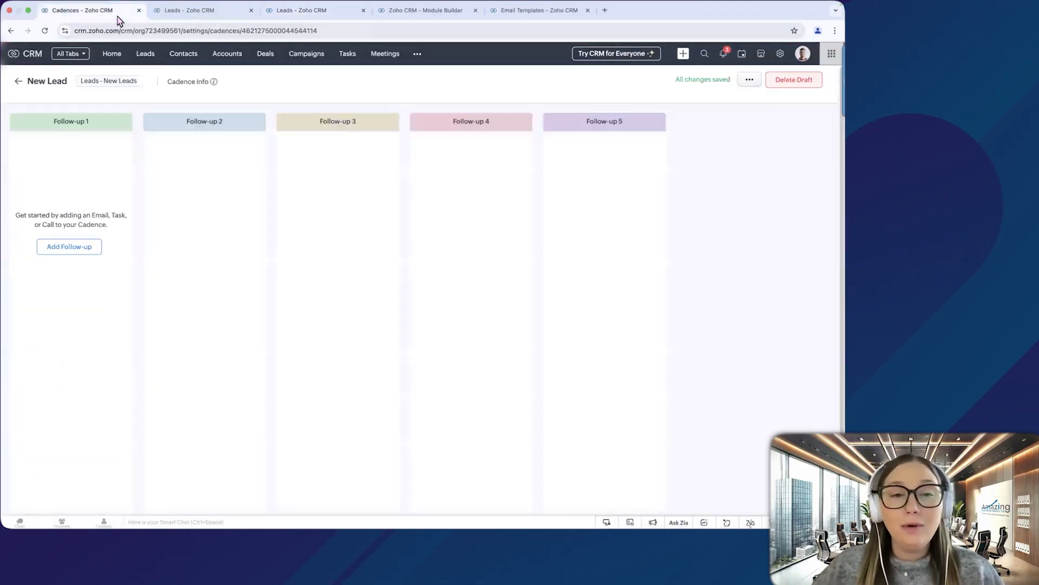
Create a workflow rule 'Remove Cadence' on the Emails module
click(69, 246)
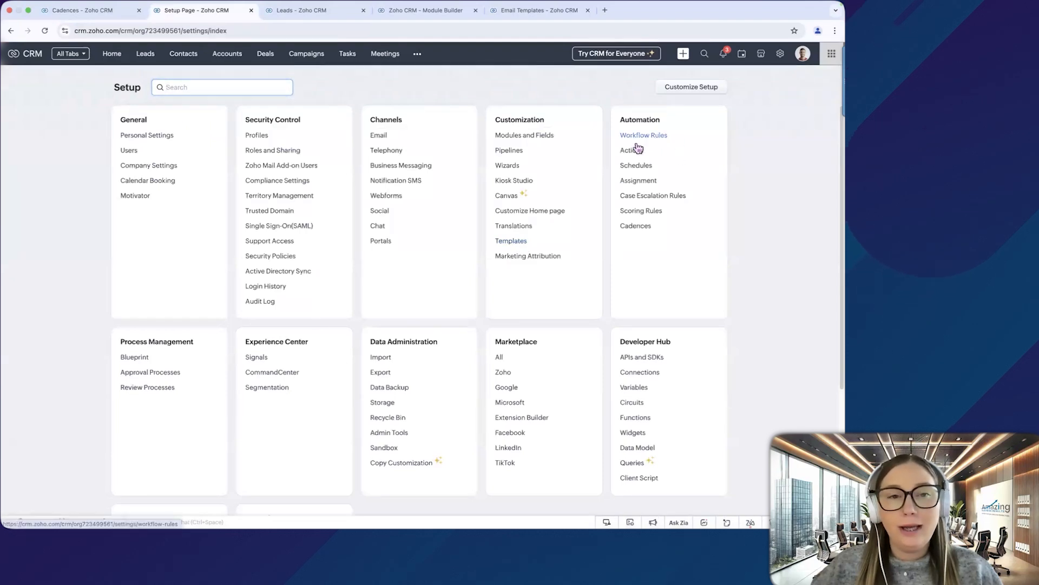
click(642, 135)
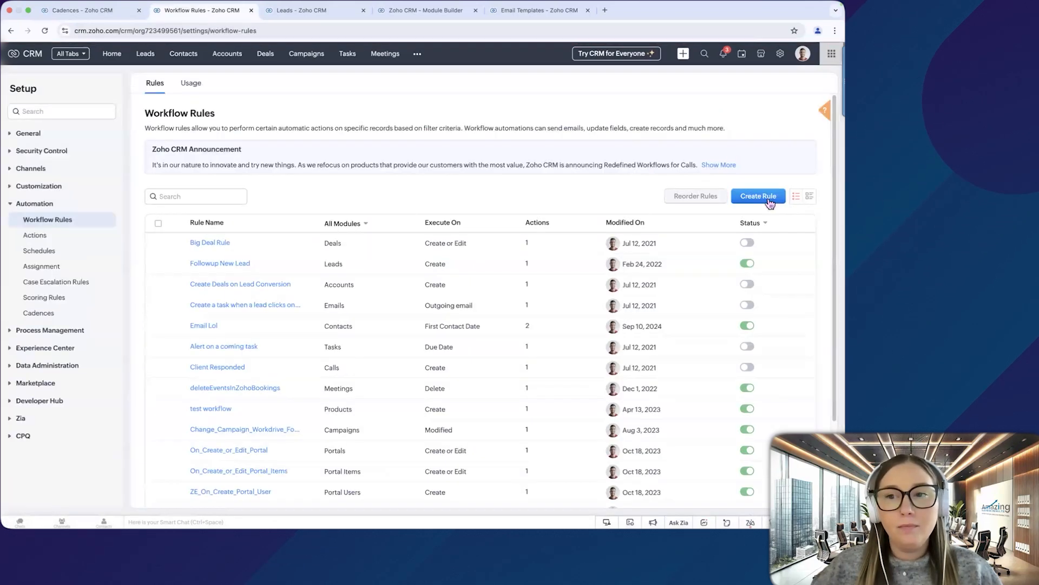
click(758, 196)
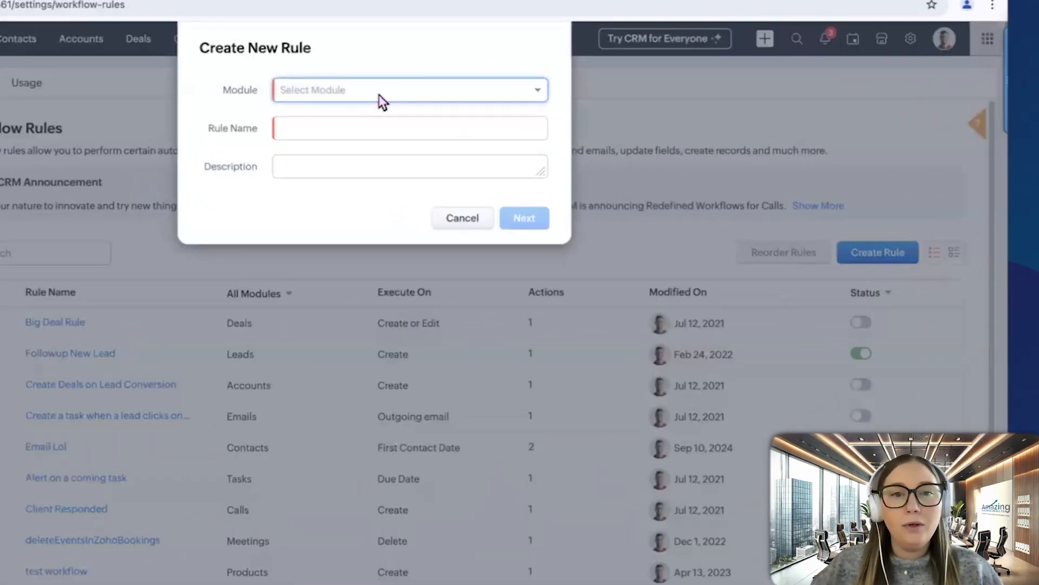
text(ema)
click(409, 128)
text(Remove)
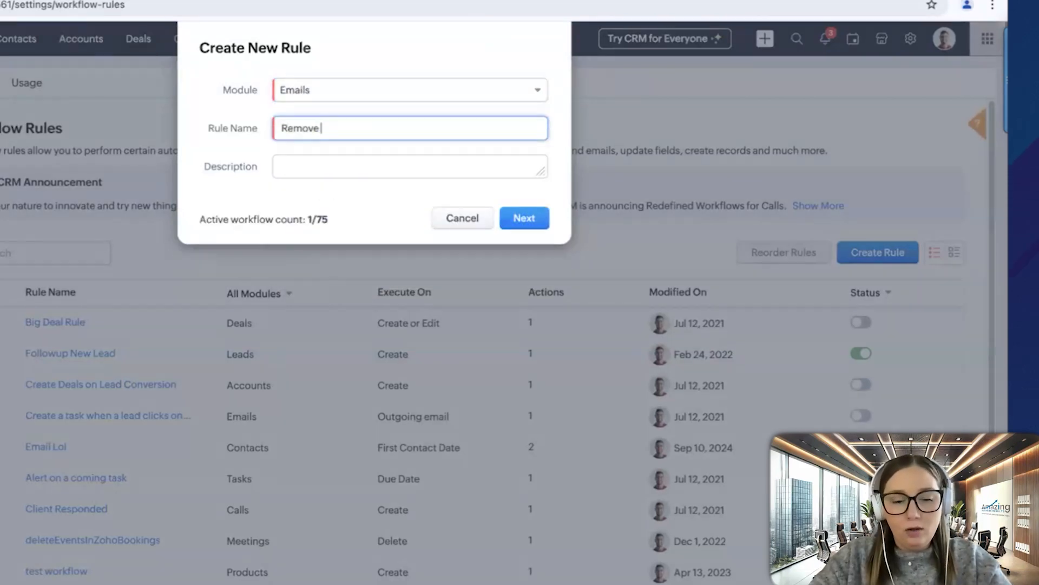
text(Cadence)
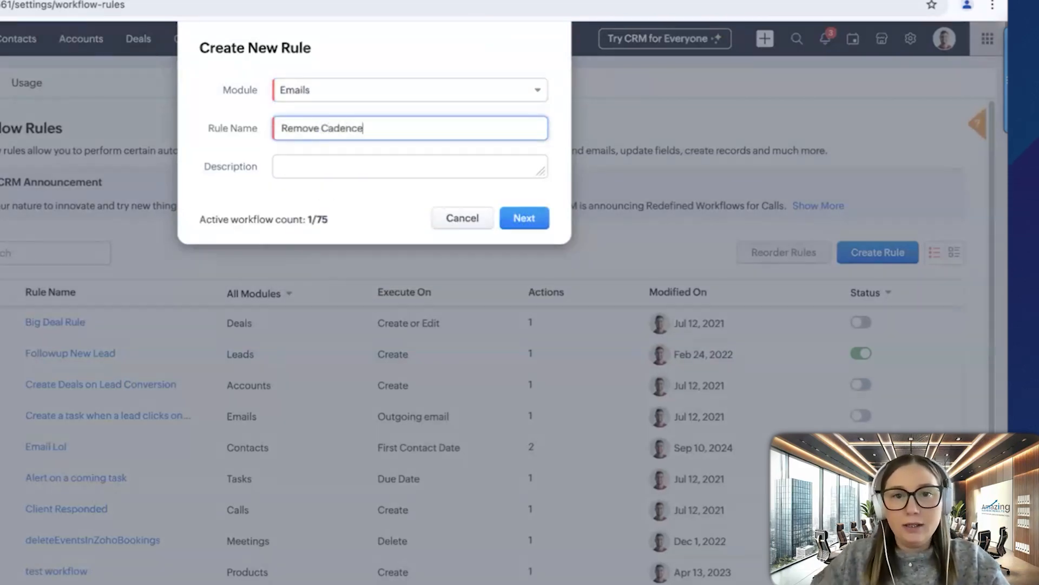
click(524, 218)
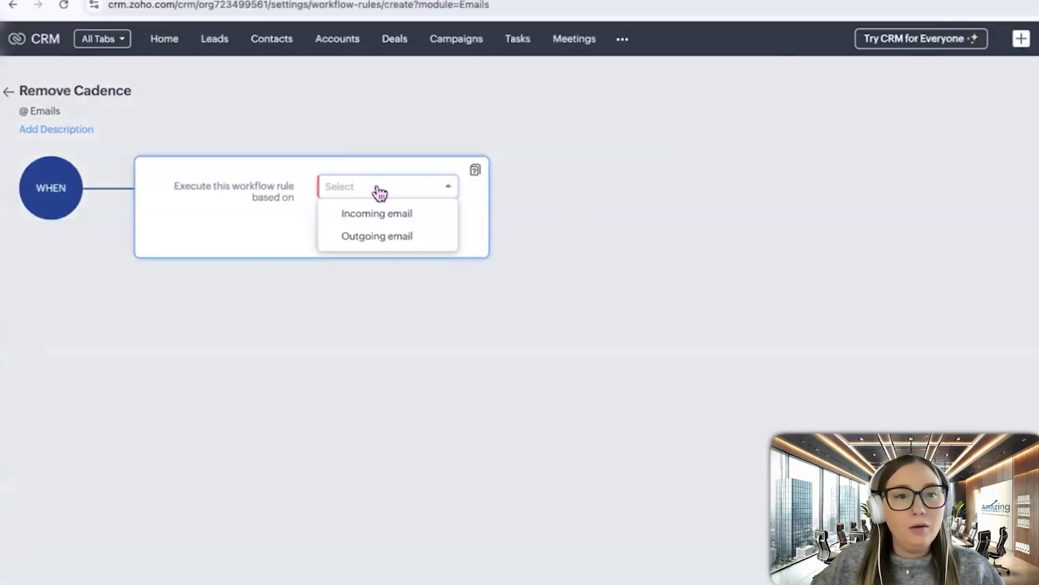
Base the rule on outgoing emails and add a condition on an email field
click(377, 235)
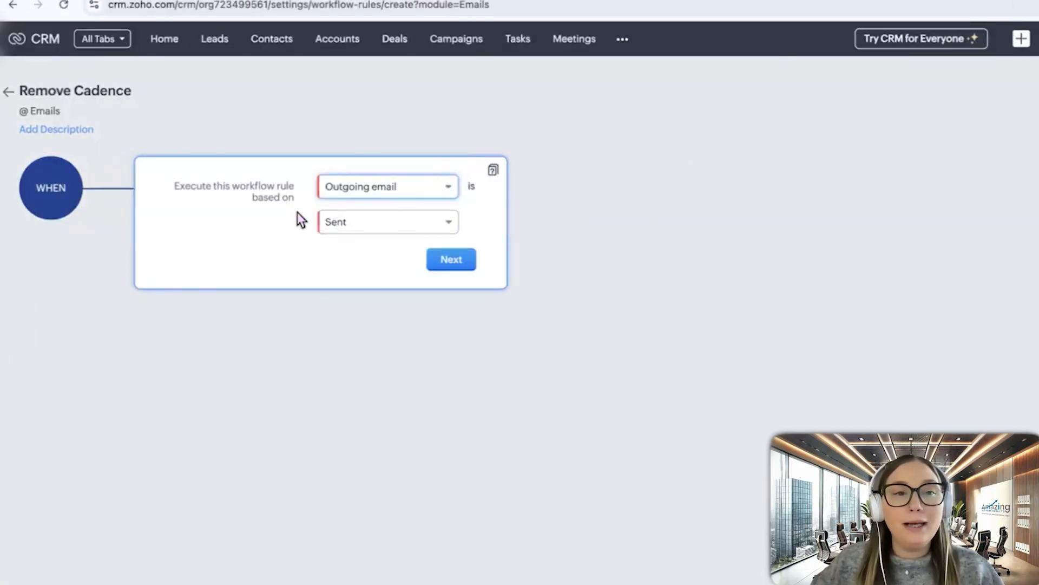
click(388, 221)
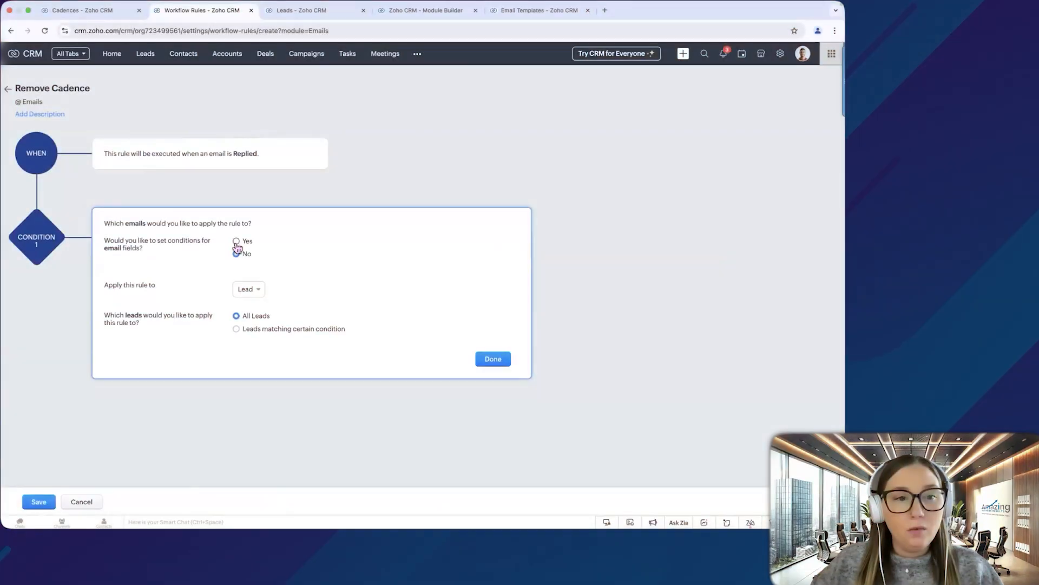
click(236, 240)
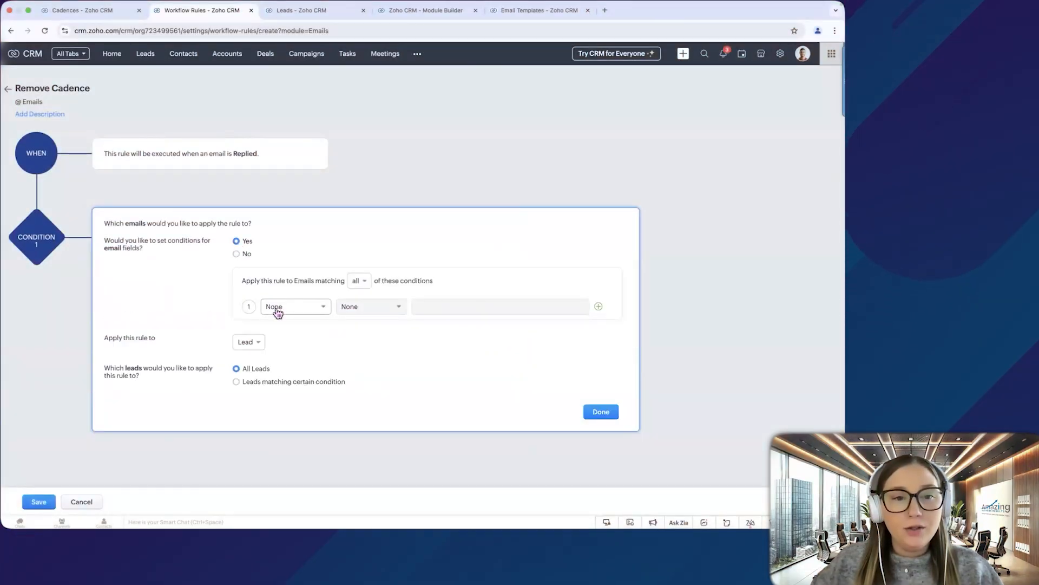
mouse_move(321, 294)
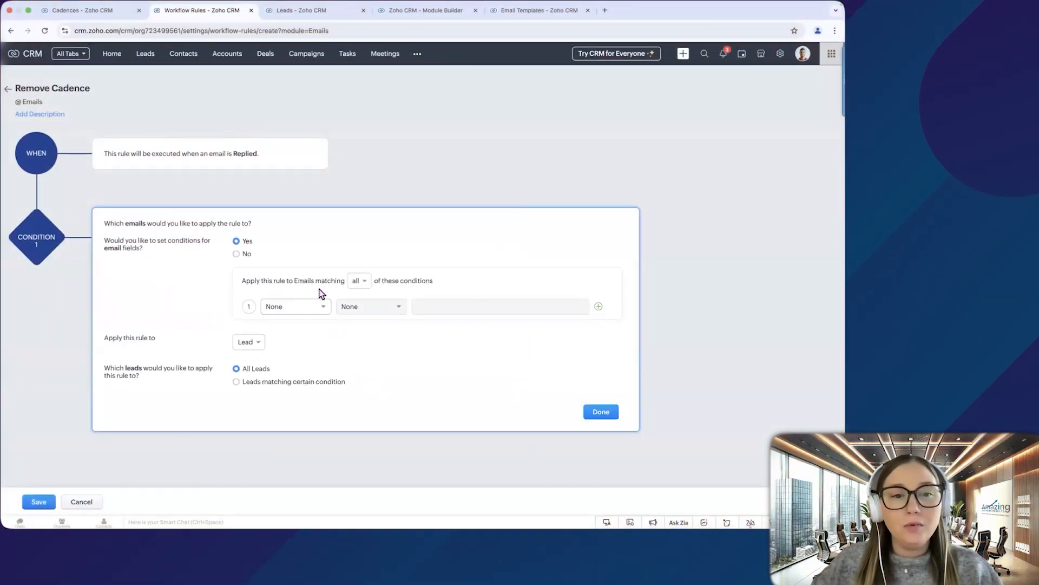
click(295, 306)
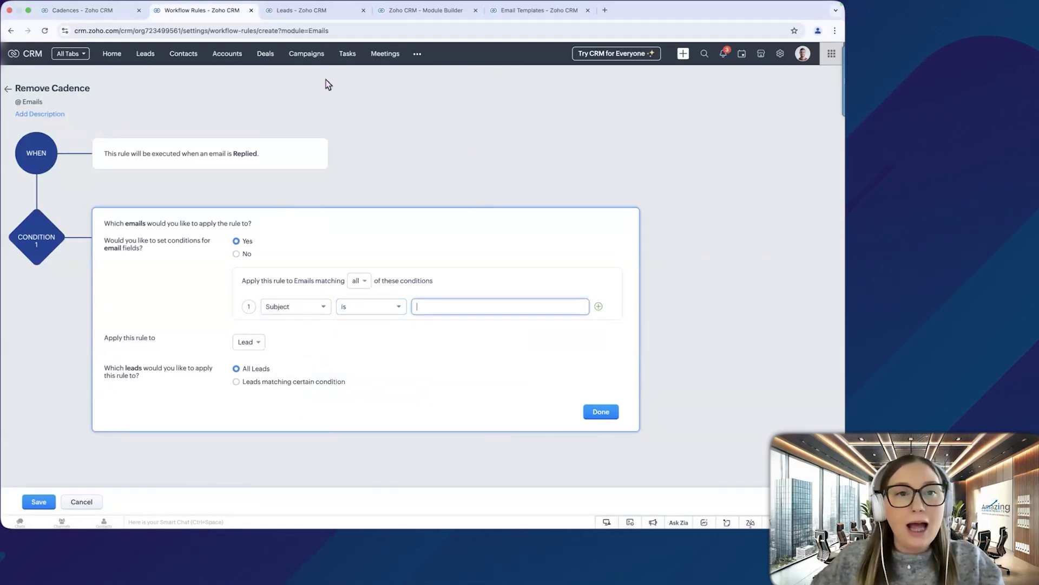
click(537, 9)
text(We got your request)
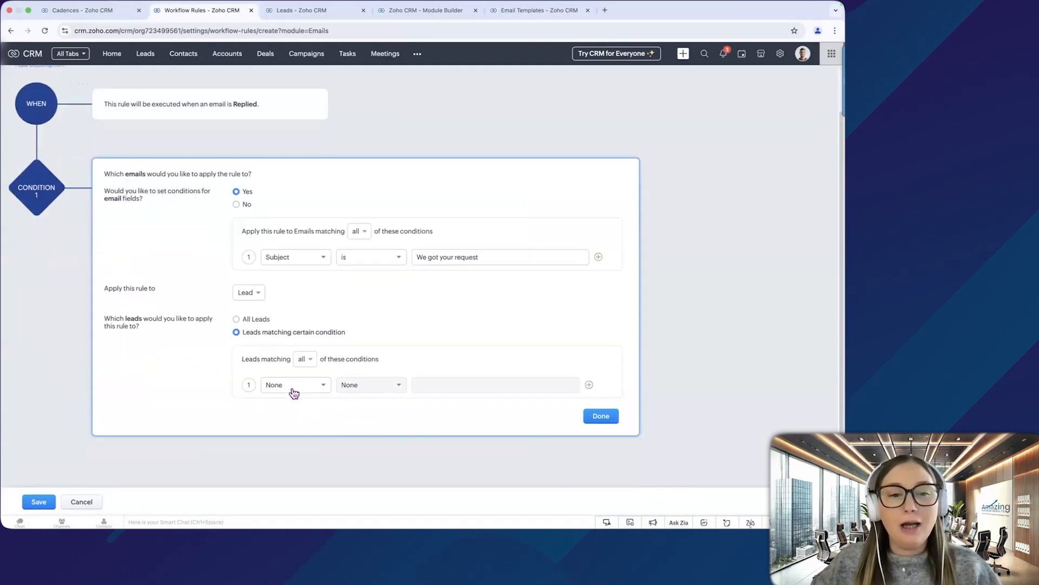
Restrict matching leads to Lead Status is New Lead
click(295, 384)
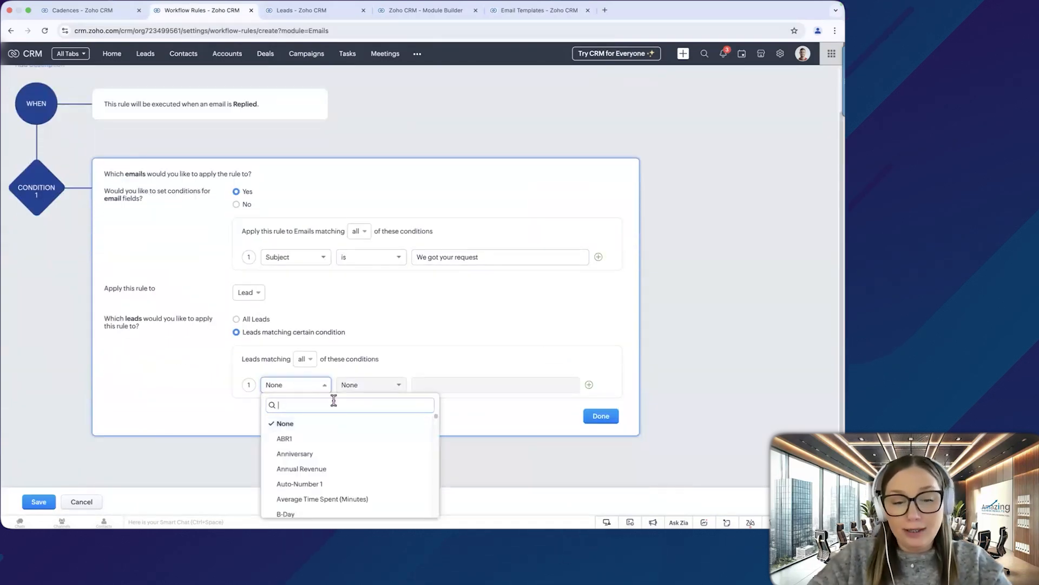
text(lead st)
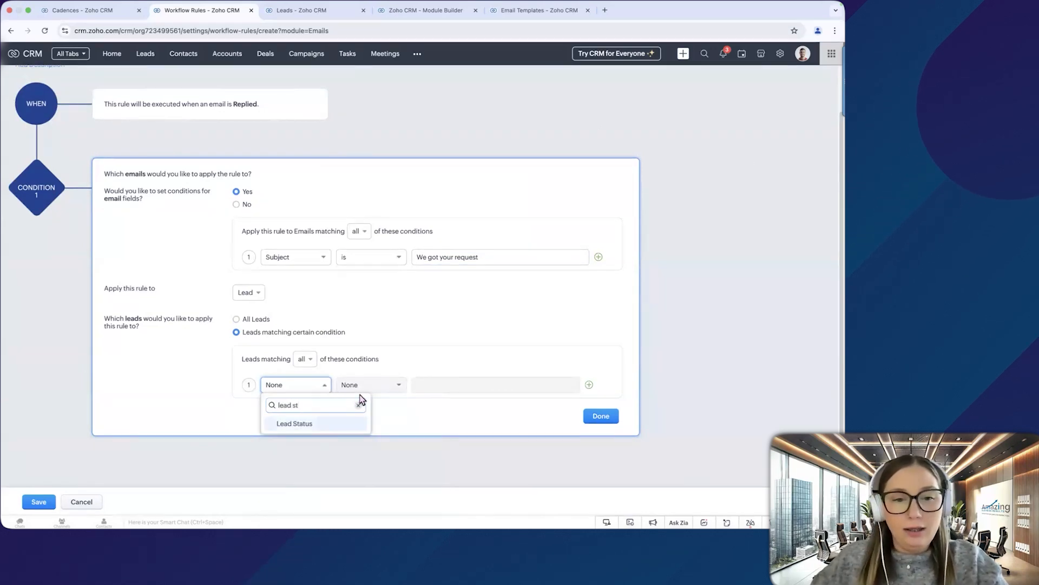
click(294, 424)
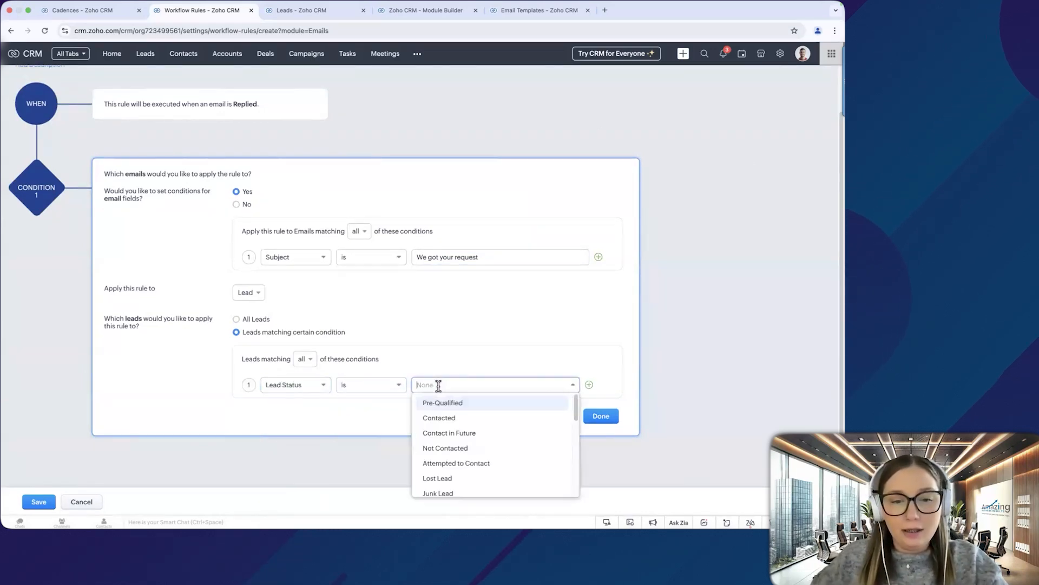
text(new)
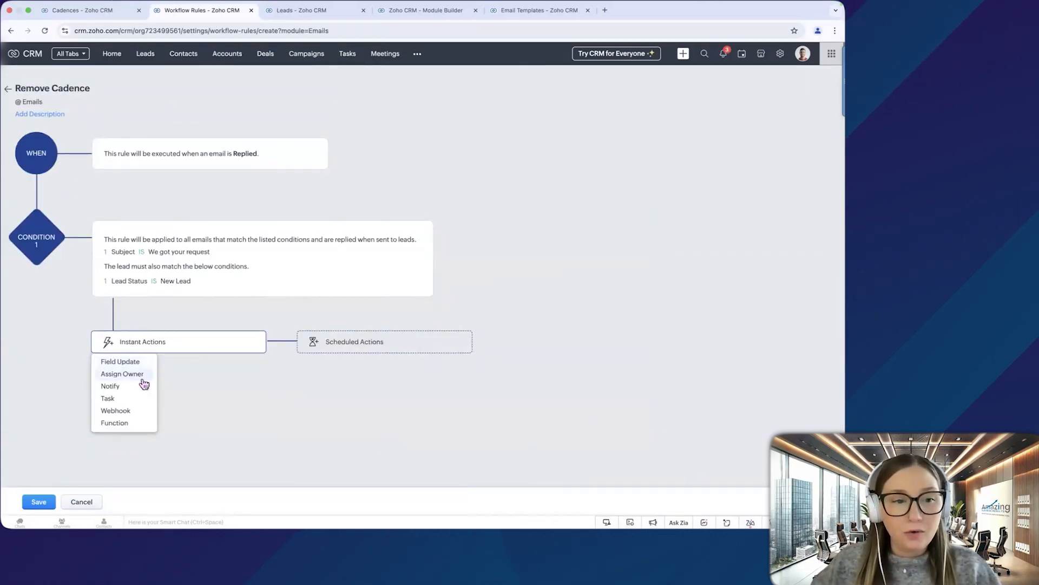
mouse_move(111, 386)
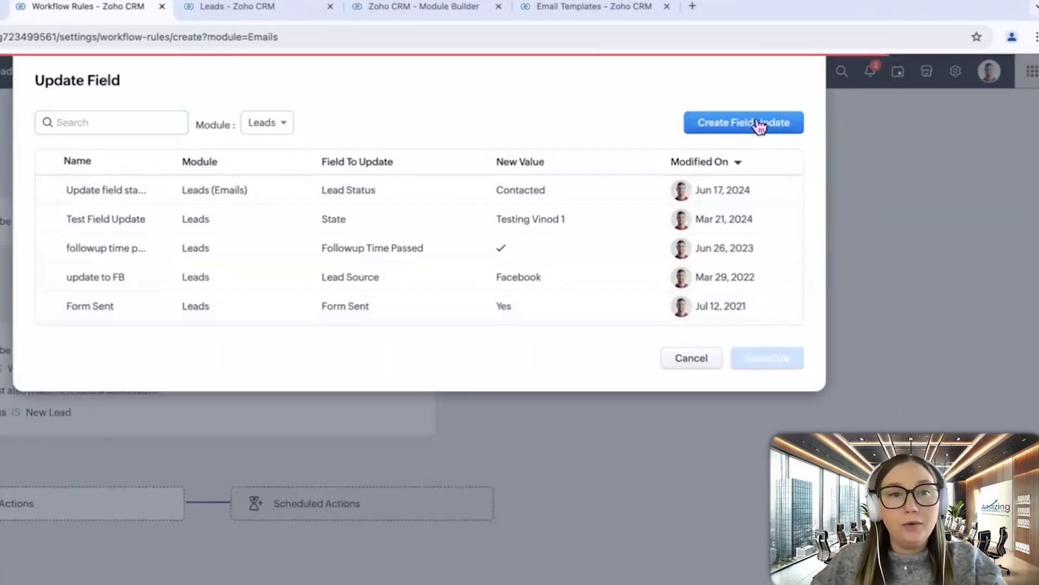
Add field update 'New Lead Replied' setting Lead Status to Contacted, then return to the cadence
click(743, 123)
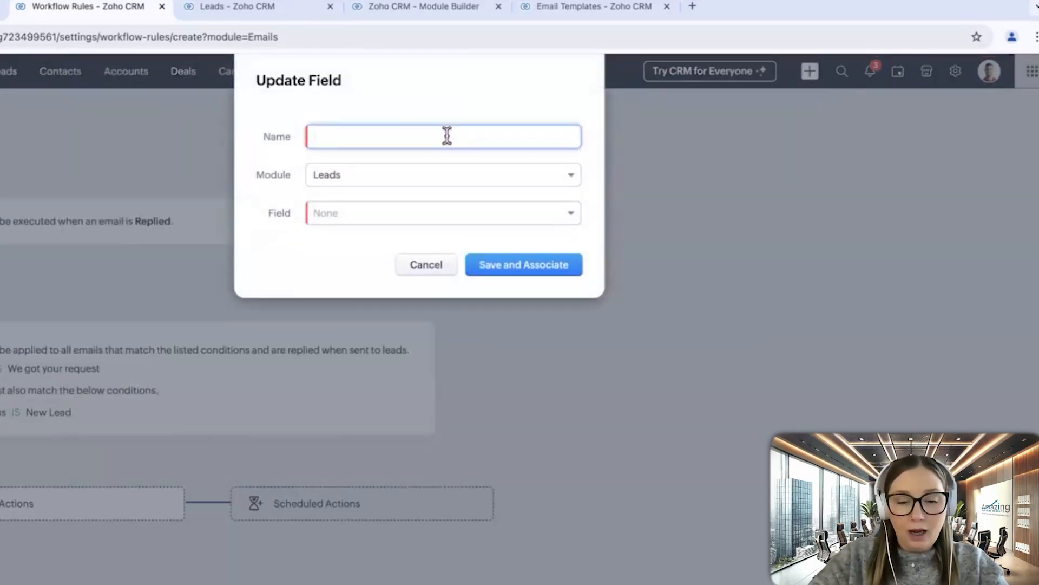
text(New Lead Replied)
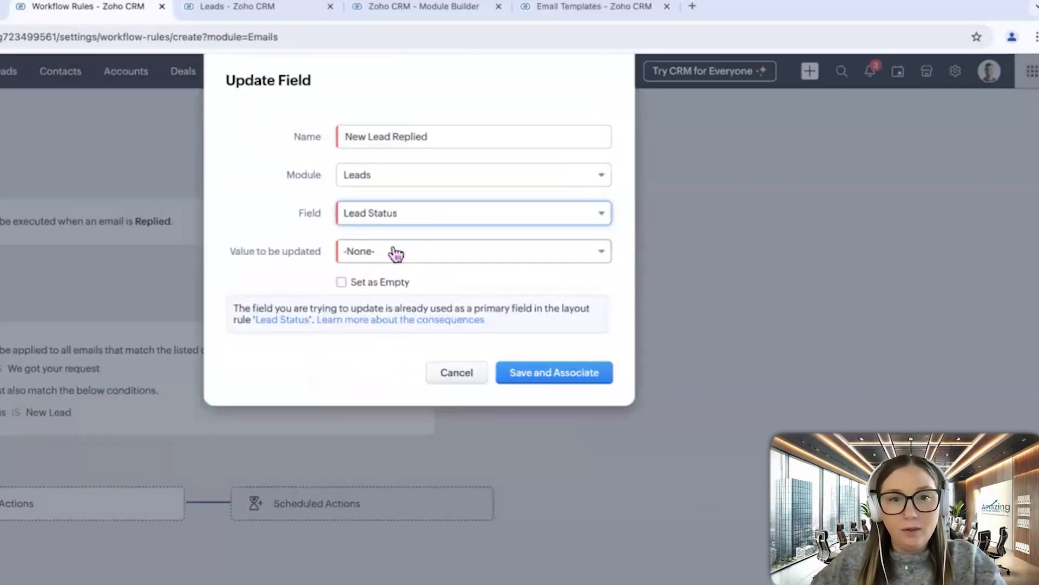
click(472, 251)
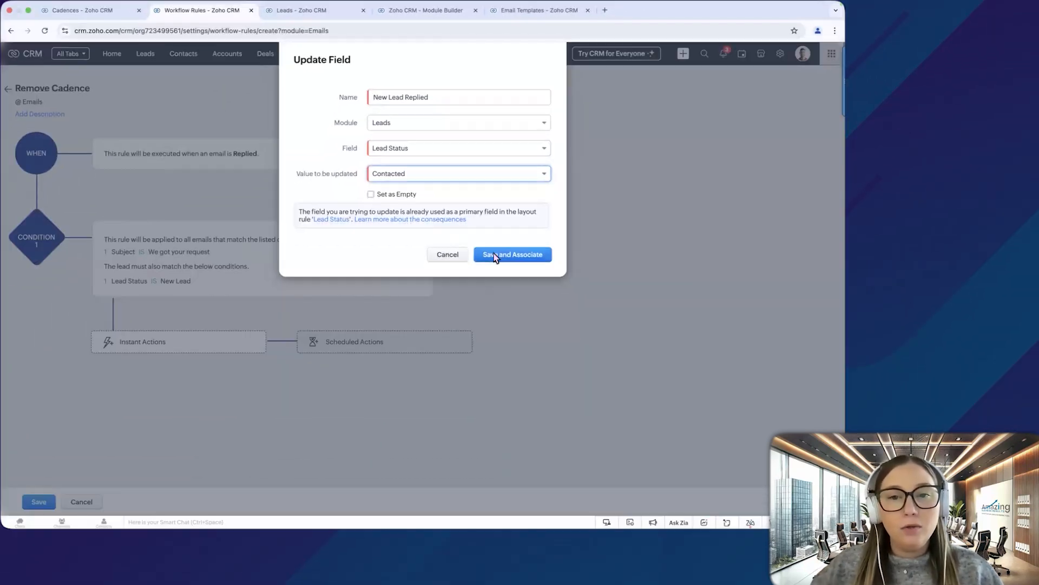
click(512, 254)
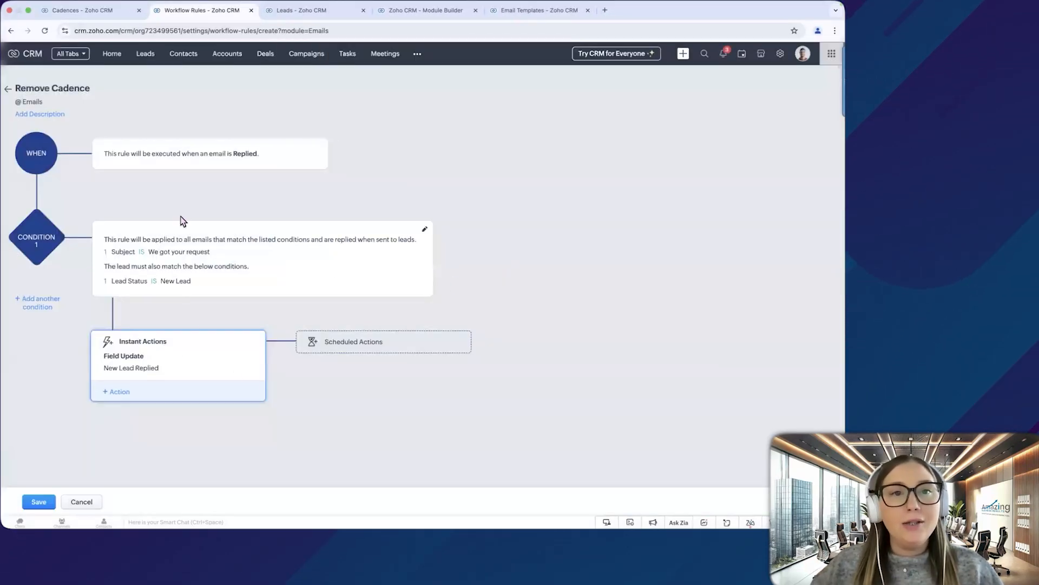
mouse_move(299, 239)
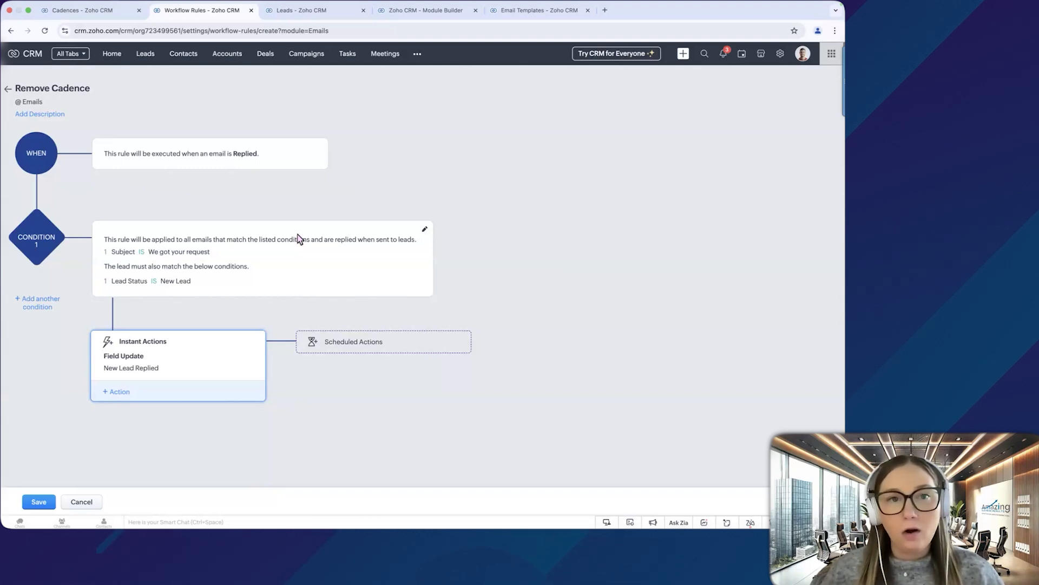
click(79, 9)
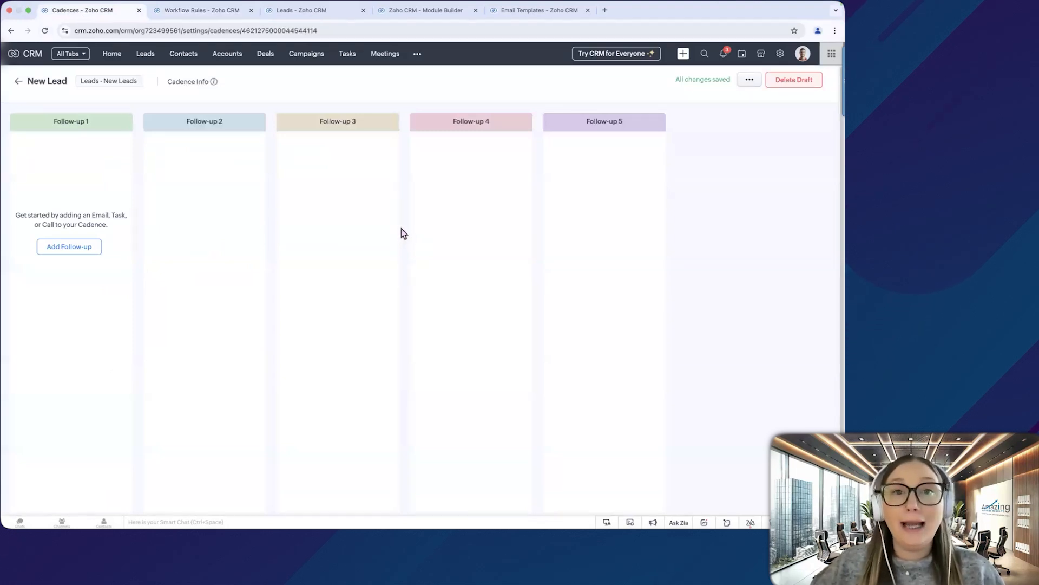
mouse_move(256, 293)
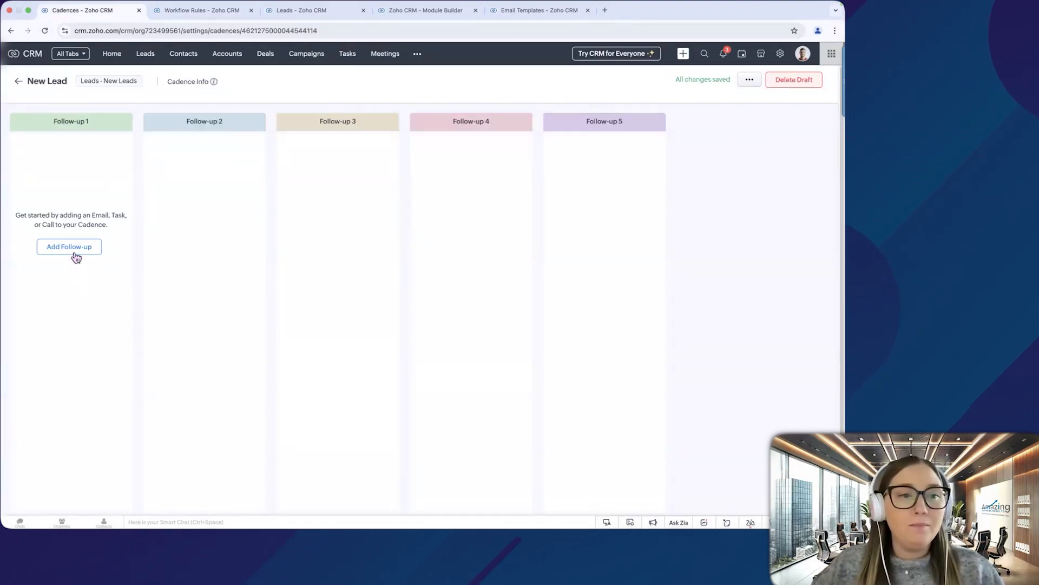
Add an email as Follow-up 1, scheduled 10 minutes after enrollment
click(70, 247)
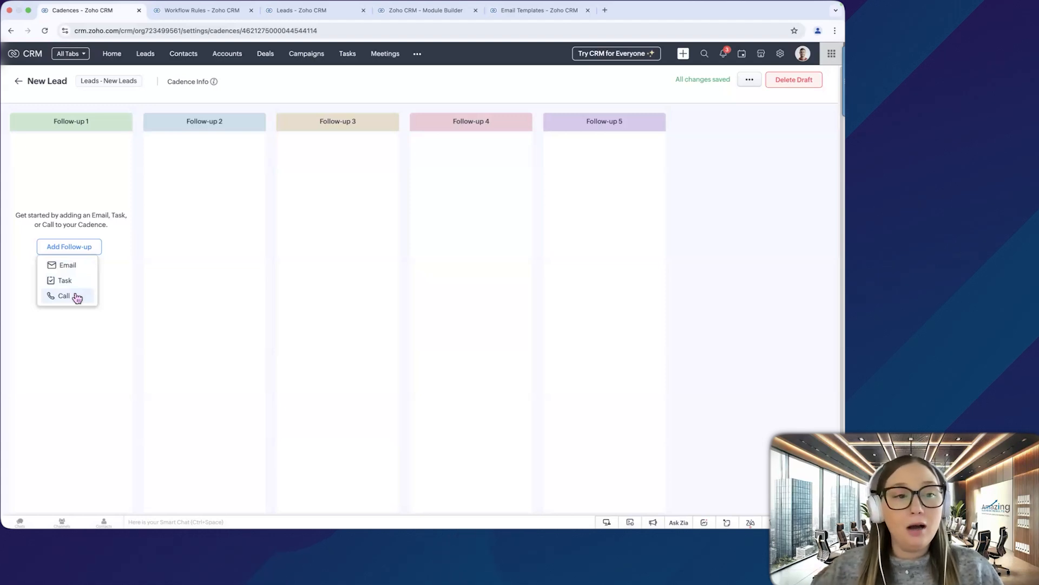
mouse_move(66, 279)
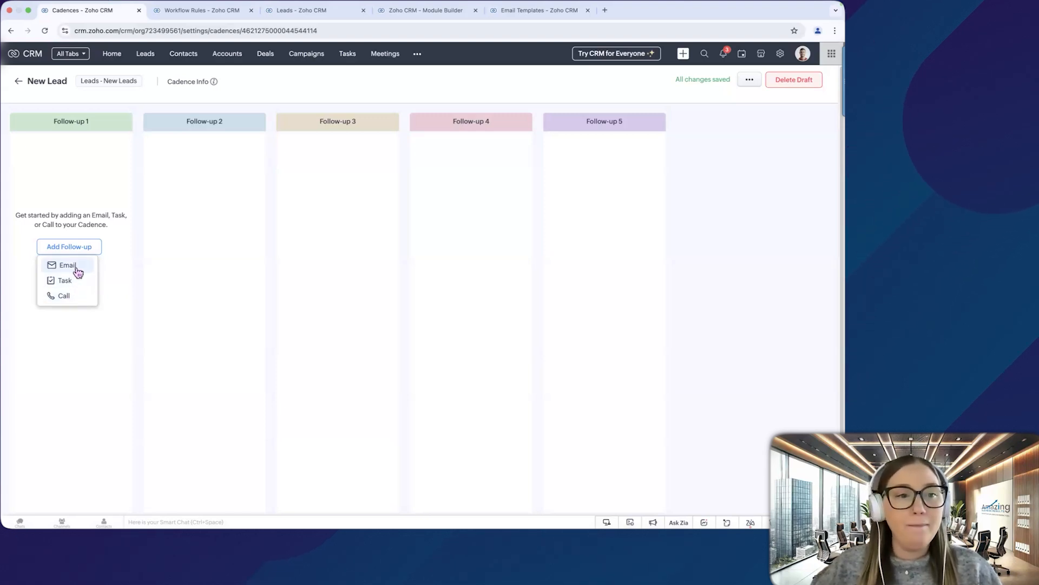
click(66, 264)
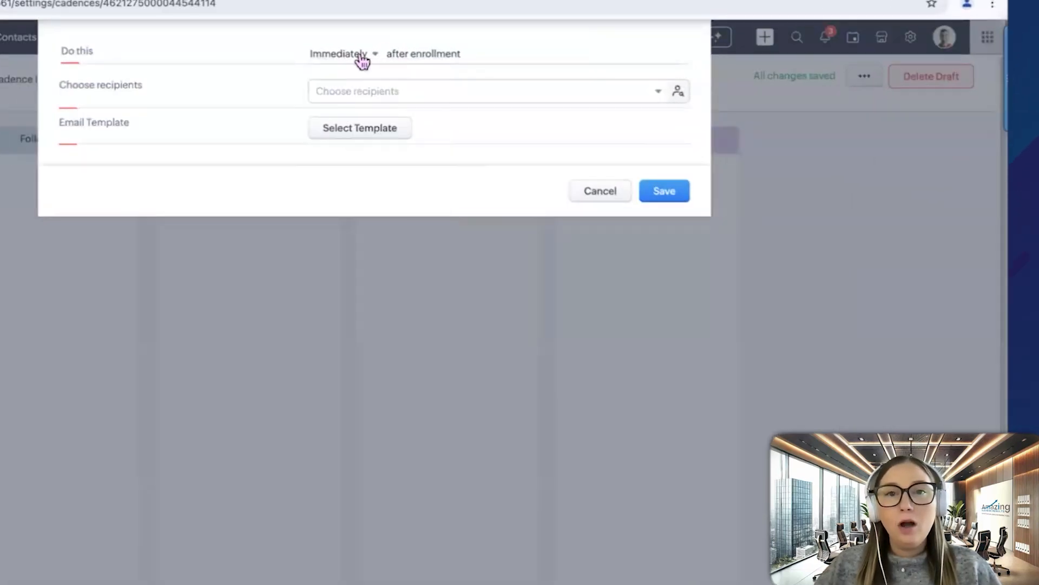
click(339, 54)
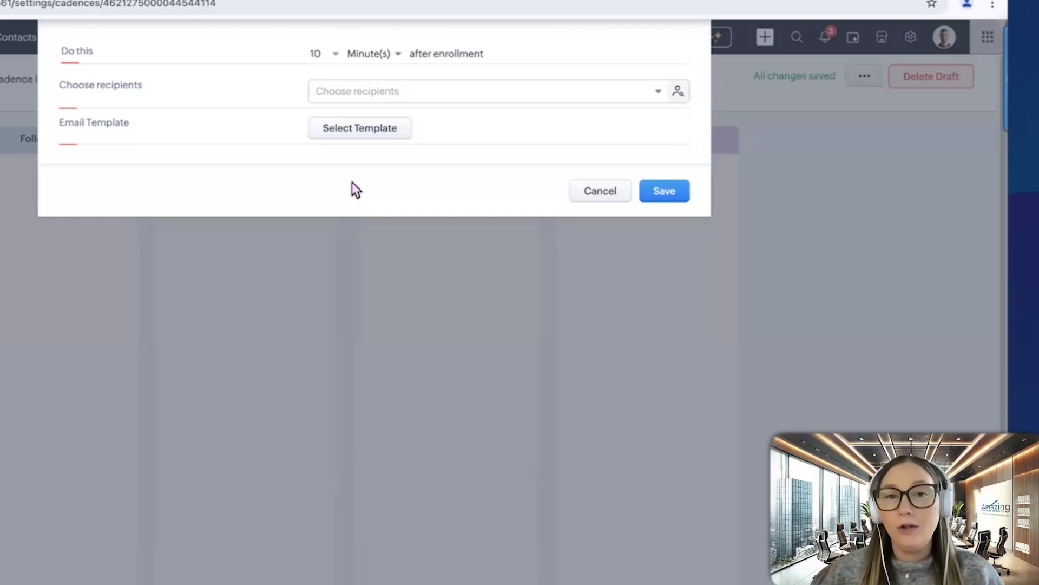
Send Cadence Email 1 to the lead's Email, from and replying to Record Owner's Email, and save
click(487, 91)
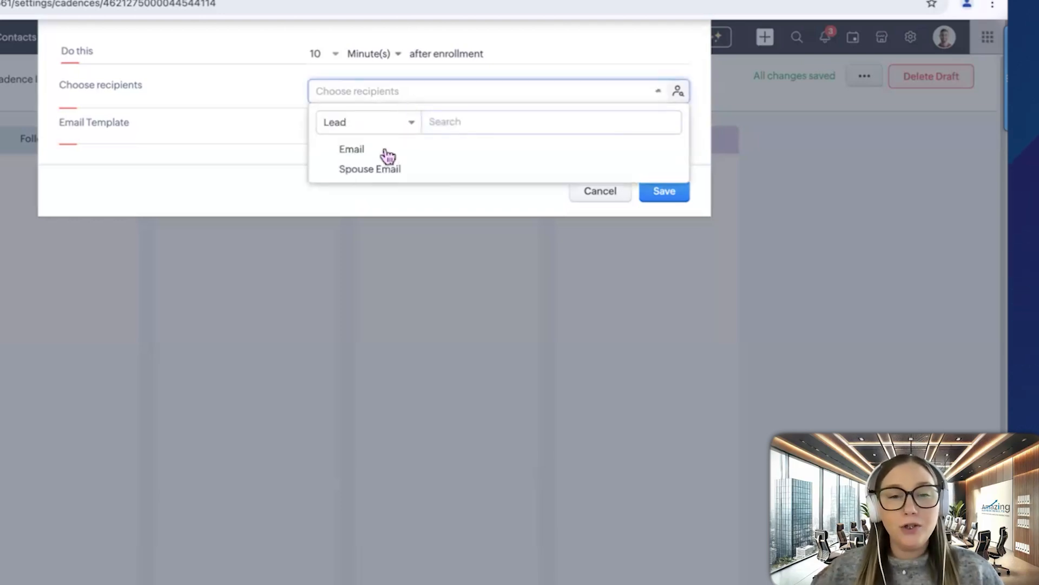
click(351, 148)
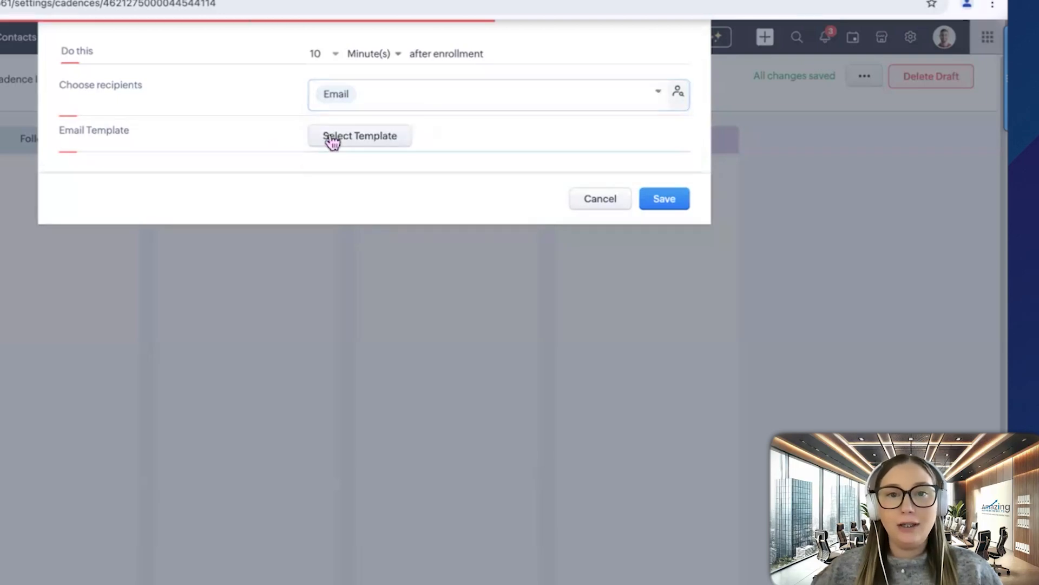
click(360, 135)
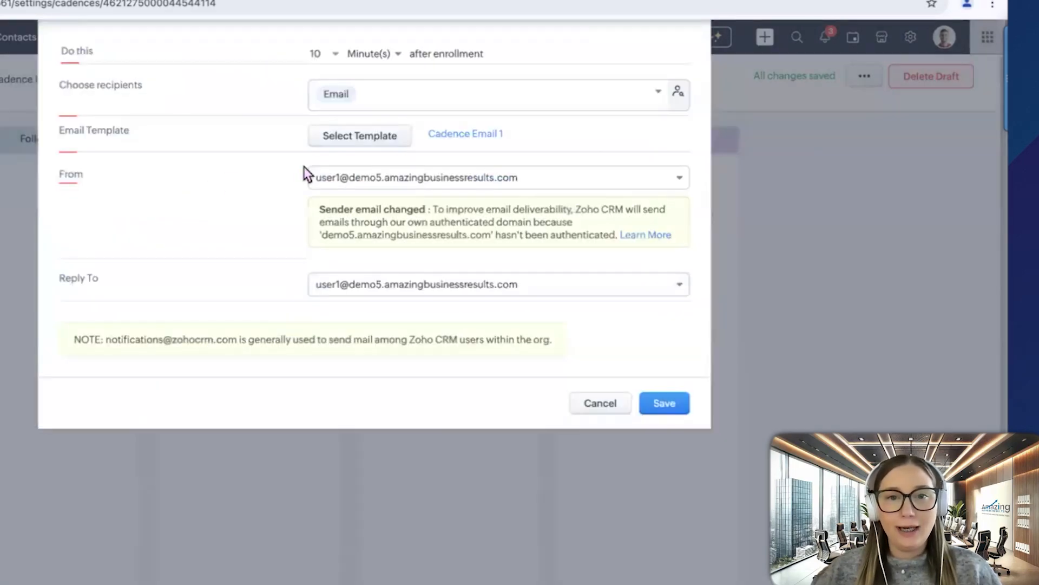
click(498, 176)
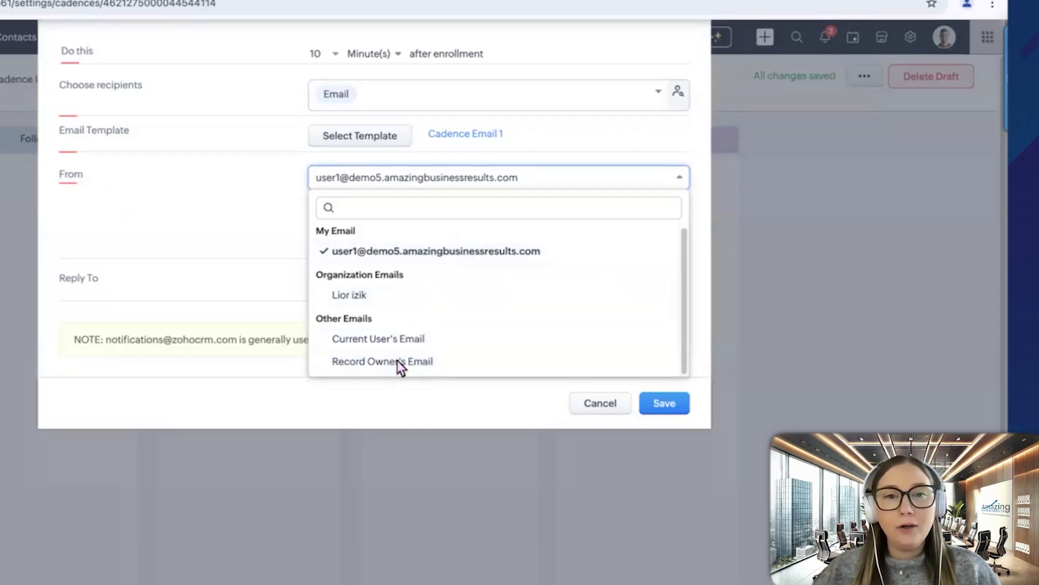
click(382, 360)
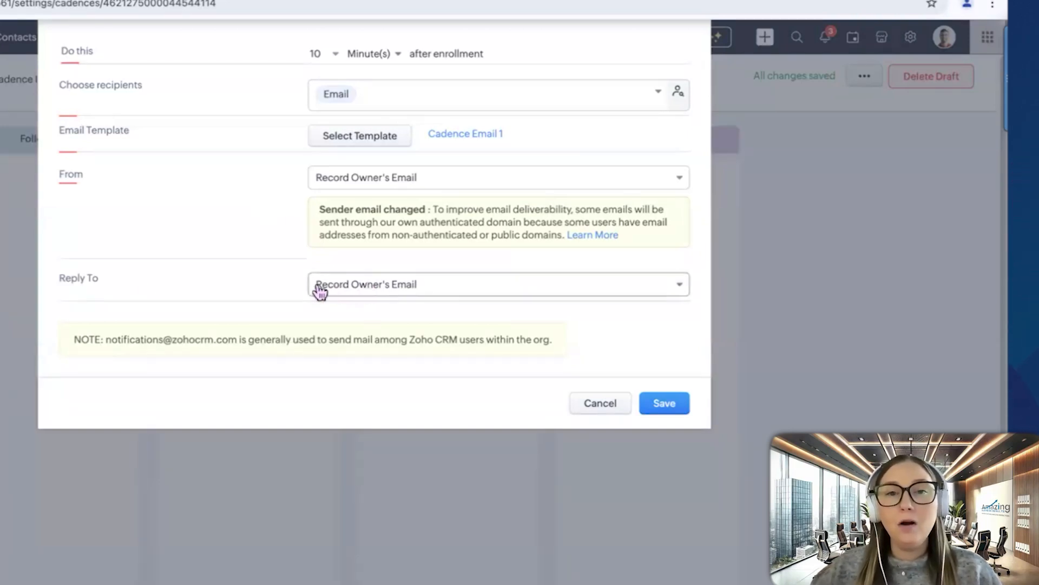
click(498, 284)
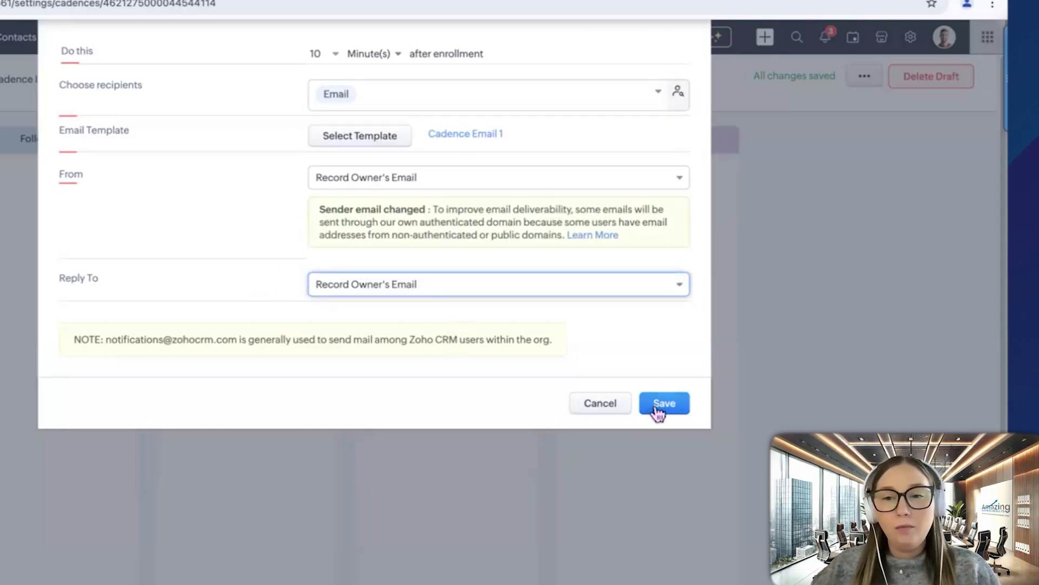
click(664, 403)
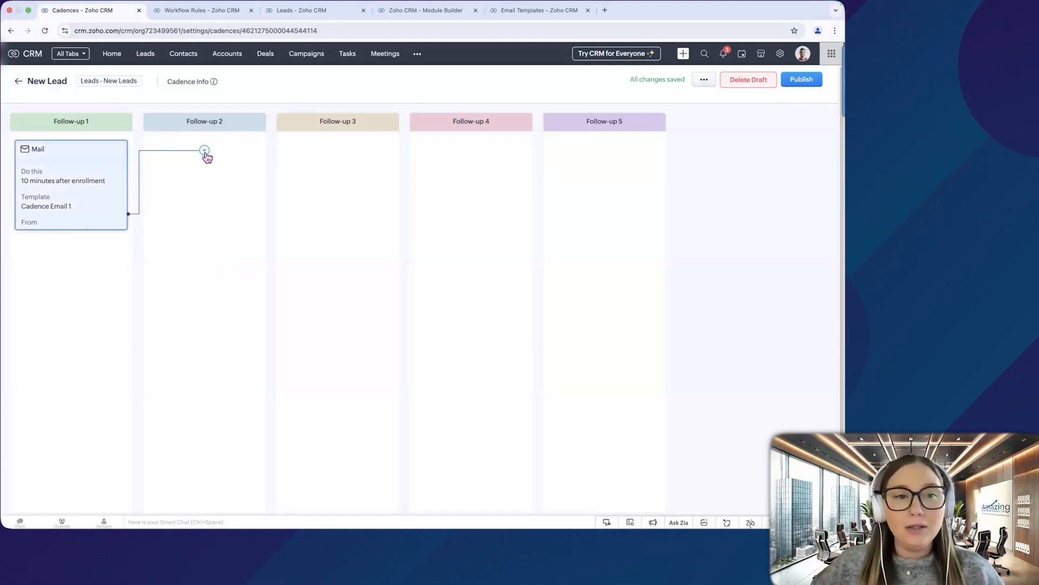
Add a call as Follow-up 2, scheduled 10 minutes after the previous email is Opened
click(205, 150)
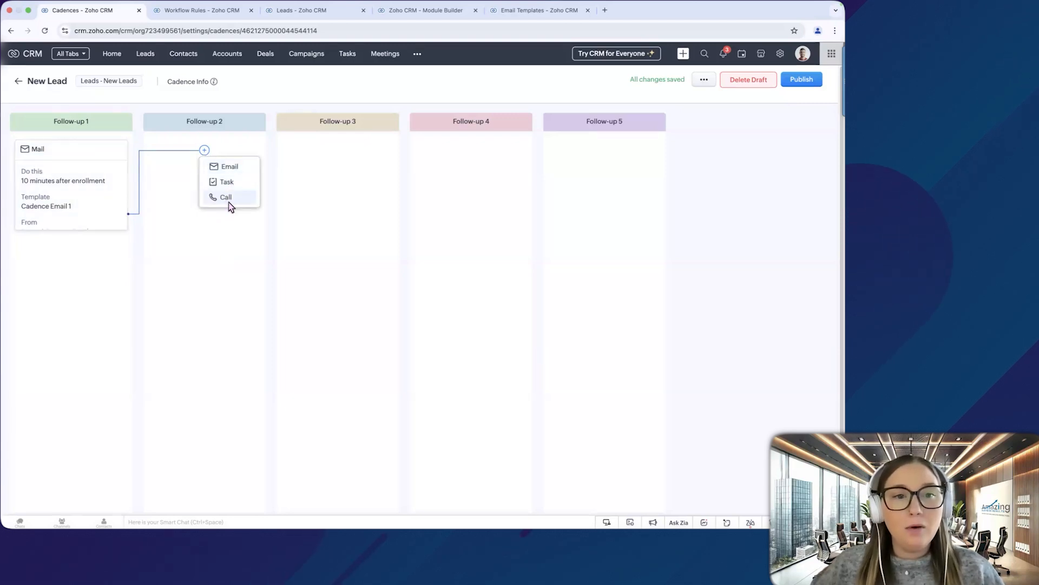
click(227, 197)
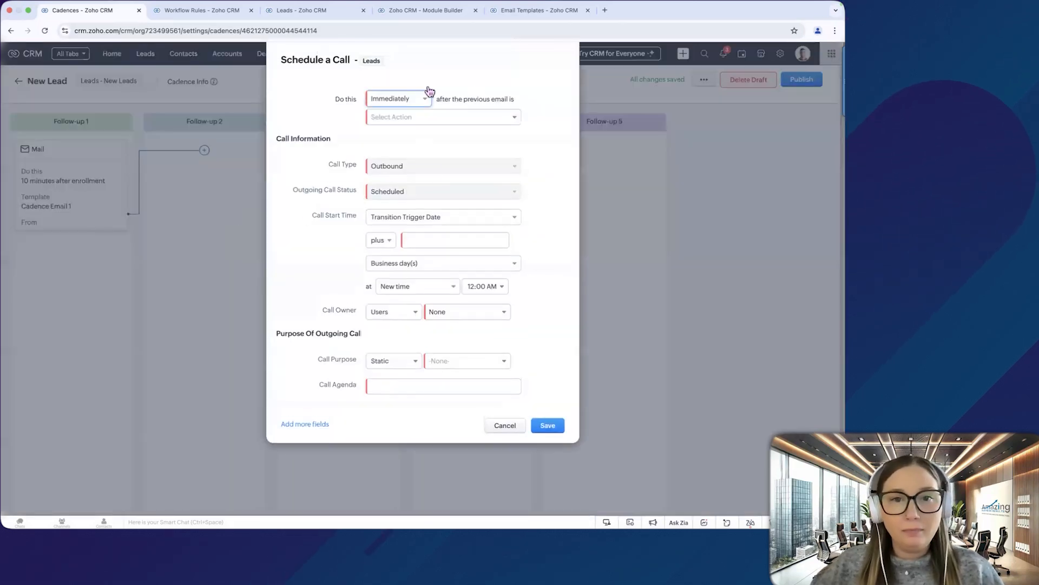
click(397, 99)
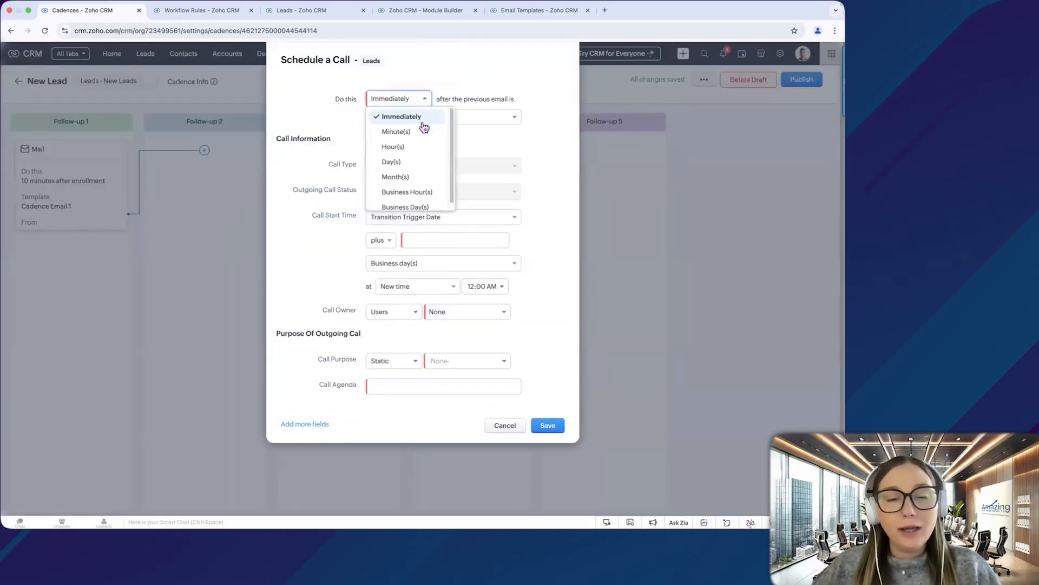
click(397, 131)
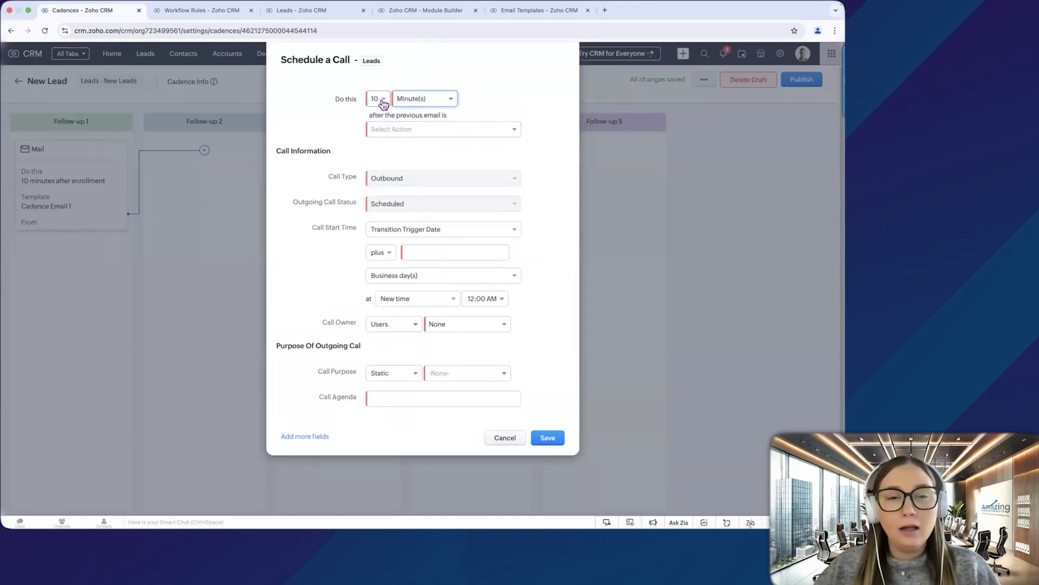
click(443, 128)
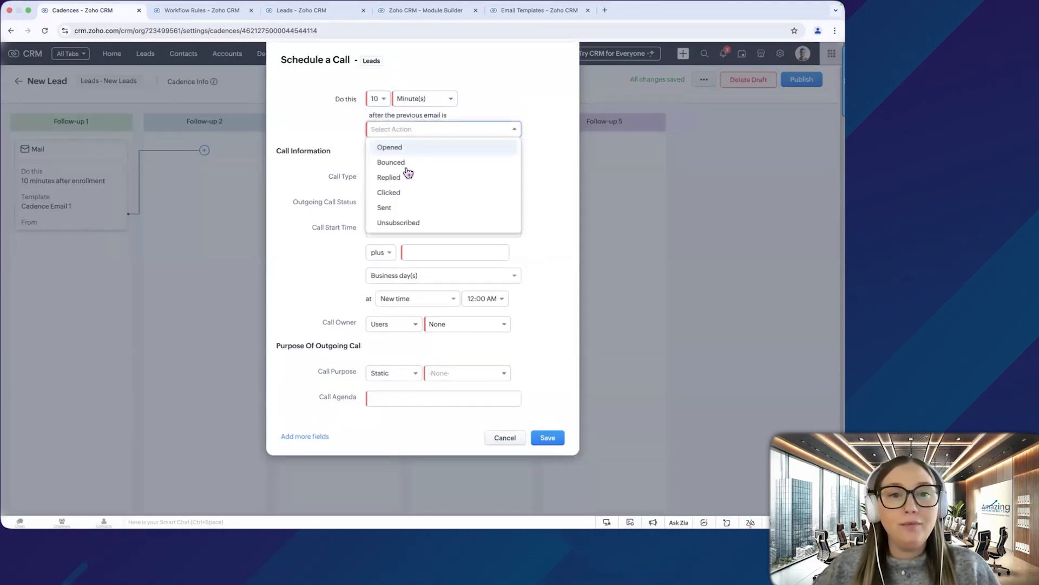
click(389, 147)
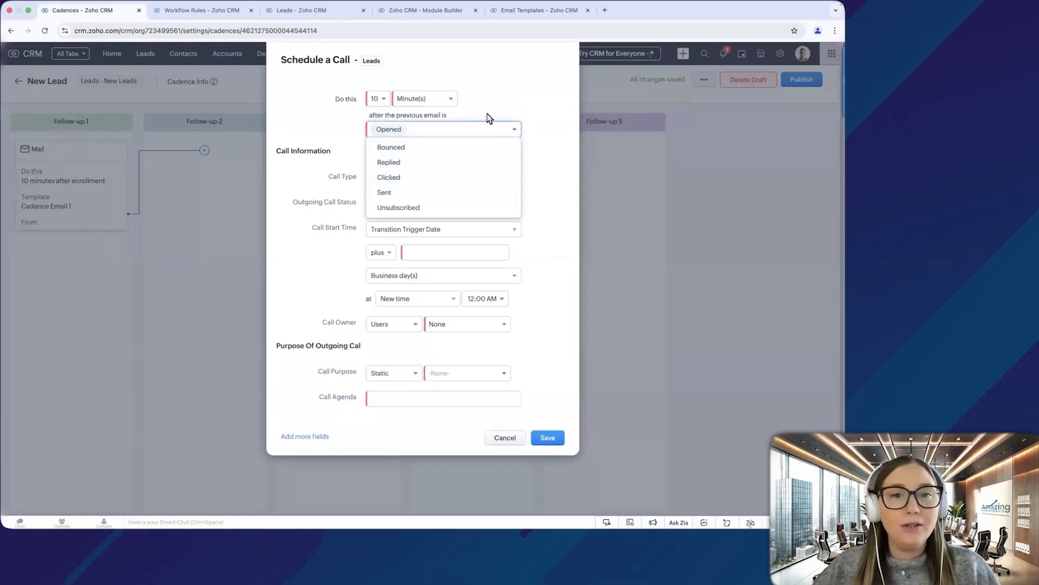
click(388, 129)
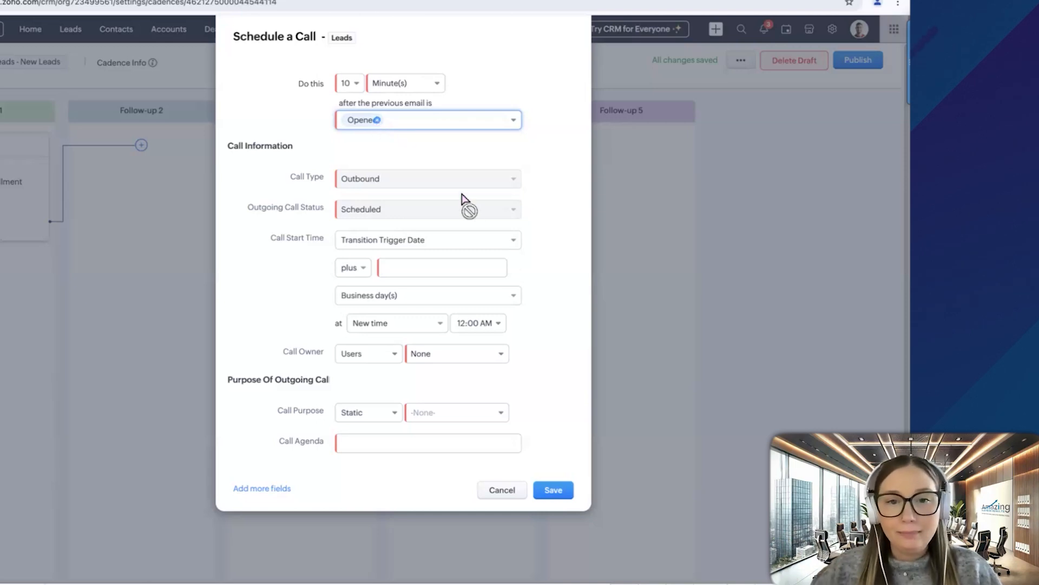
Start the call 1 minute after trigger, owned by Lead Owner, purpose Prospecting, agenda 'Outreach to new lead'
text(1)
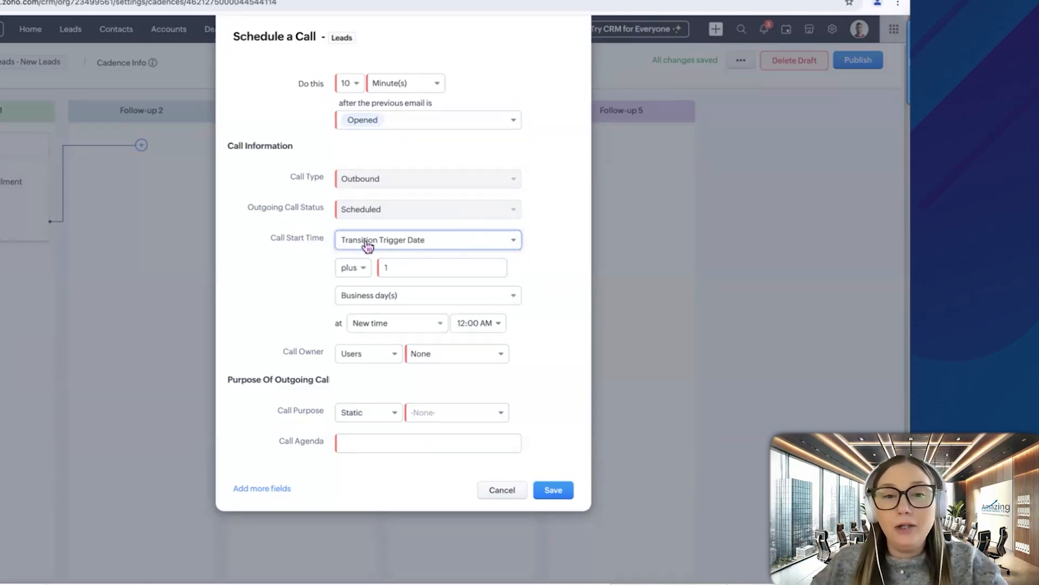
click(428, 295)
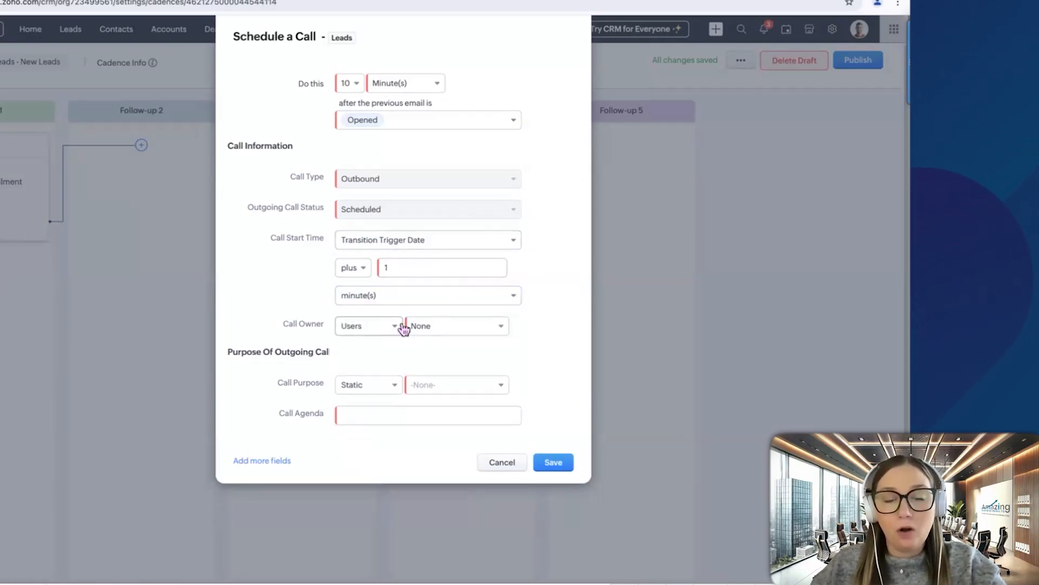
click(455, 326)
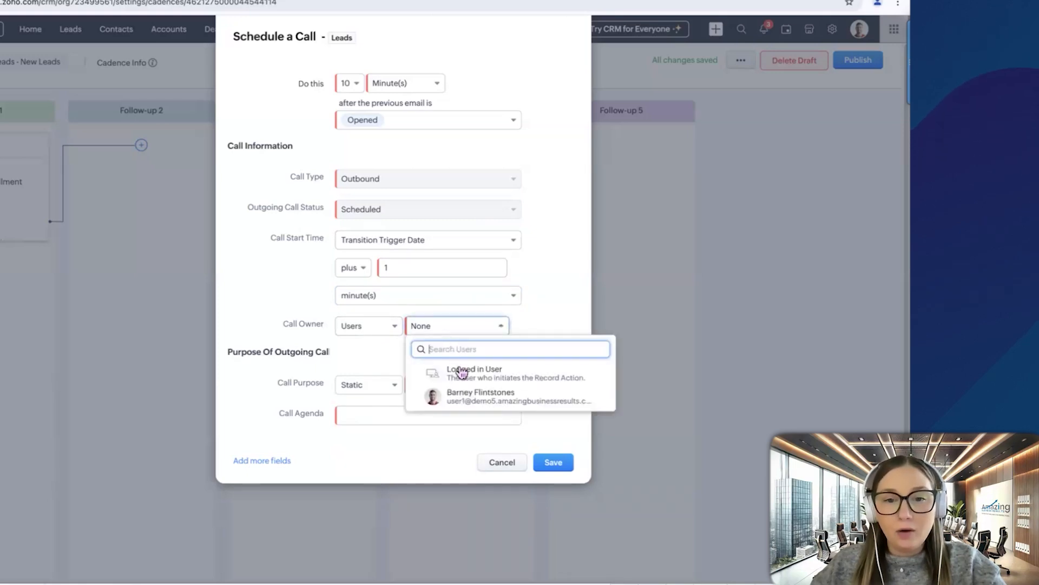
click(368, 326)
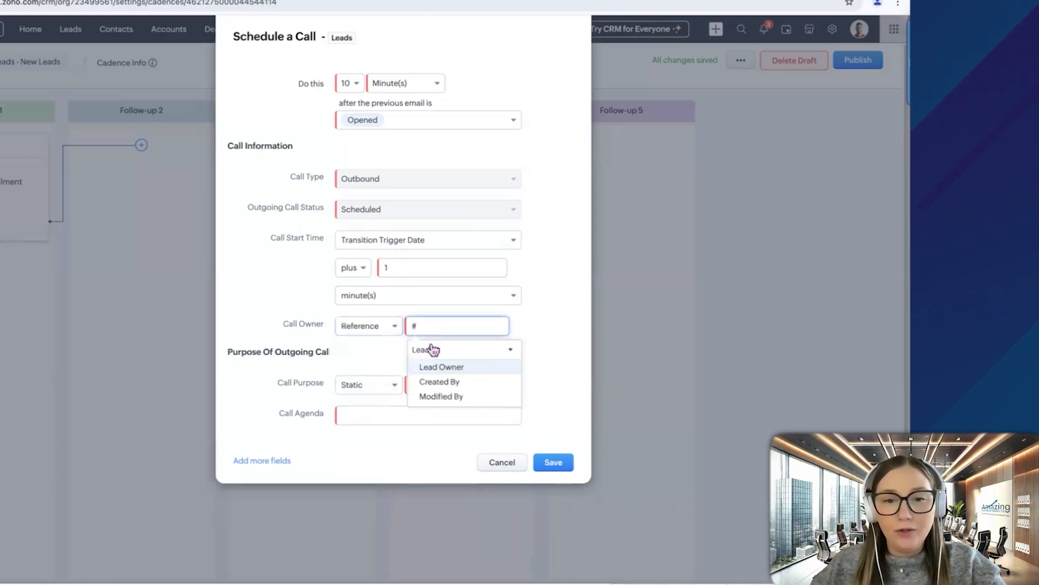
click(440, 367)
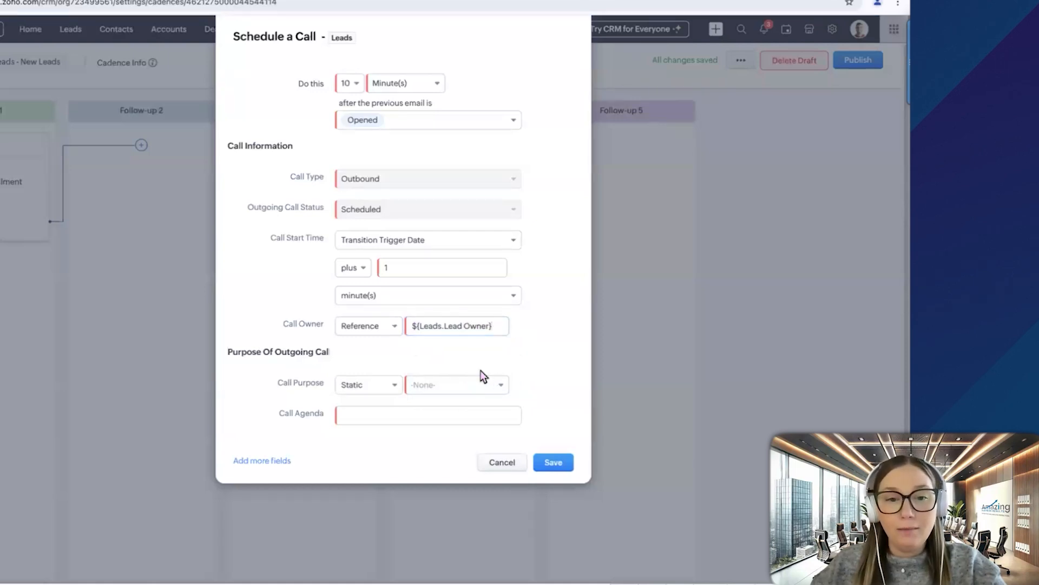
click(455, 385)
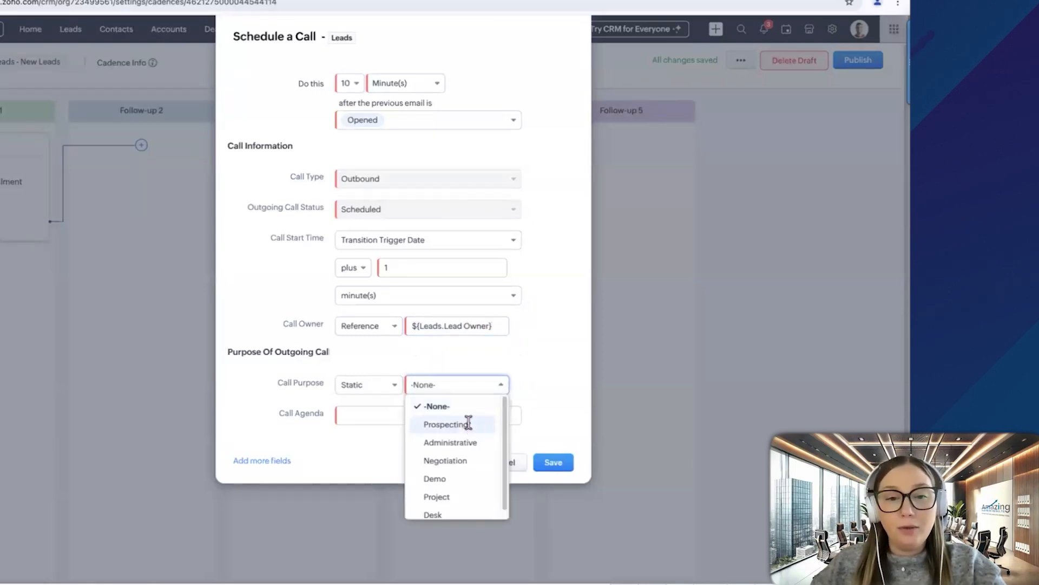
click(447, 425)
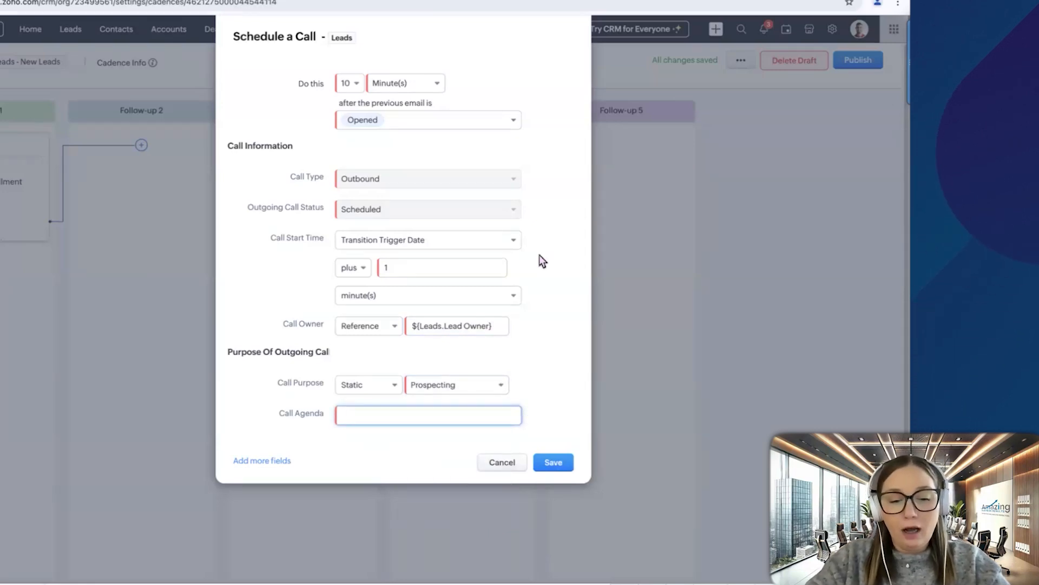
text(Outreach to new lead)
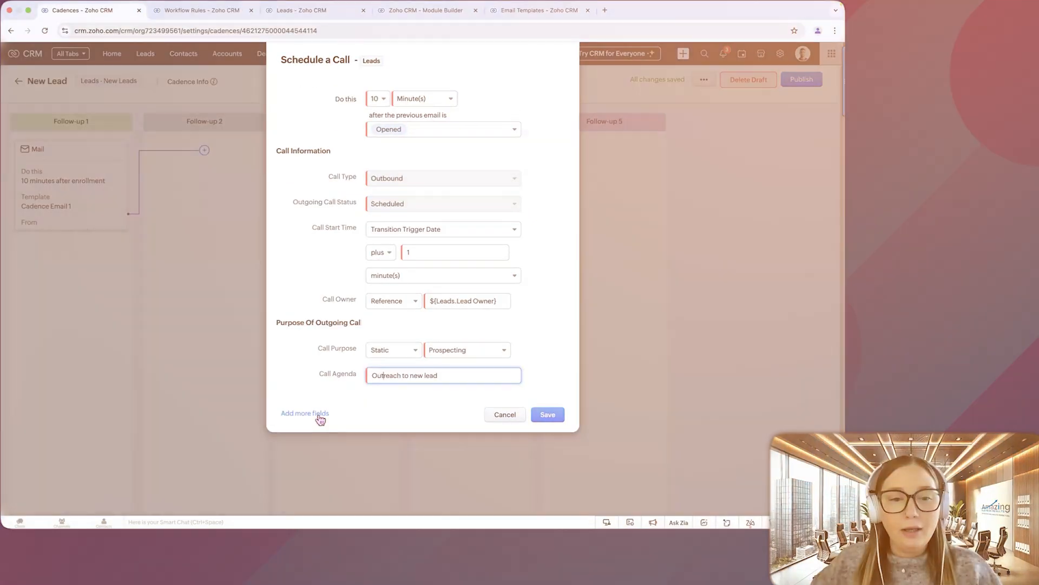
Add Contact Name as an extra field, remove it again, and save the call step
click(304, 412)
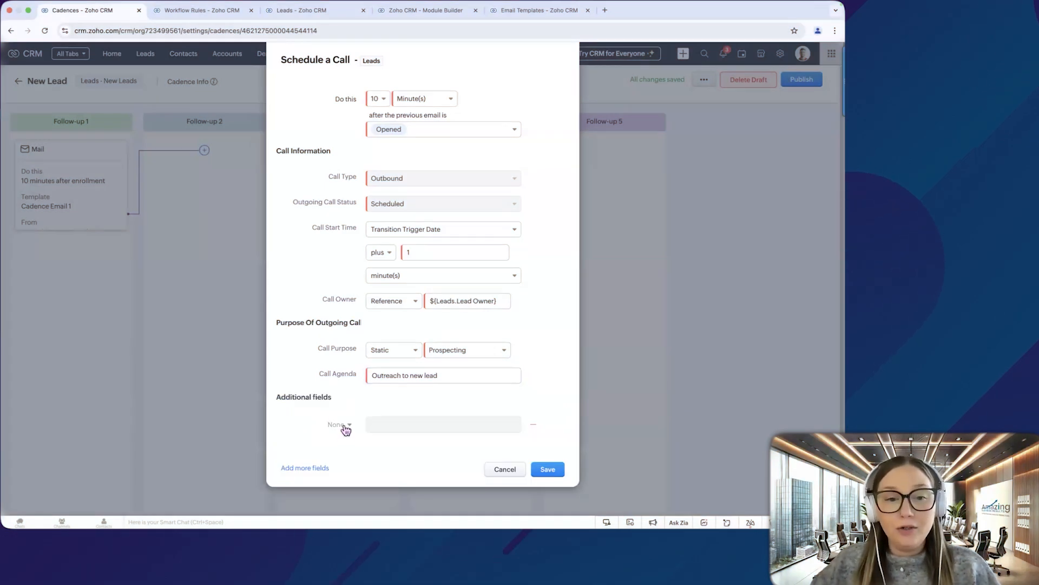
click(338, 424)
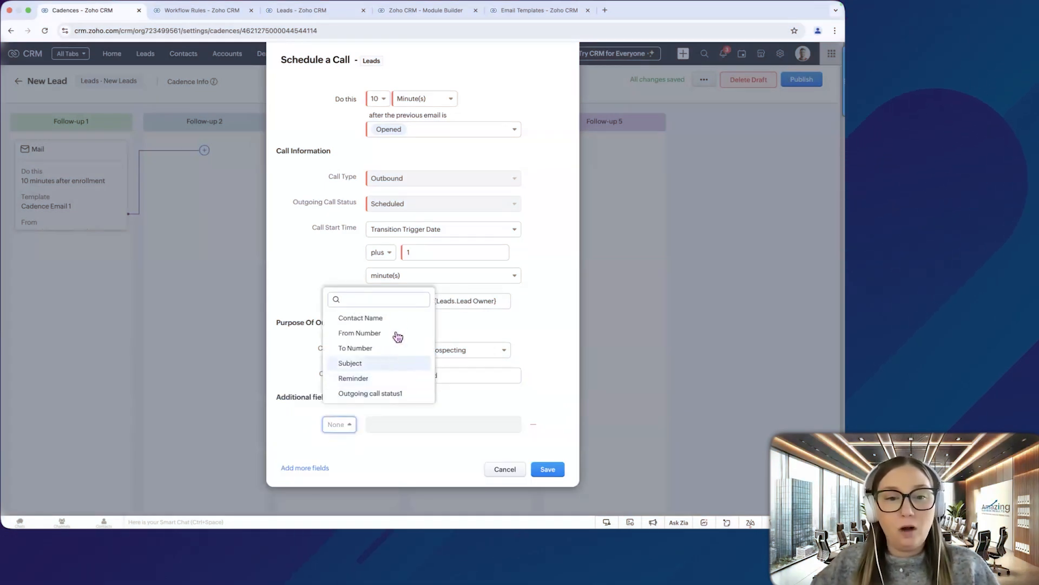
click(360, 317)
text(#)
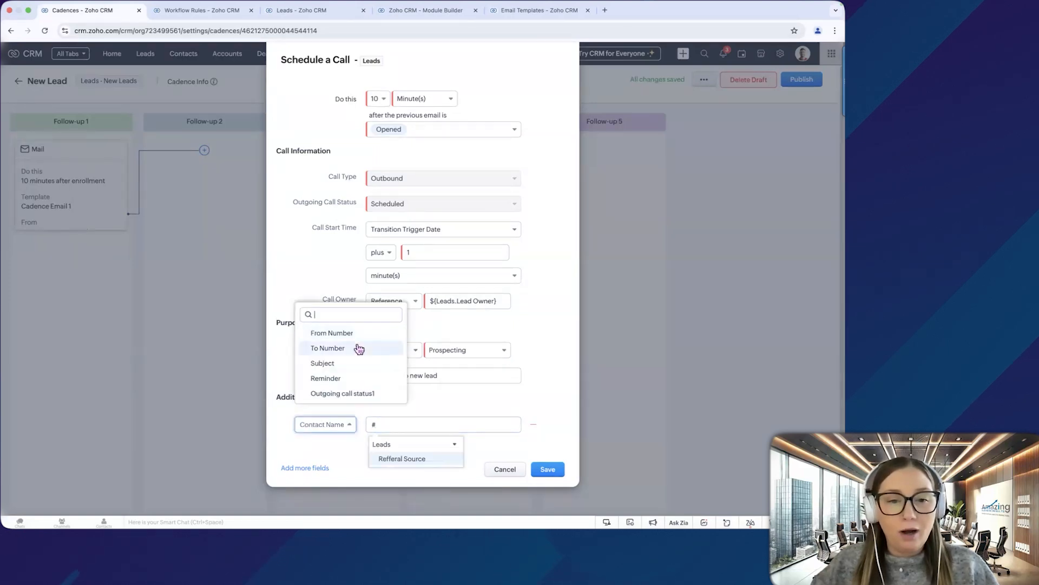
click(327, 347)
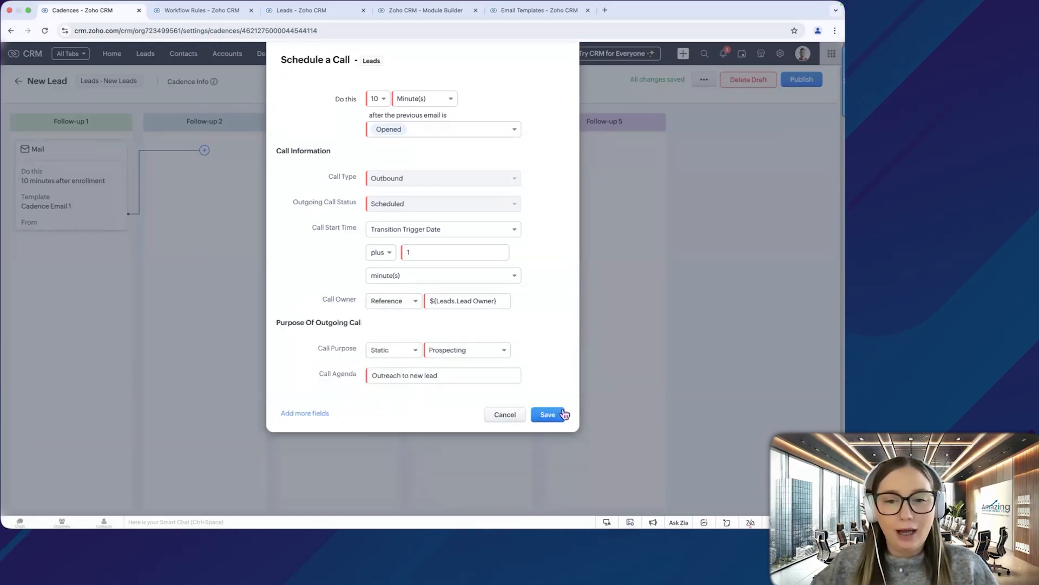
click(548, 415)
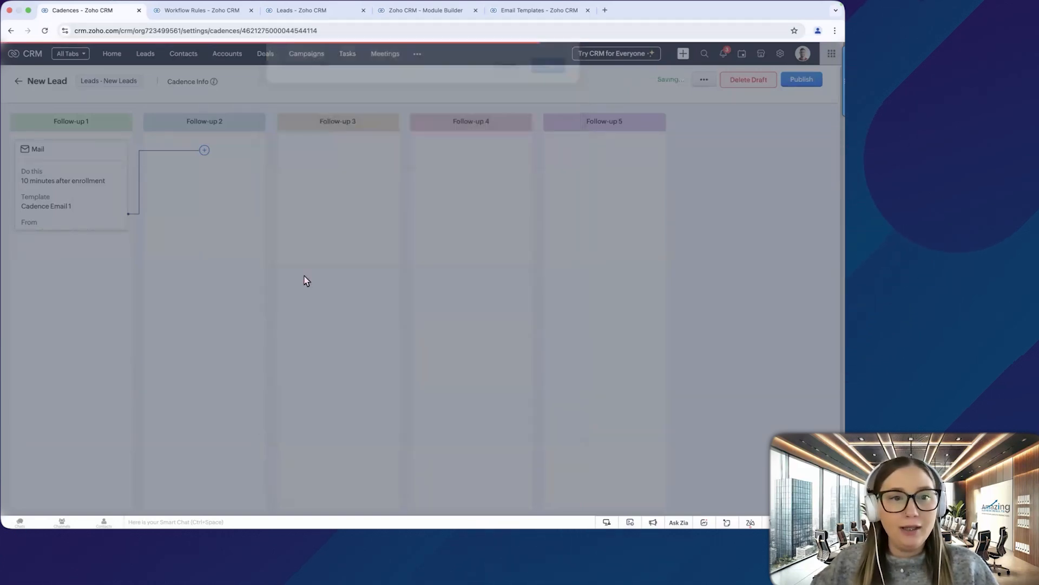
click(205, 149)
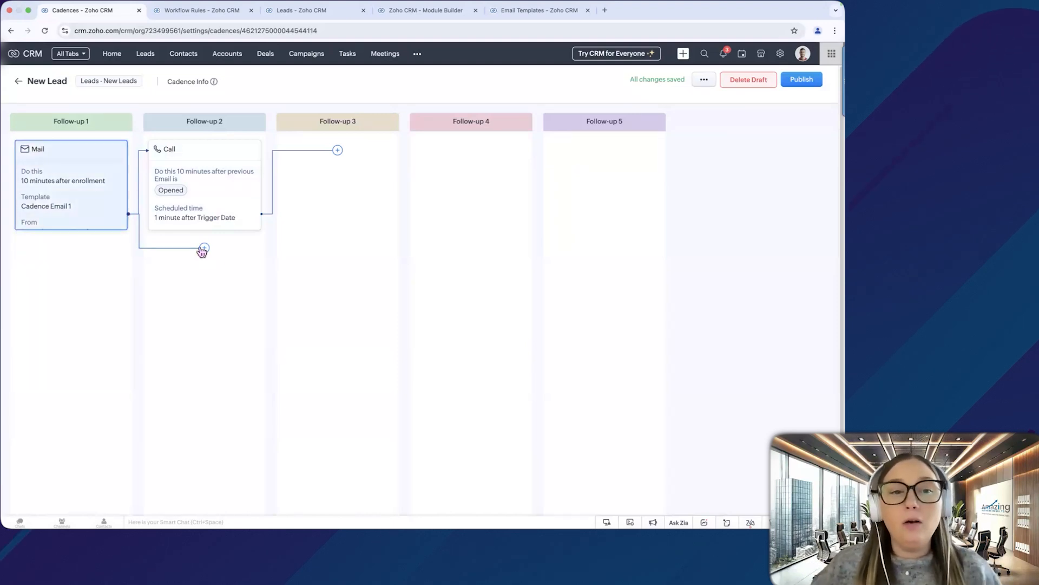
Add a branch email sending Cadence Email 2 one day after the previous email is Sent, and save
click(204, 247)
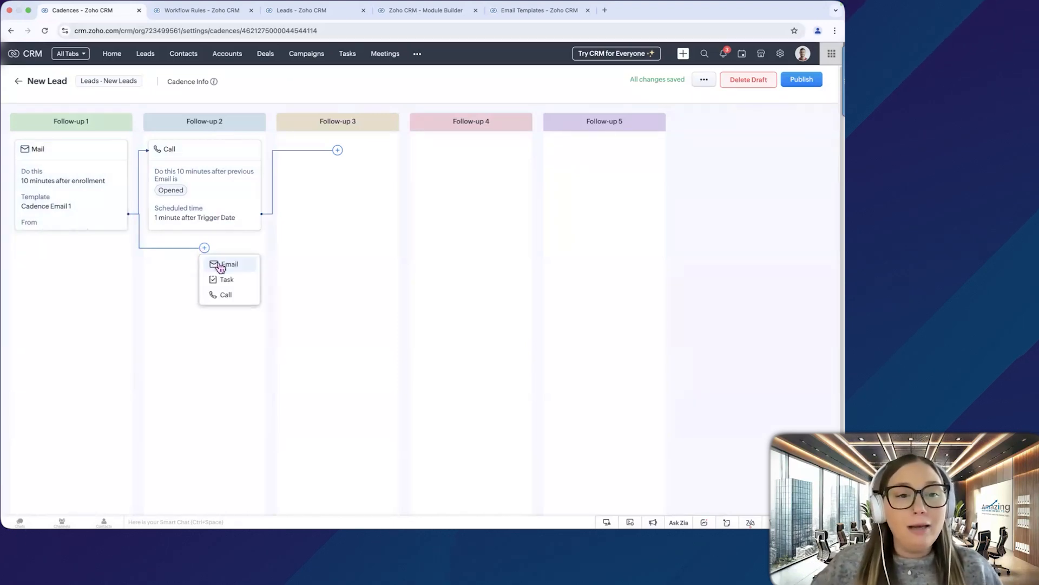
click(229, 264)
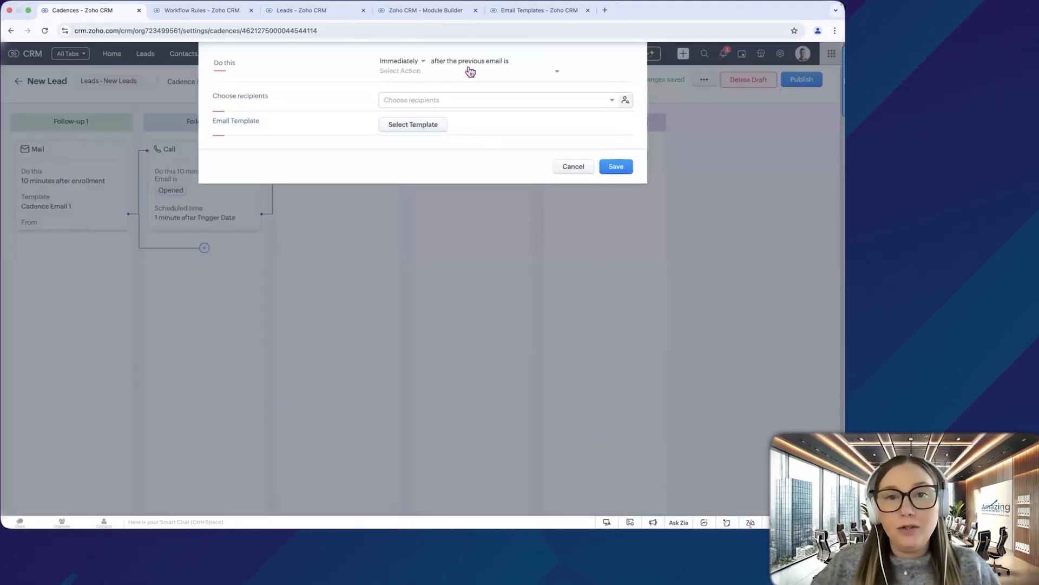
click(467, 71)
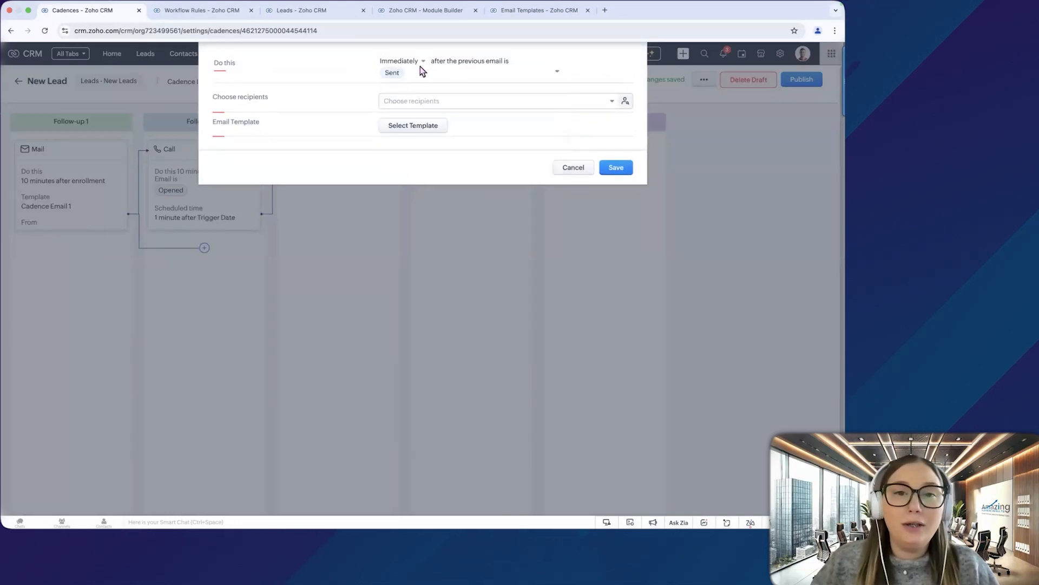
click(401, 60)
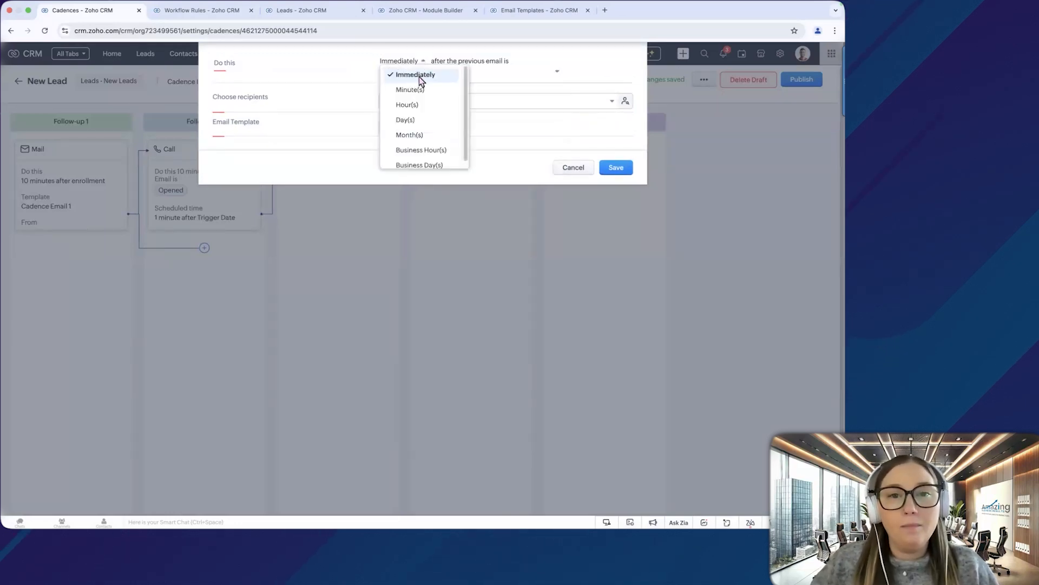
click(405, 119)
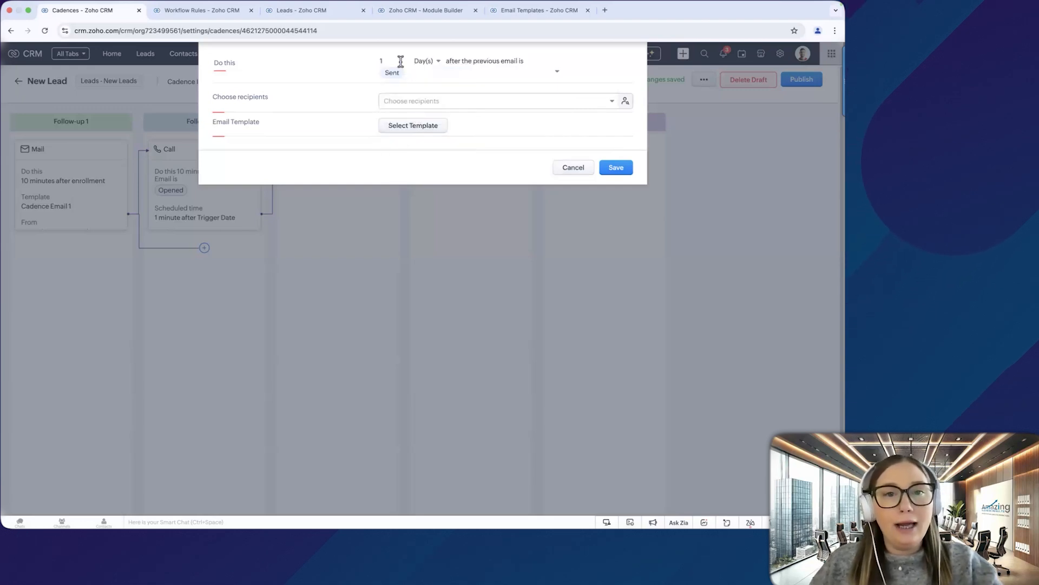
mouse_move(370, 96)
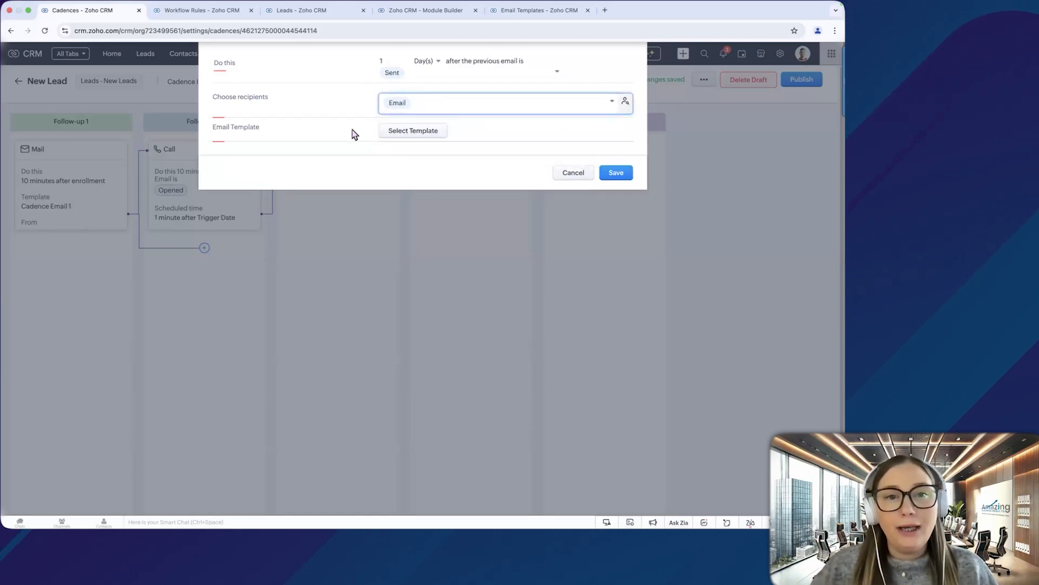
click(413, 131)
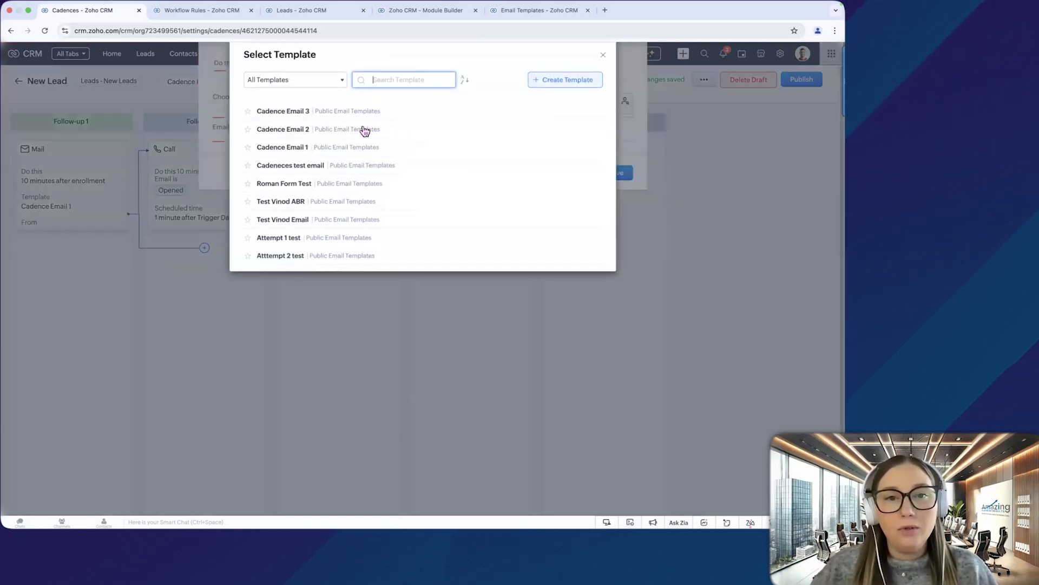
click(283, 129)
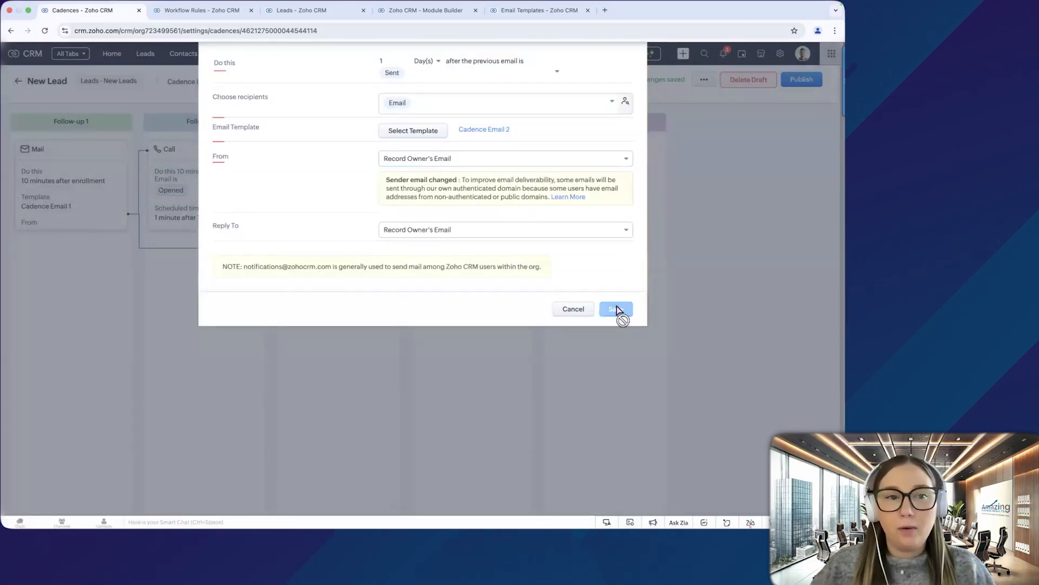
click(610, 309)
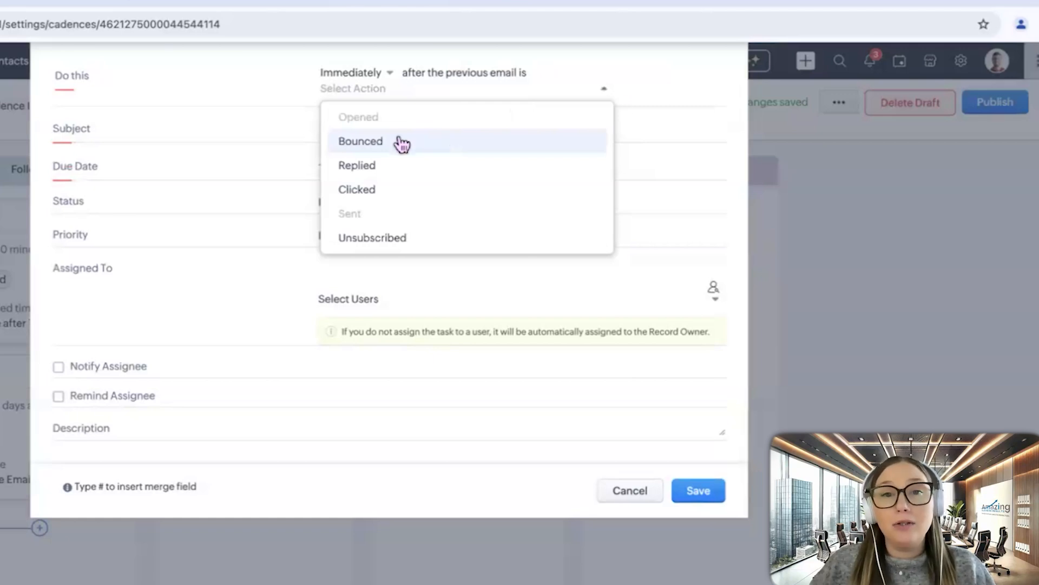
Add a task triggered on Bounced with subject 'Email bounced, please follow-up'
click(360, 140)
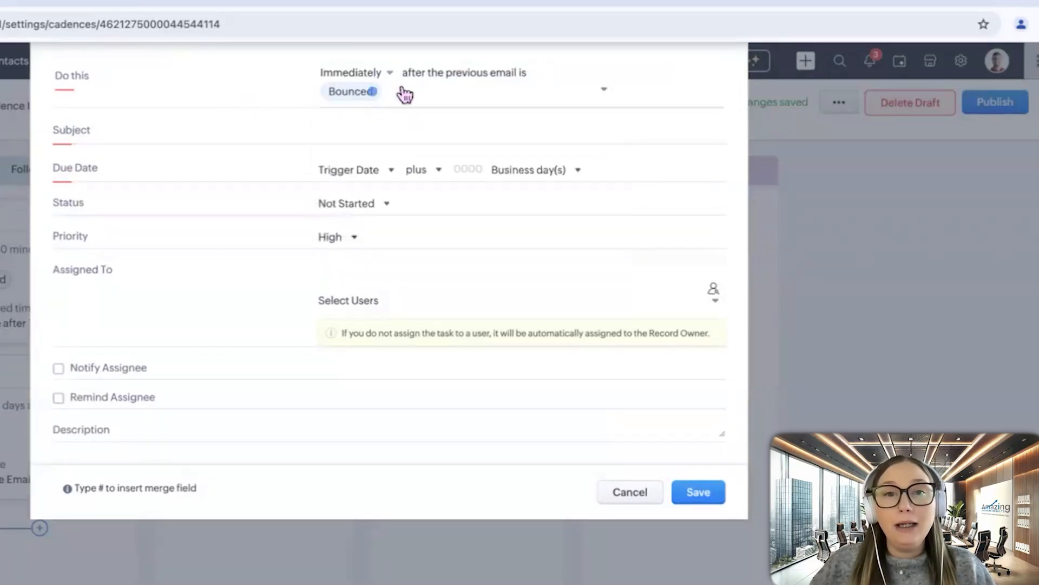
click(387, 129)
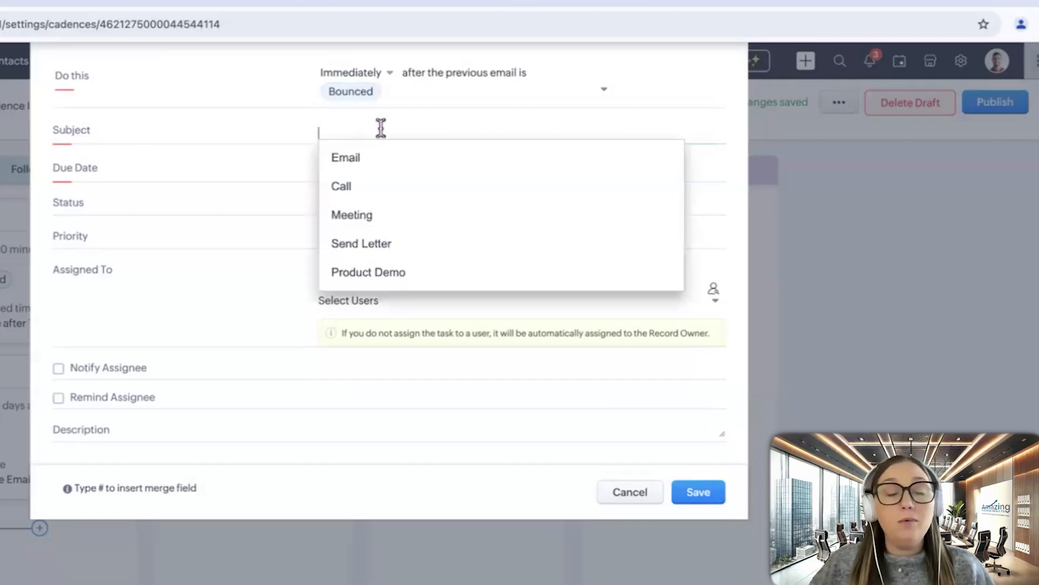
text(Email bou)
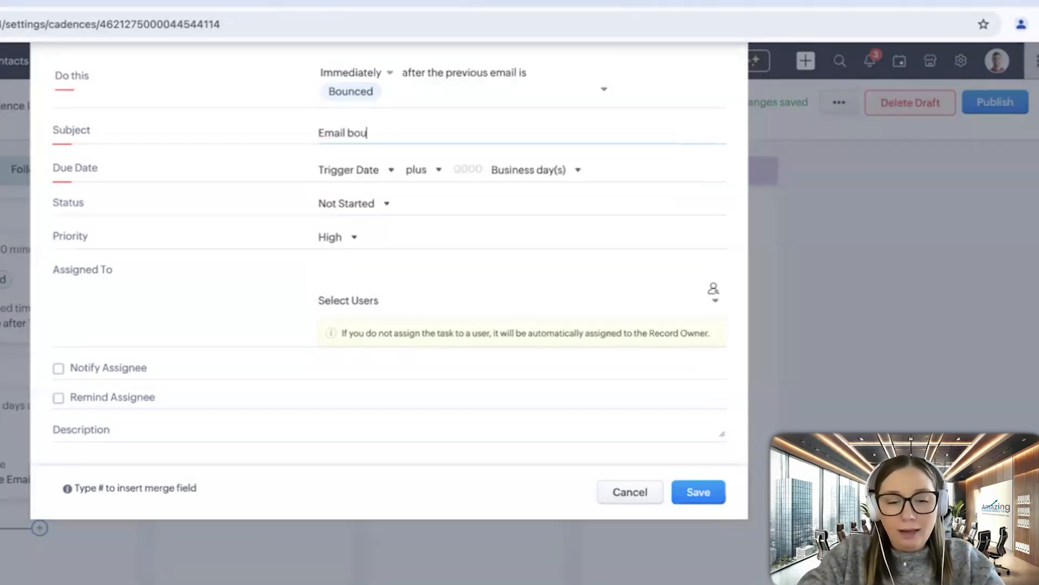
text(nced, please follow-up)
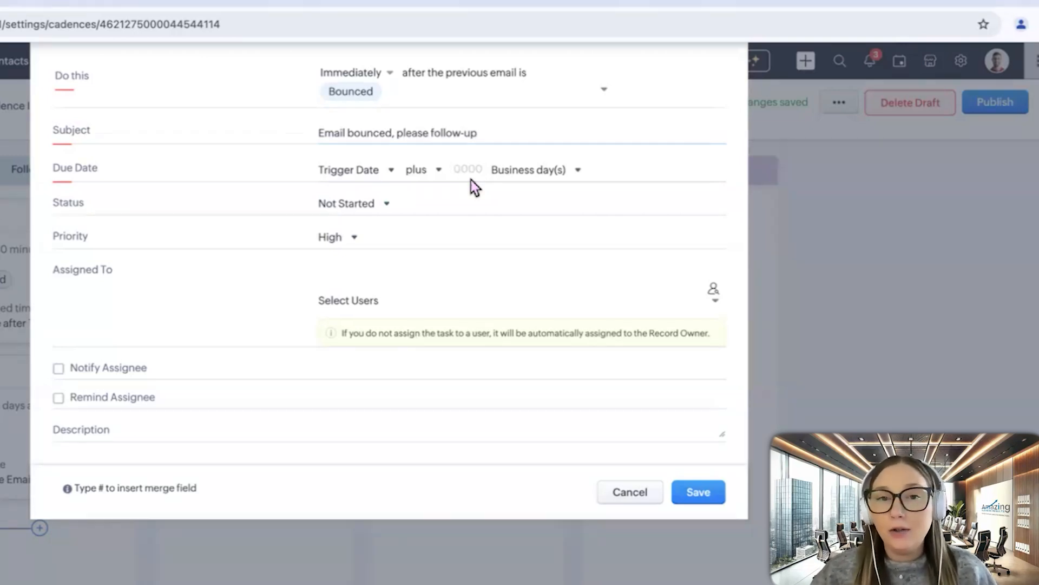
Make it due 1 business day after trigger, clear the assigned user, and turn on Notify Assignee
text(1)
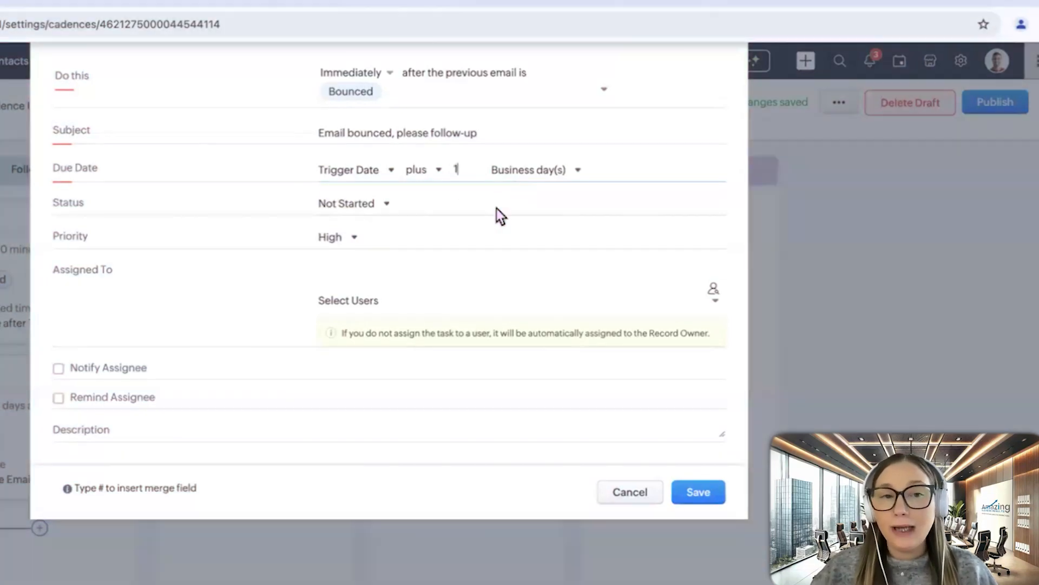
mouse_move(479, 334)
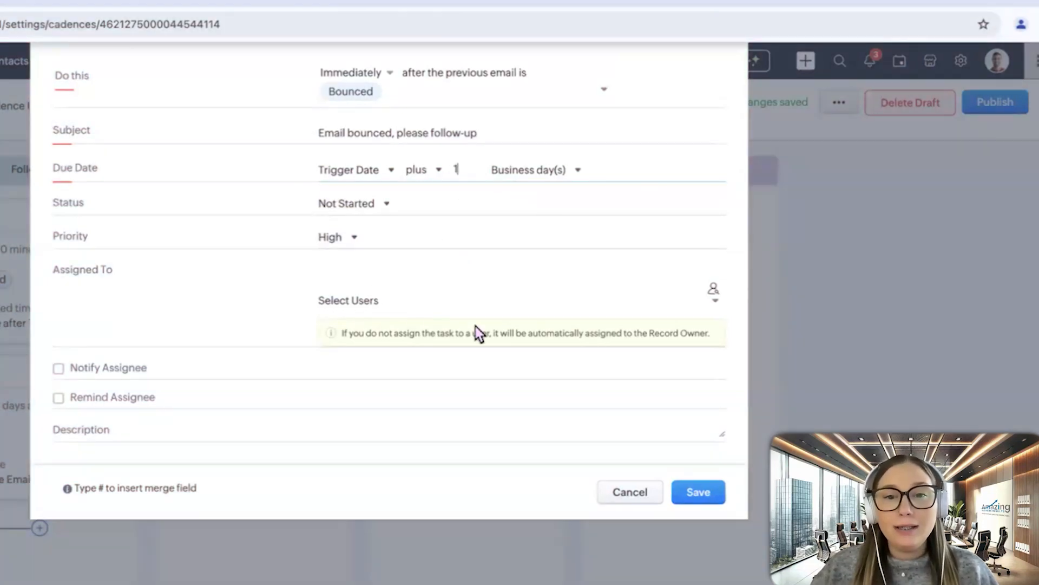
click(347, 300)
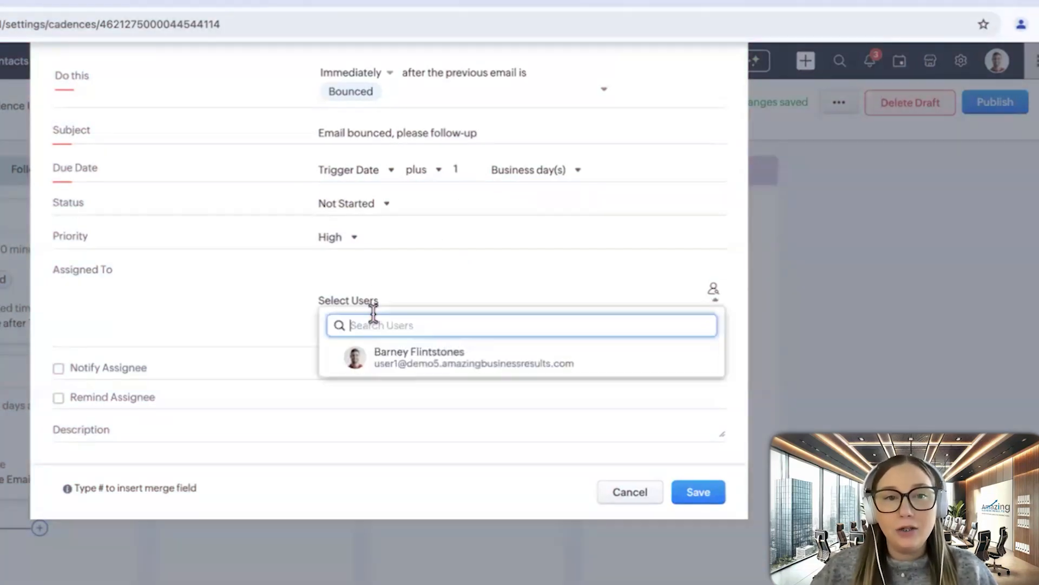
click(418, 357)
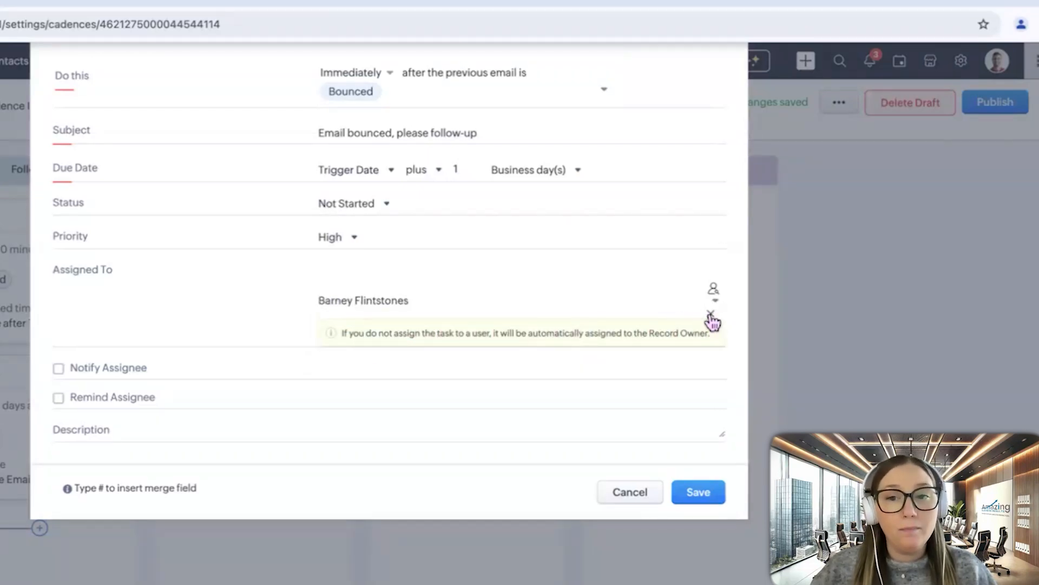
mouse_move(315, 307)
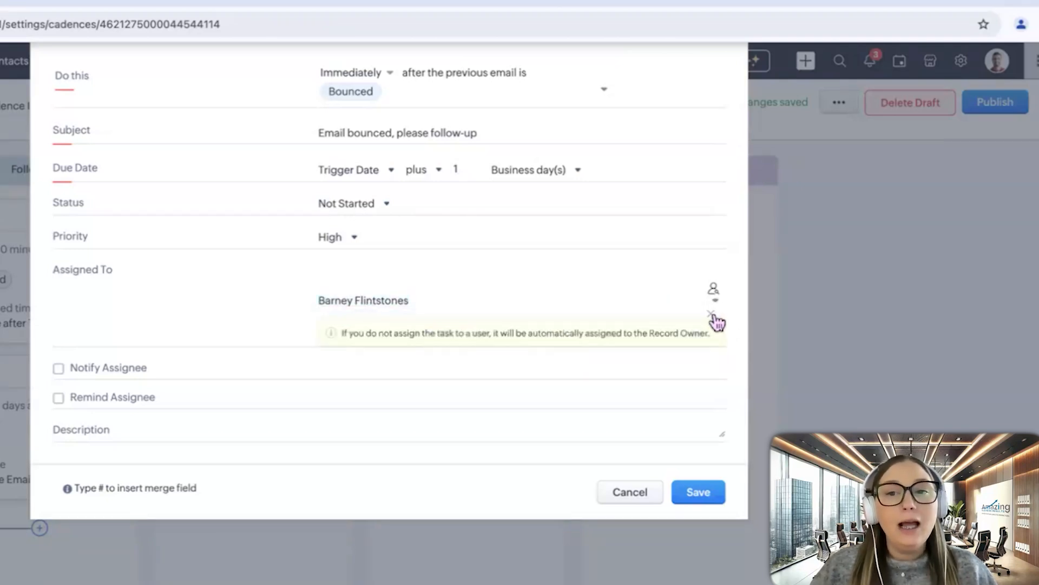
click(714, 313)
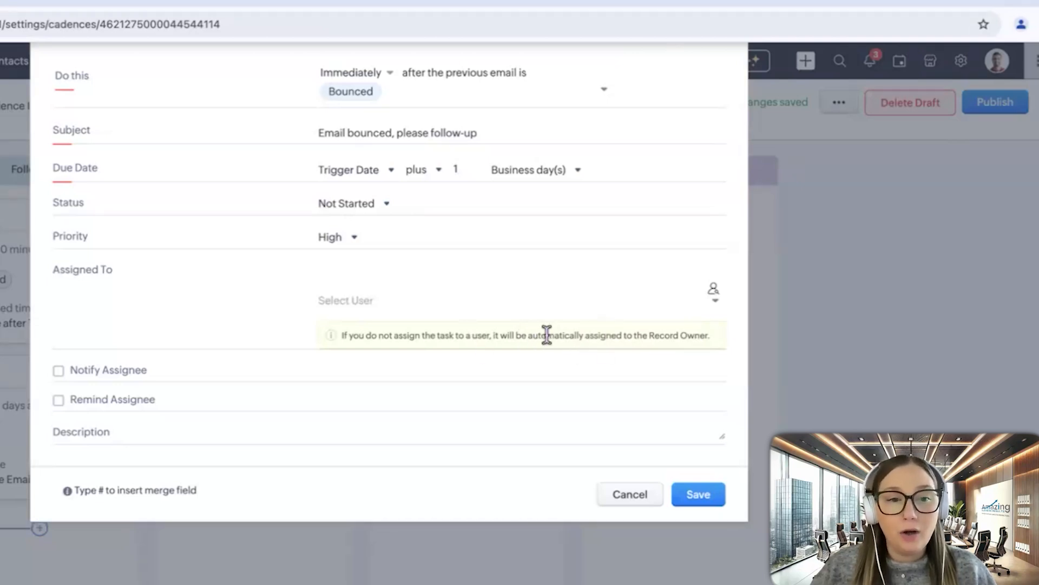
click(59, 370)
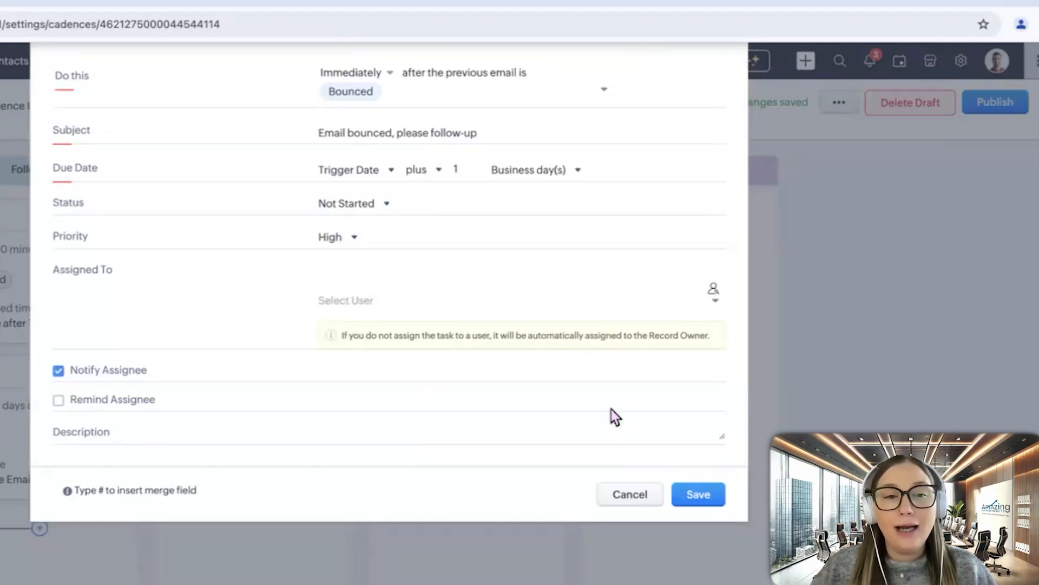
mouse_move(406, 418)
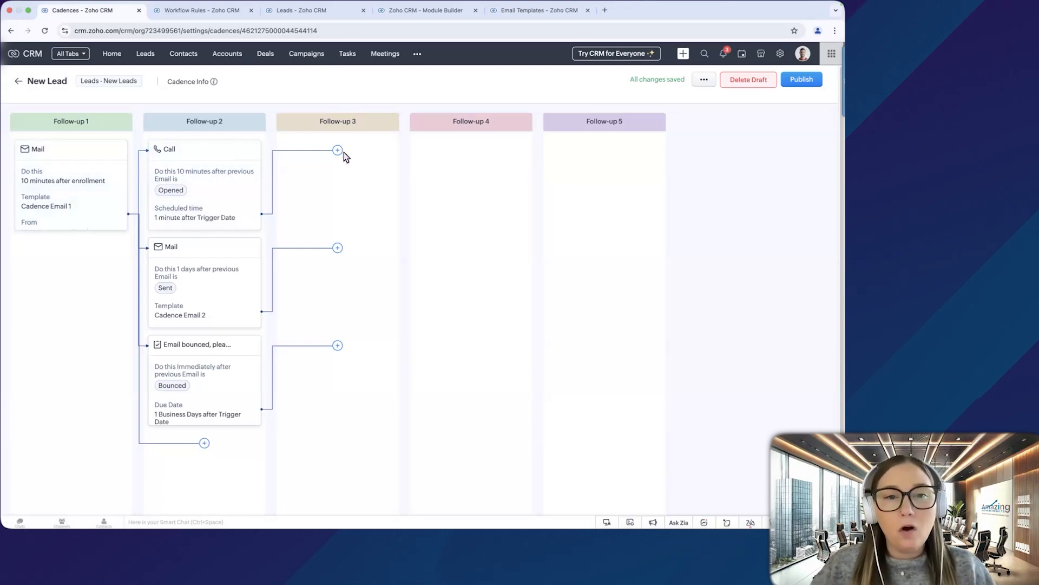
Add an email after the call, triggered only when the call is Overdue
click(337, 149)
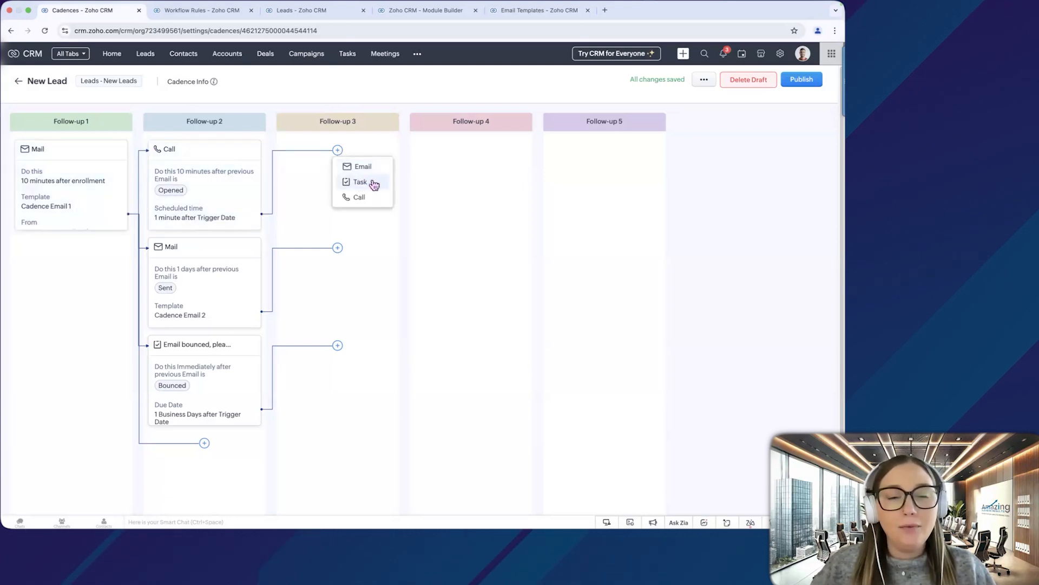
click(362, 166)
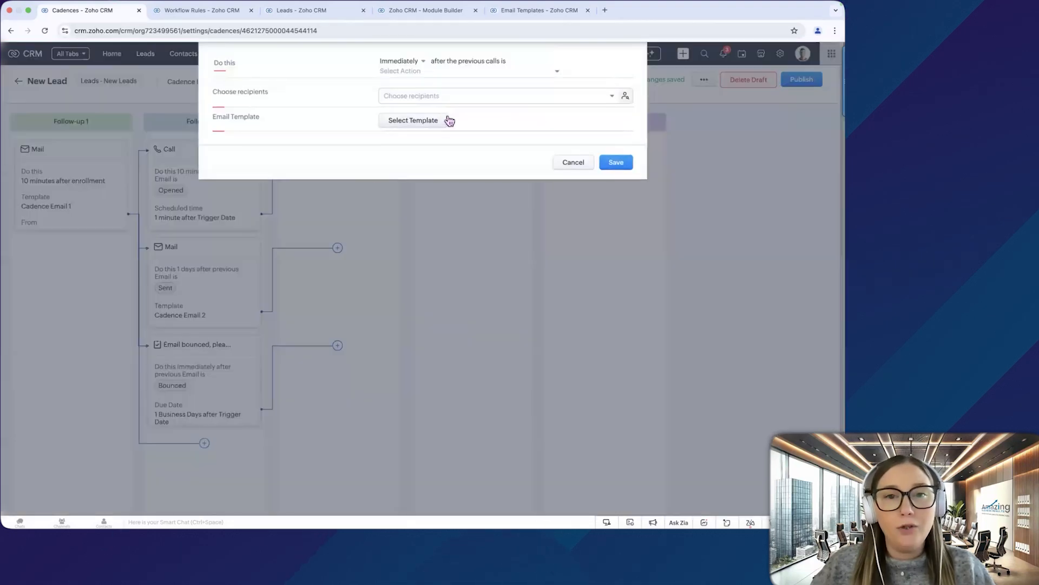
click(556, 71)
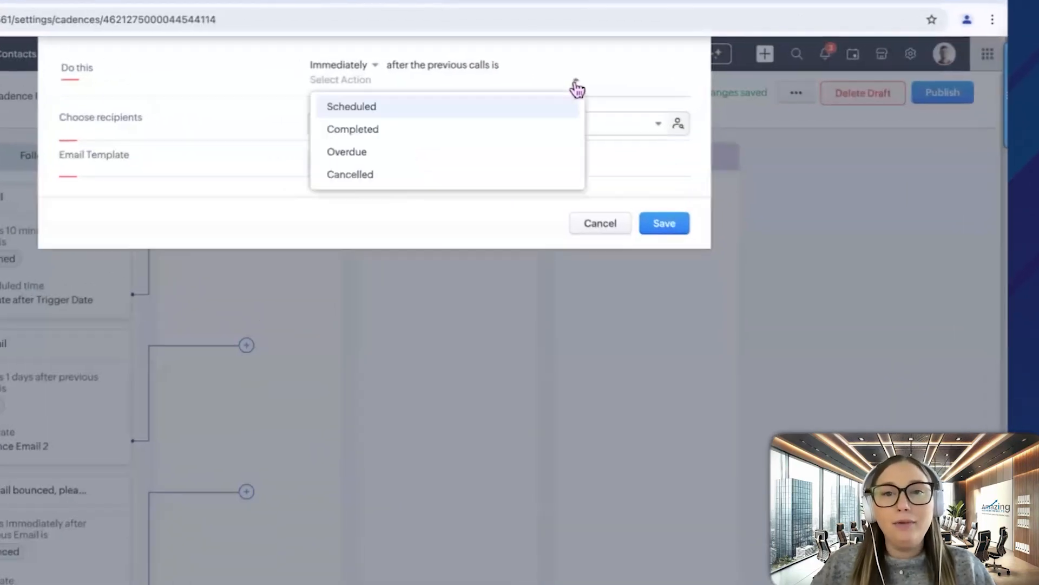
mouse_move(422, 129)
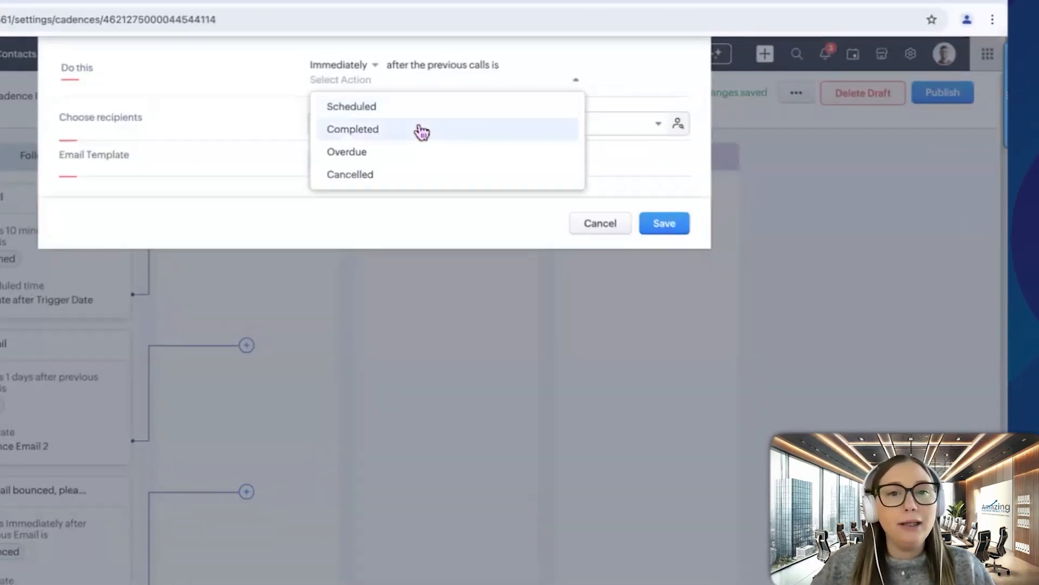
mouse_move(394, 174)
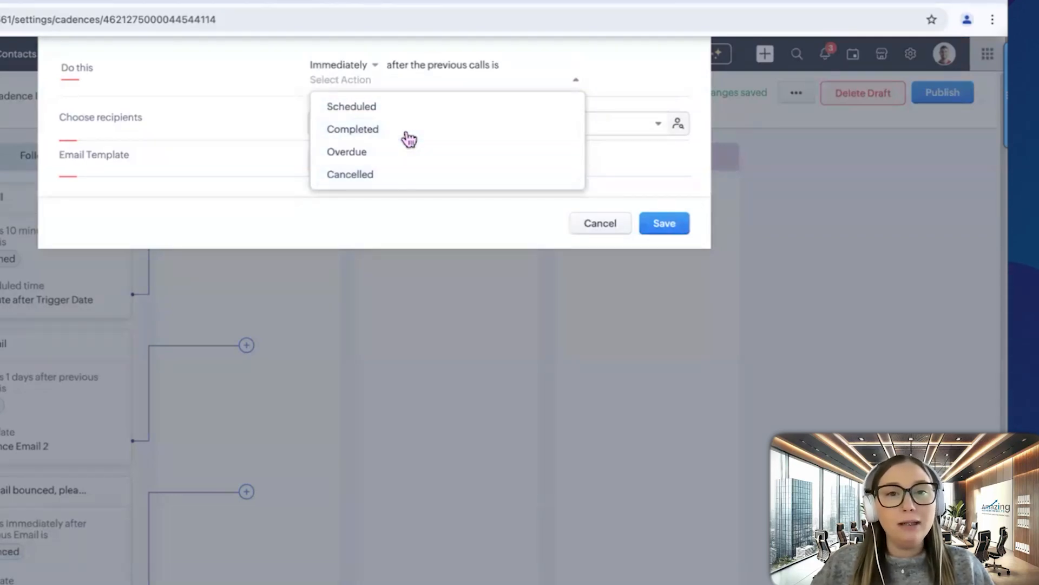
click(353, 129)
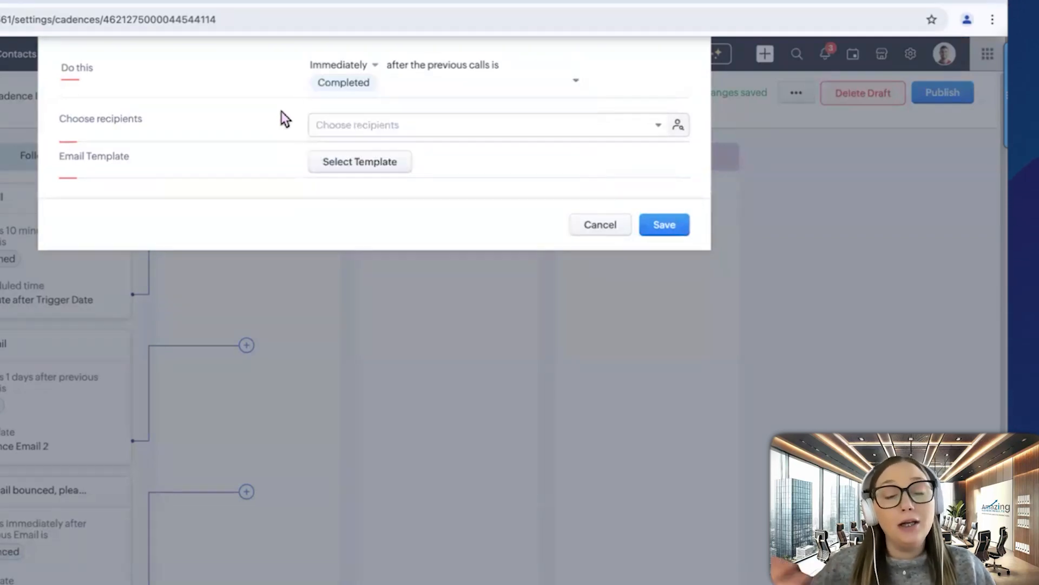
click(343, 82)
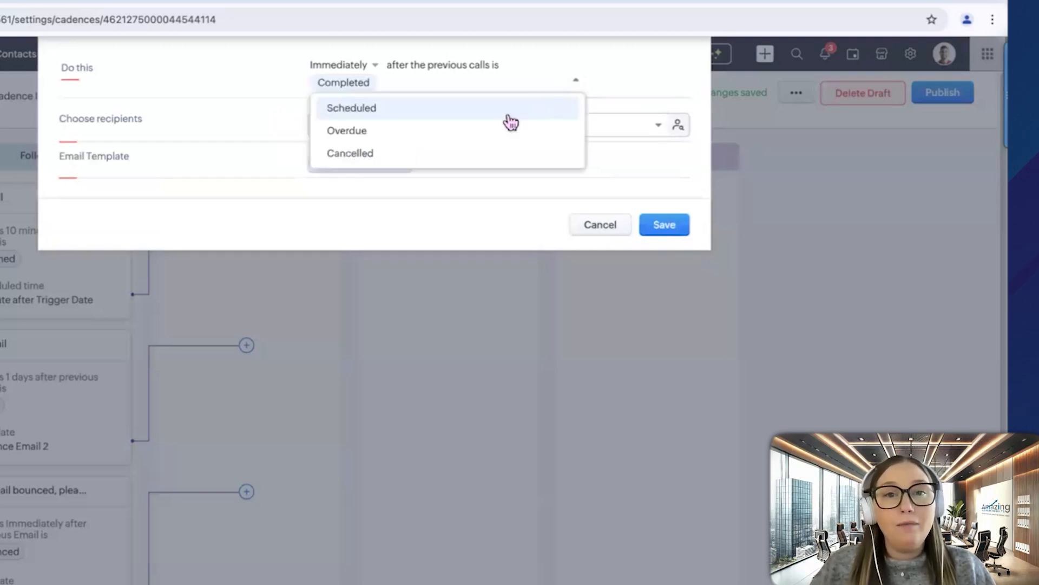
click(347, 131)
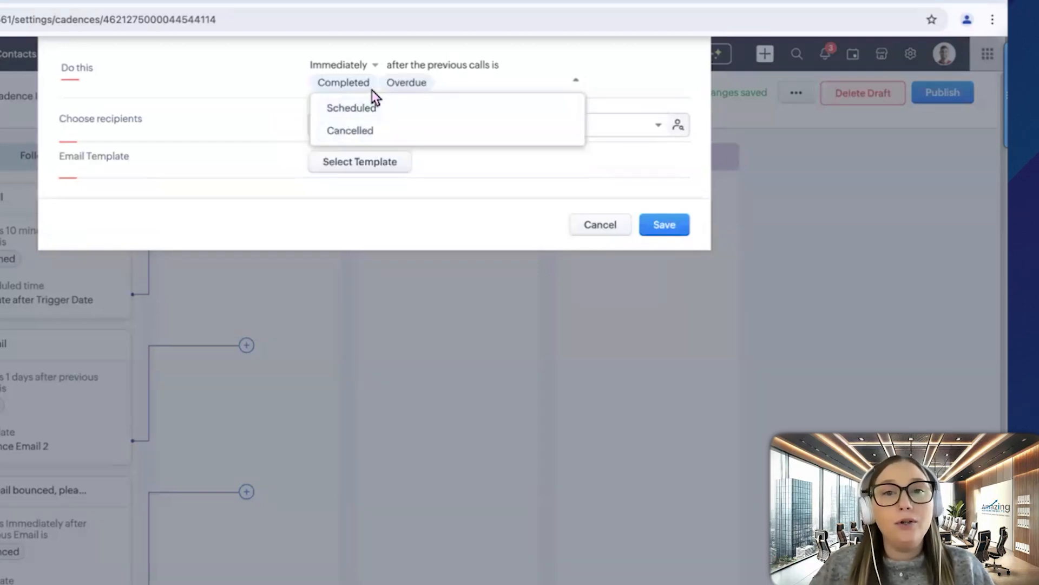
click(406, 83)
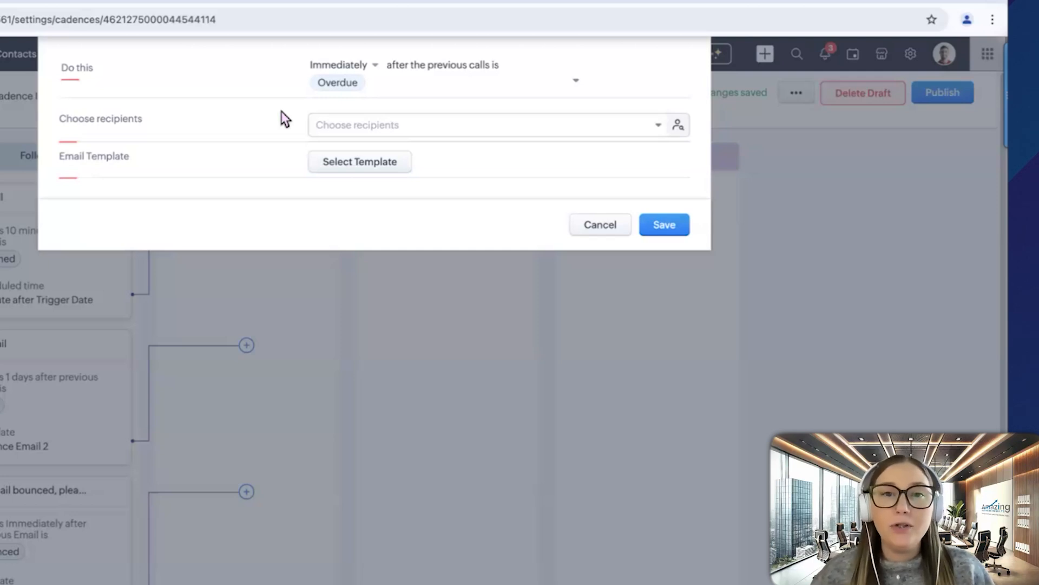
mouse_move(364, 93)
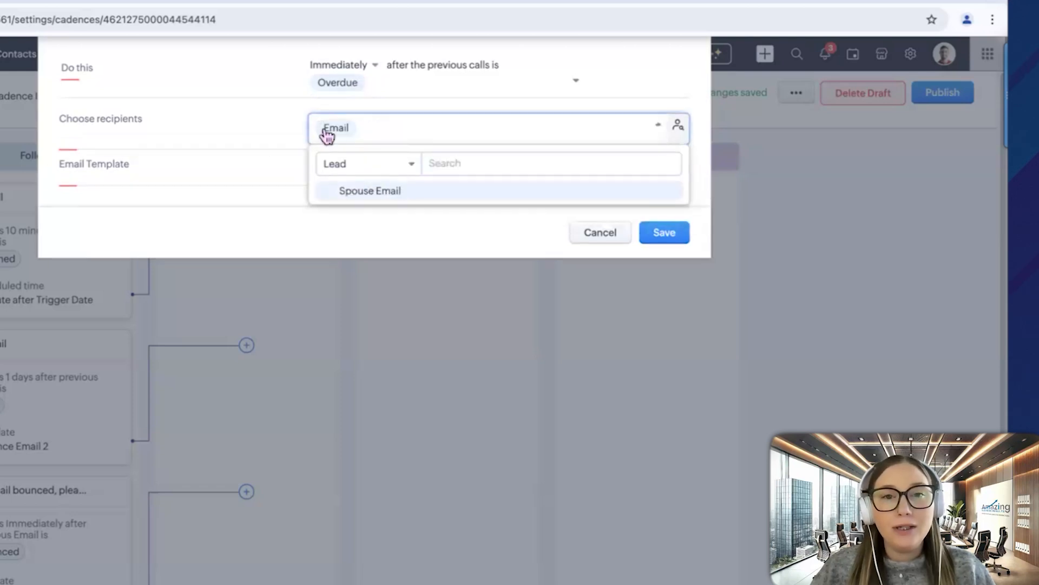
Send Cadence Email 3 to the lead's Email from Record Owner's Email, and save
click(336, 127)
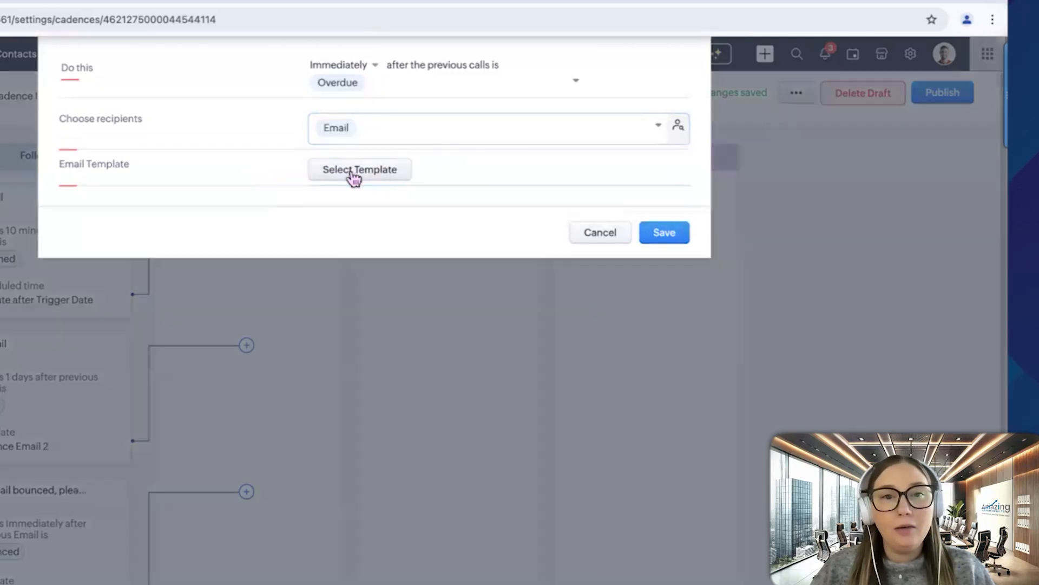
click(359, 169)
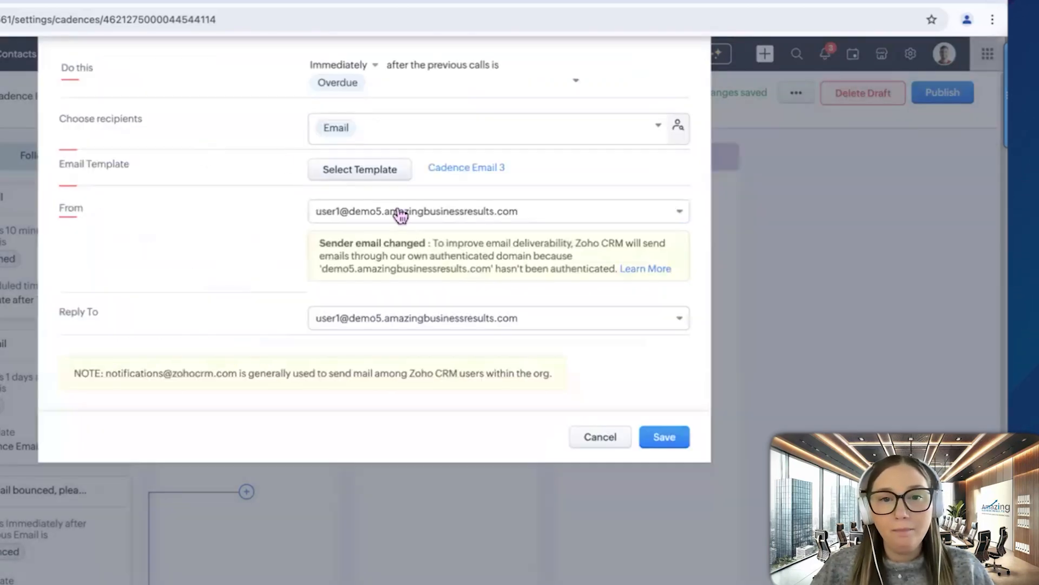
click(497, 211)
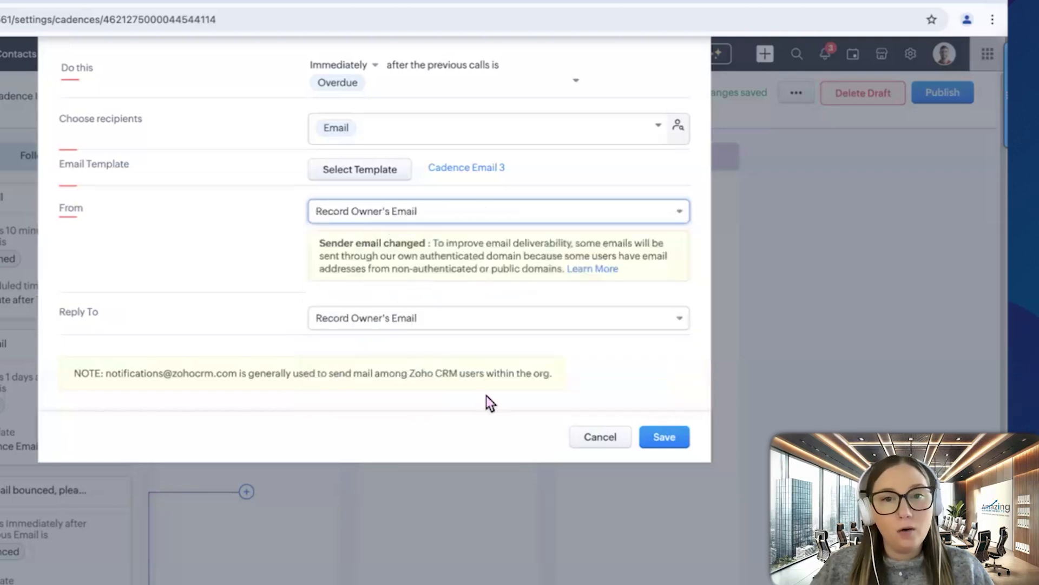
click(599, 436)
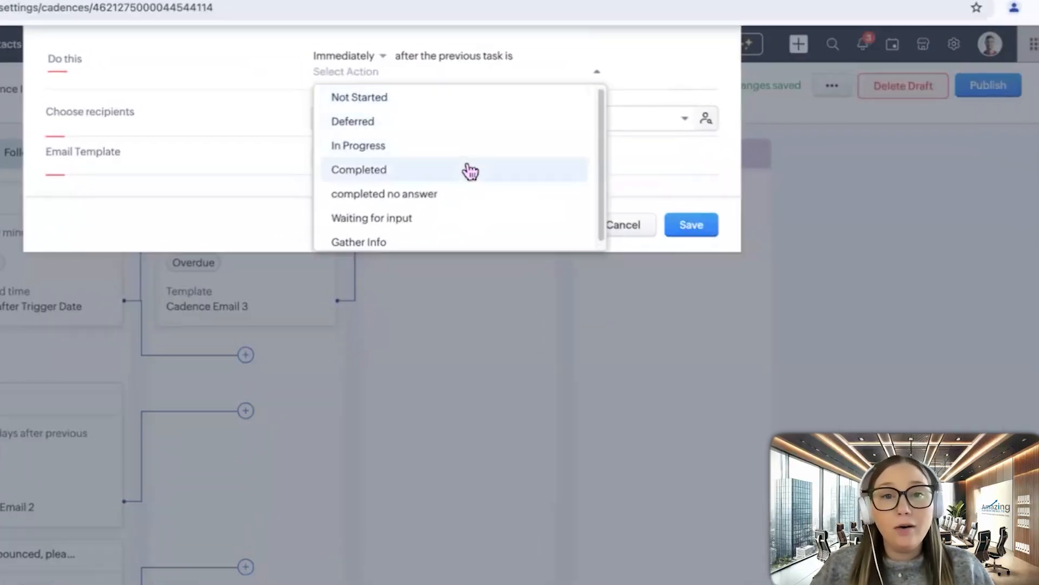
mouse_move(466, 206)
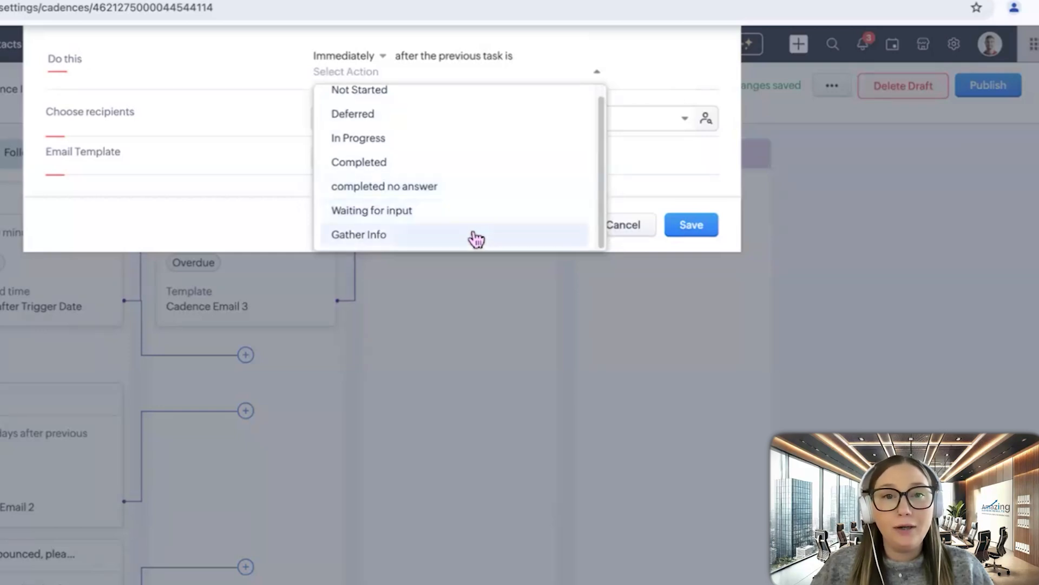
Trigger the new email on 'completed no answer', addressed to the lead with Cadence Email 3
click(384, 186)
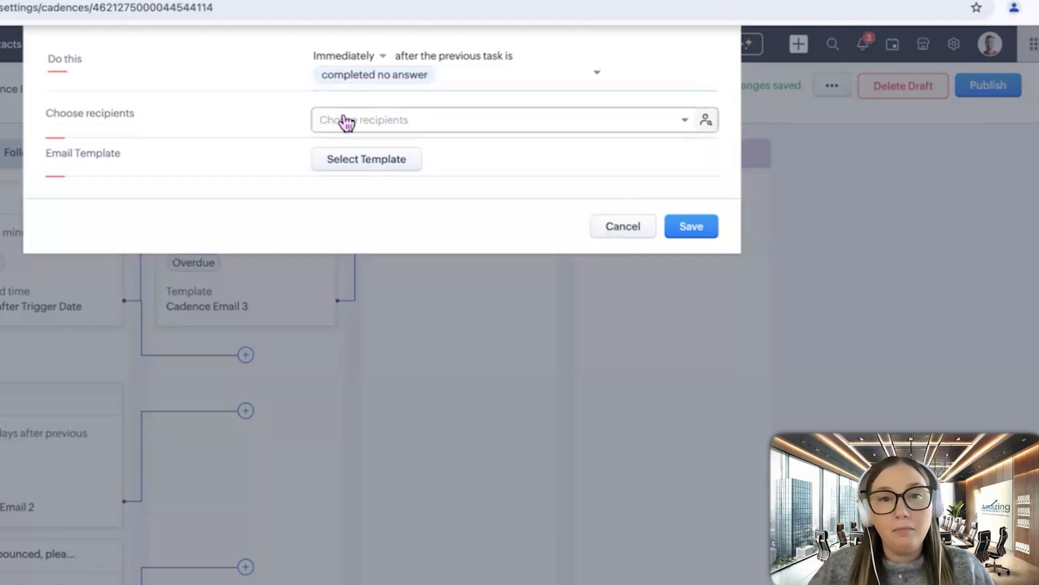
click(510, 120)
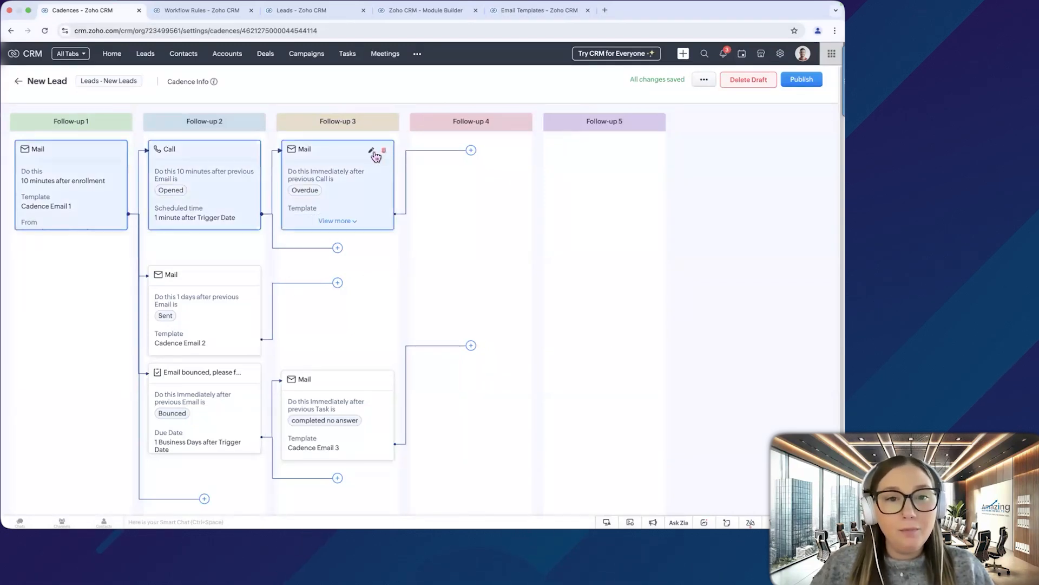
click(372, 152)
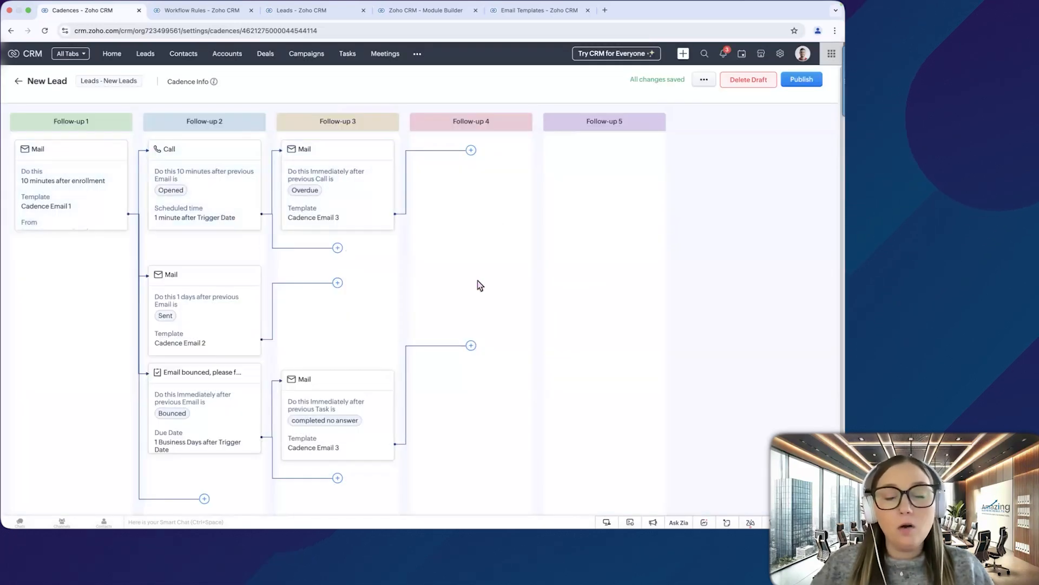
mouse_move(415, 234)
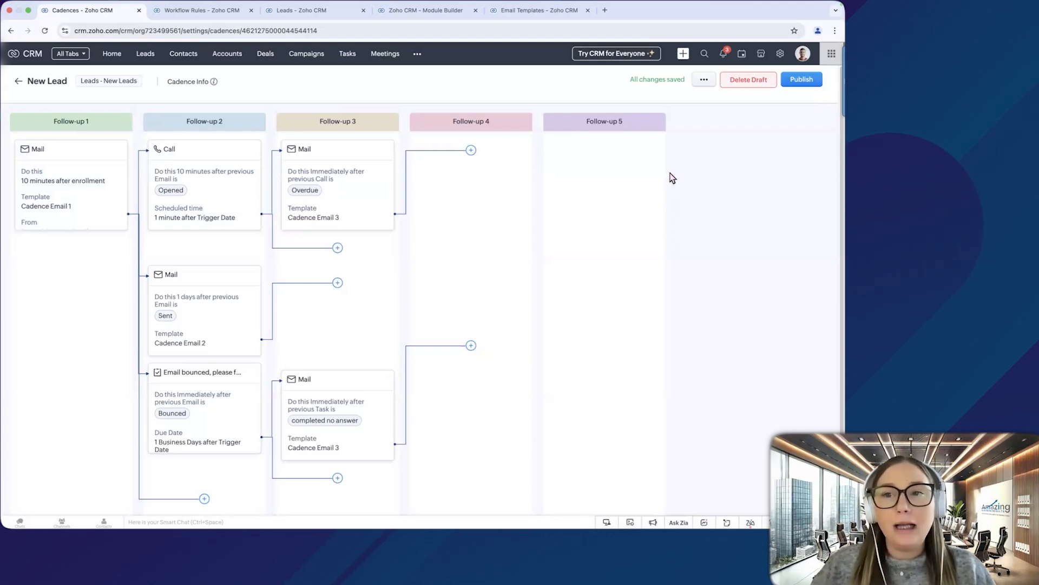
mouse_move(801, 79)
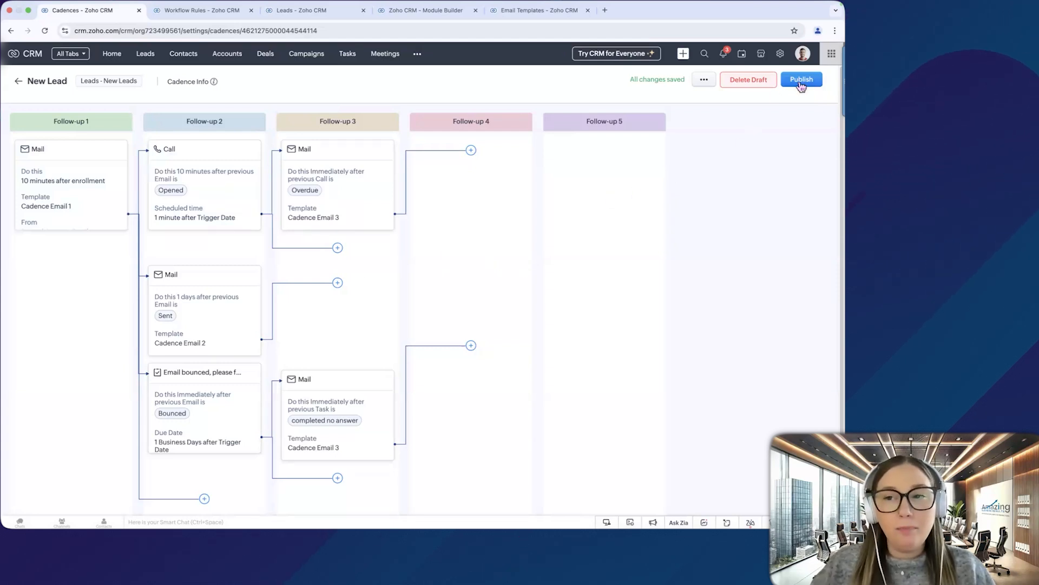
Publish the New Lead cadence
click(802, 79)
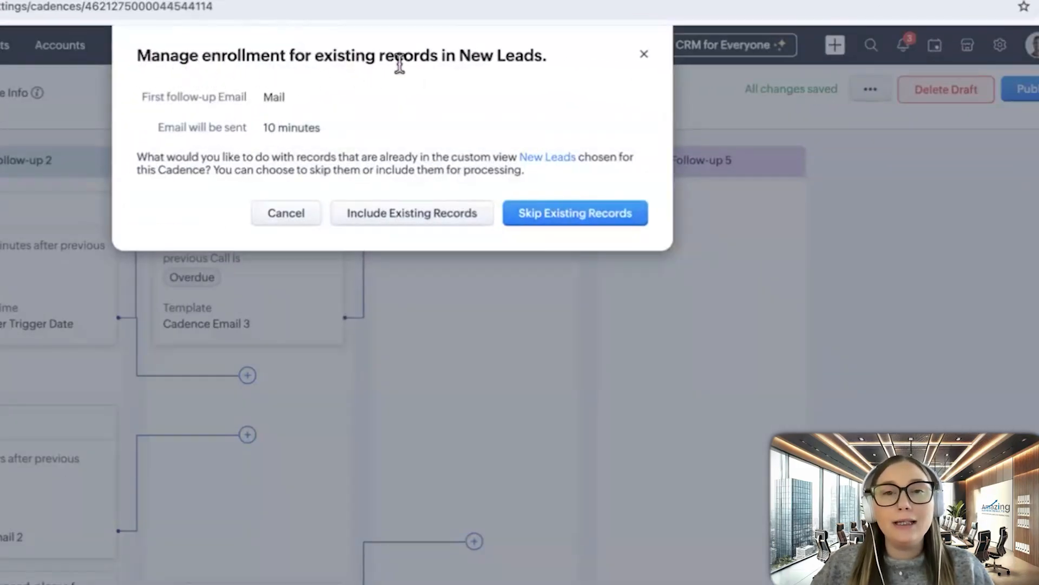
mouse_move(526, 79)
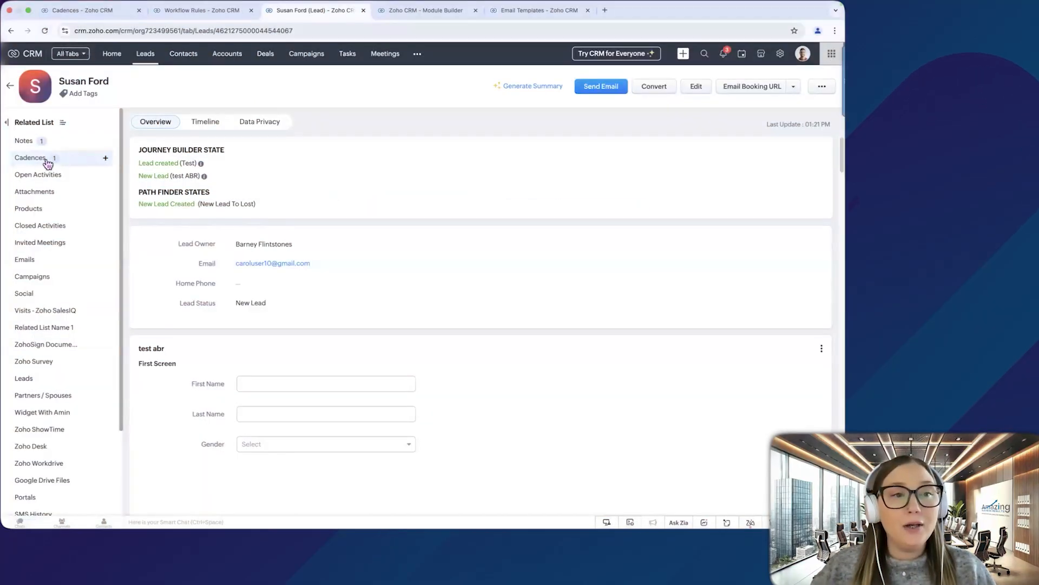
Show the lead's New Lead cadence enrolment, then its Timeline logging the enrollment
click(31, 158)
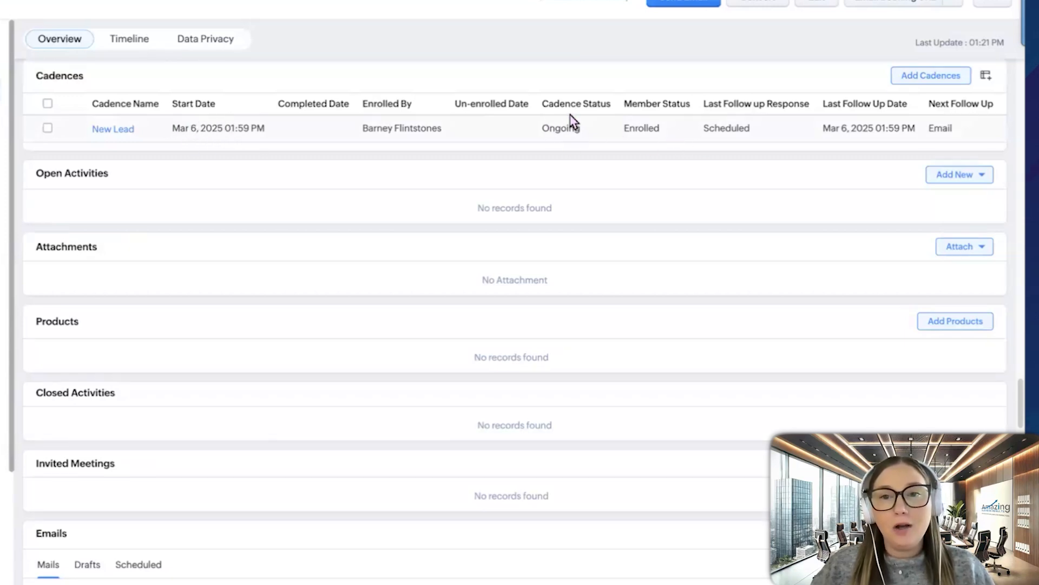
mouse_move(766, 129)
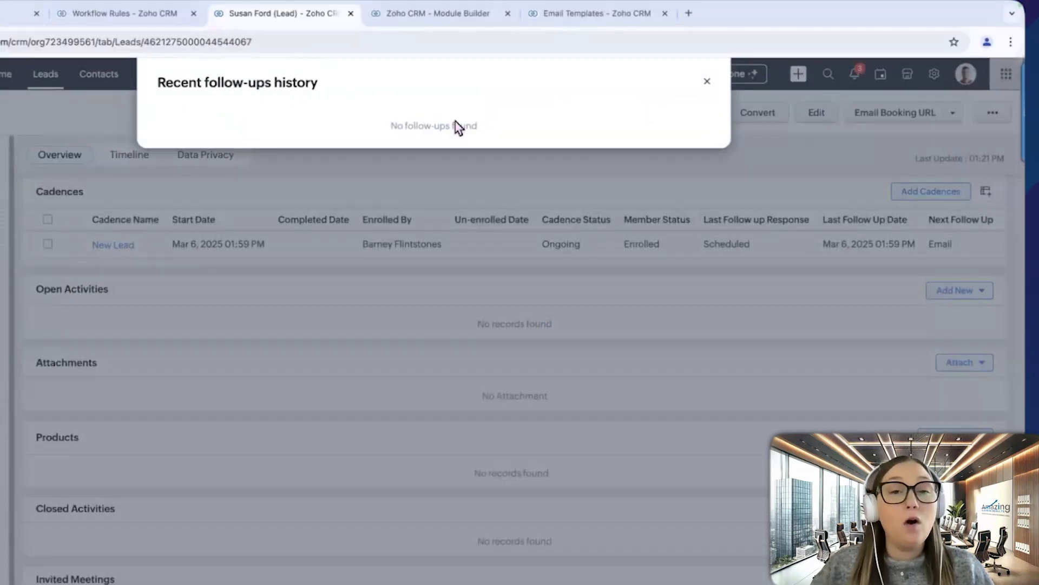
mouse_move(492, 124)
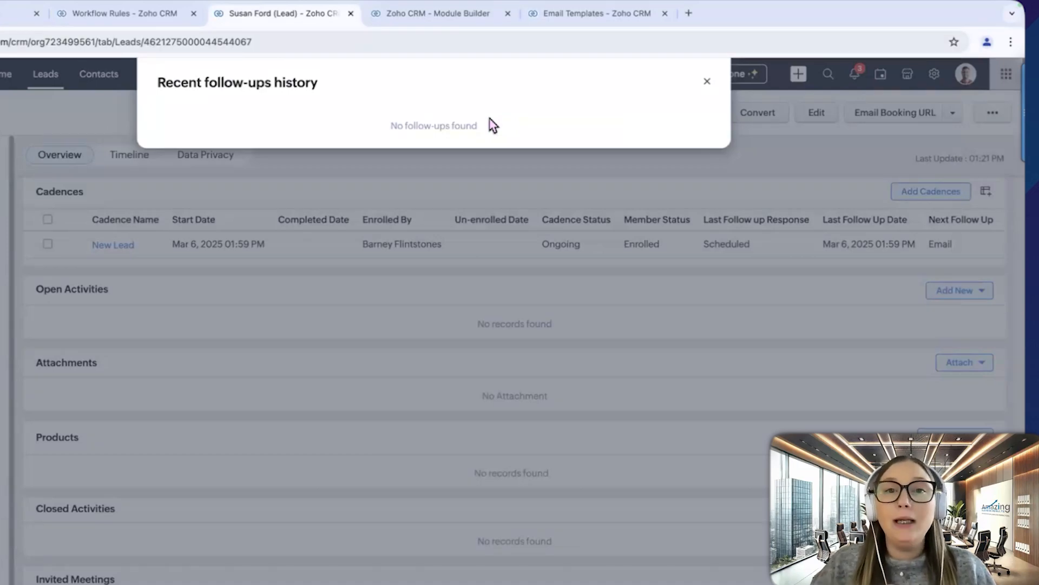
mouse_move(630, 101)
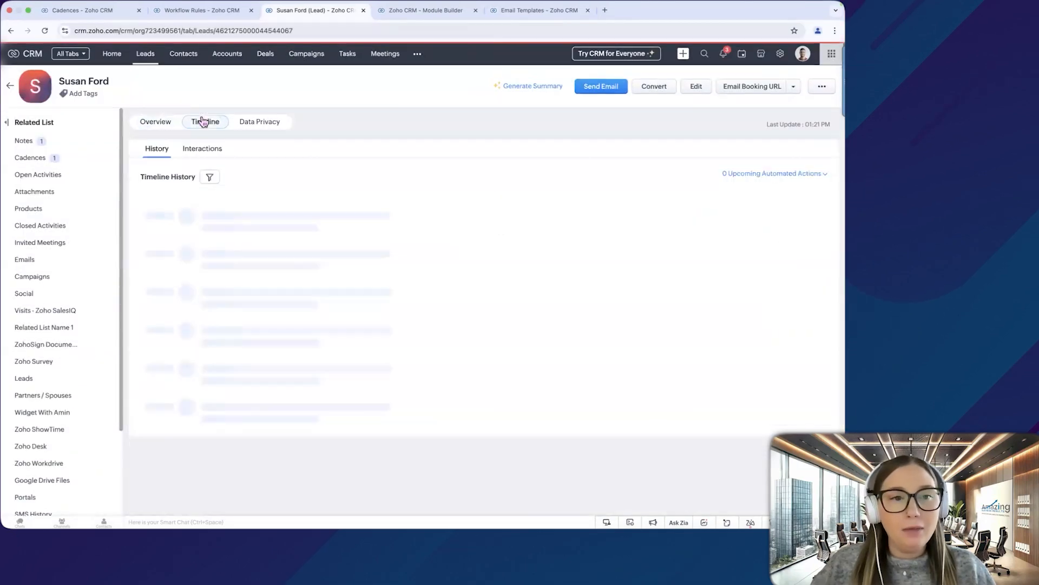
click(205, 121)
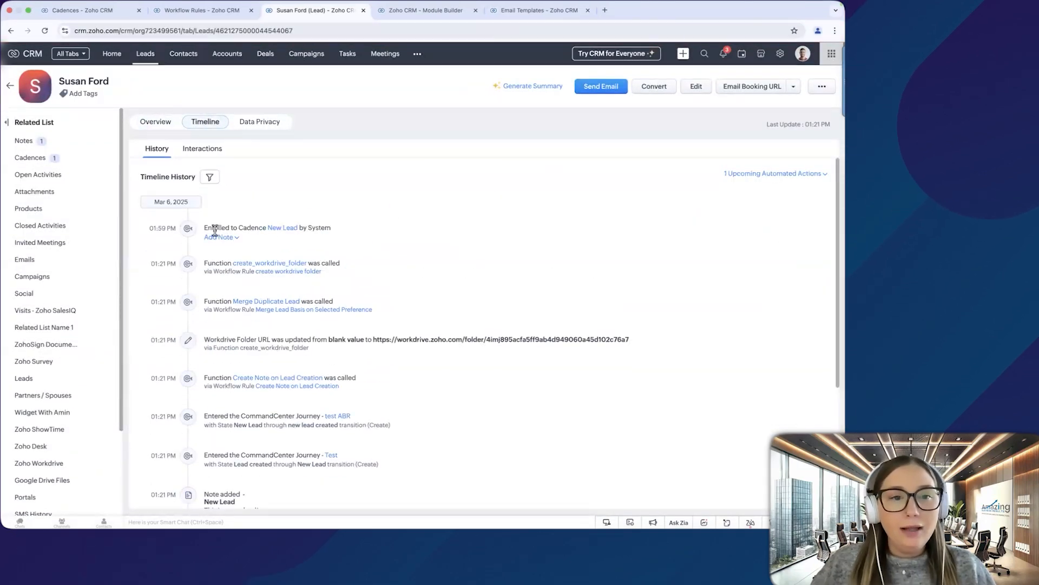